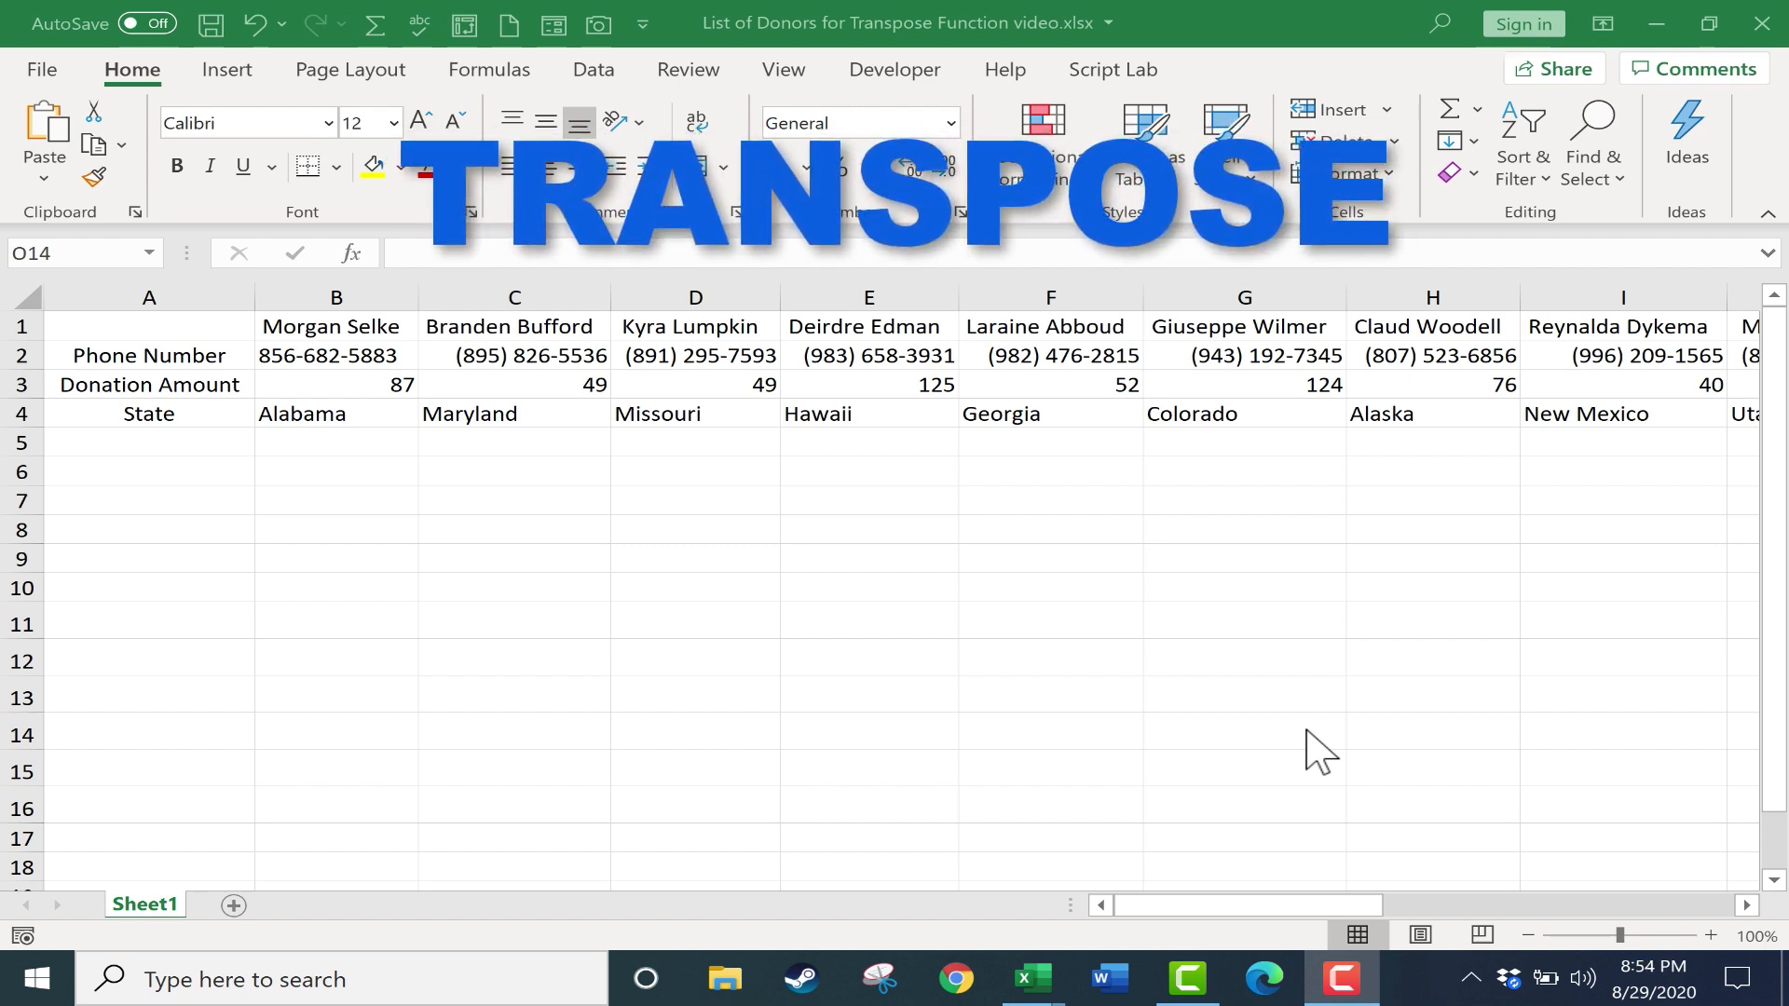
mouse_move(675, 624)
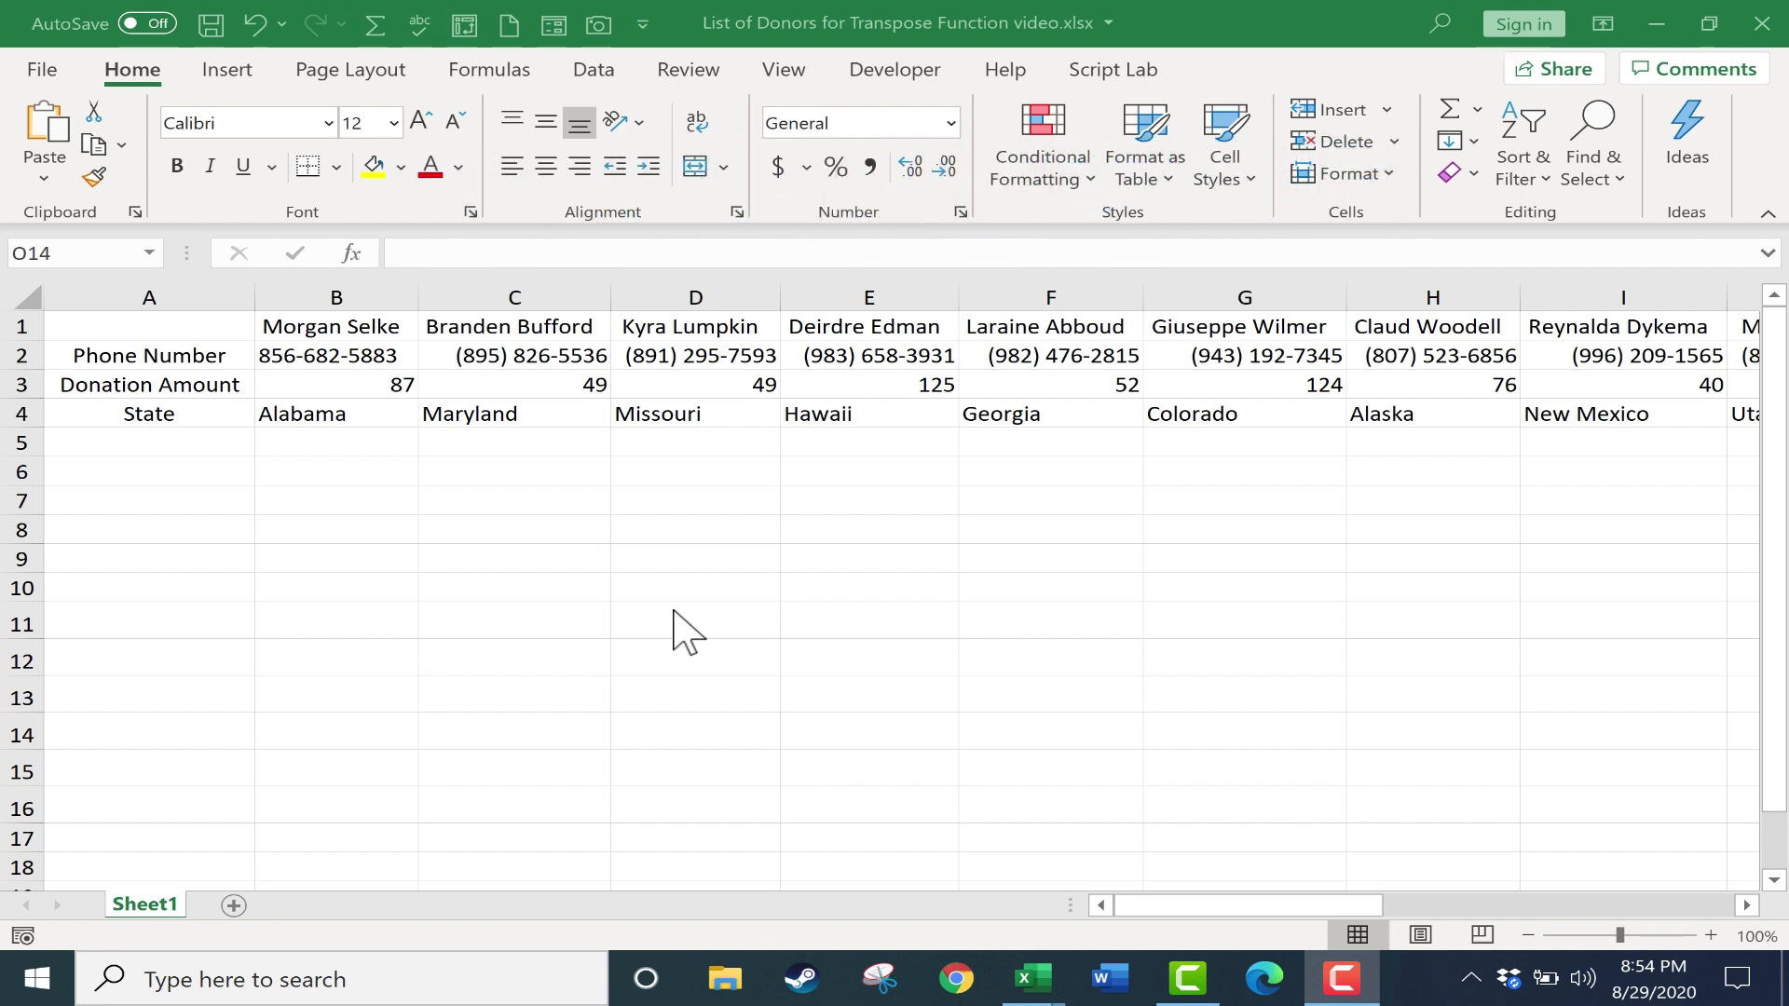
mouse_move(436, 481)
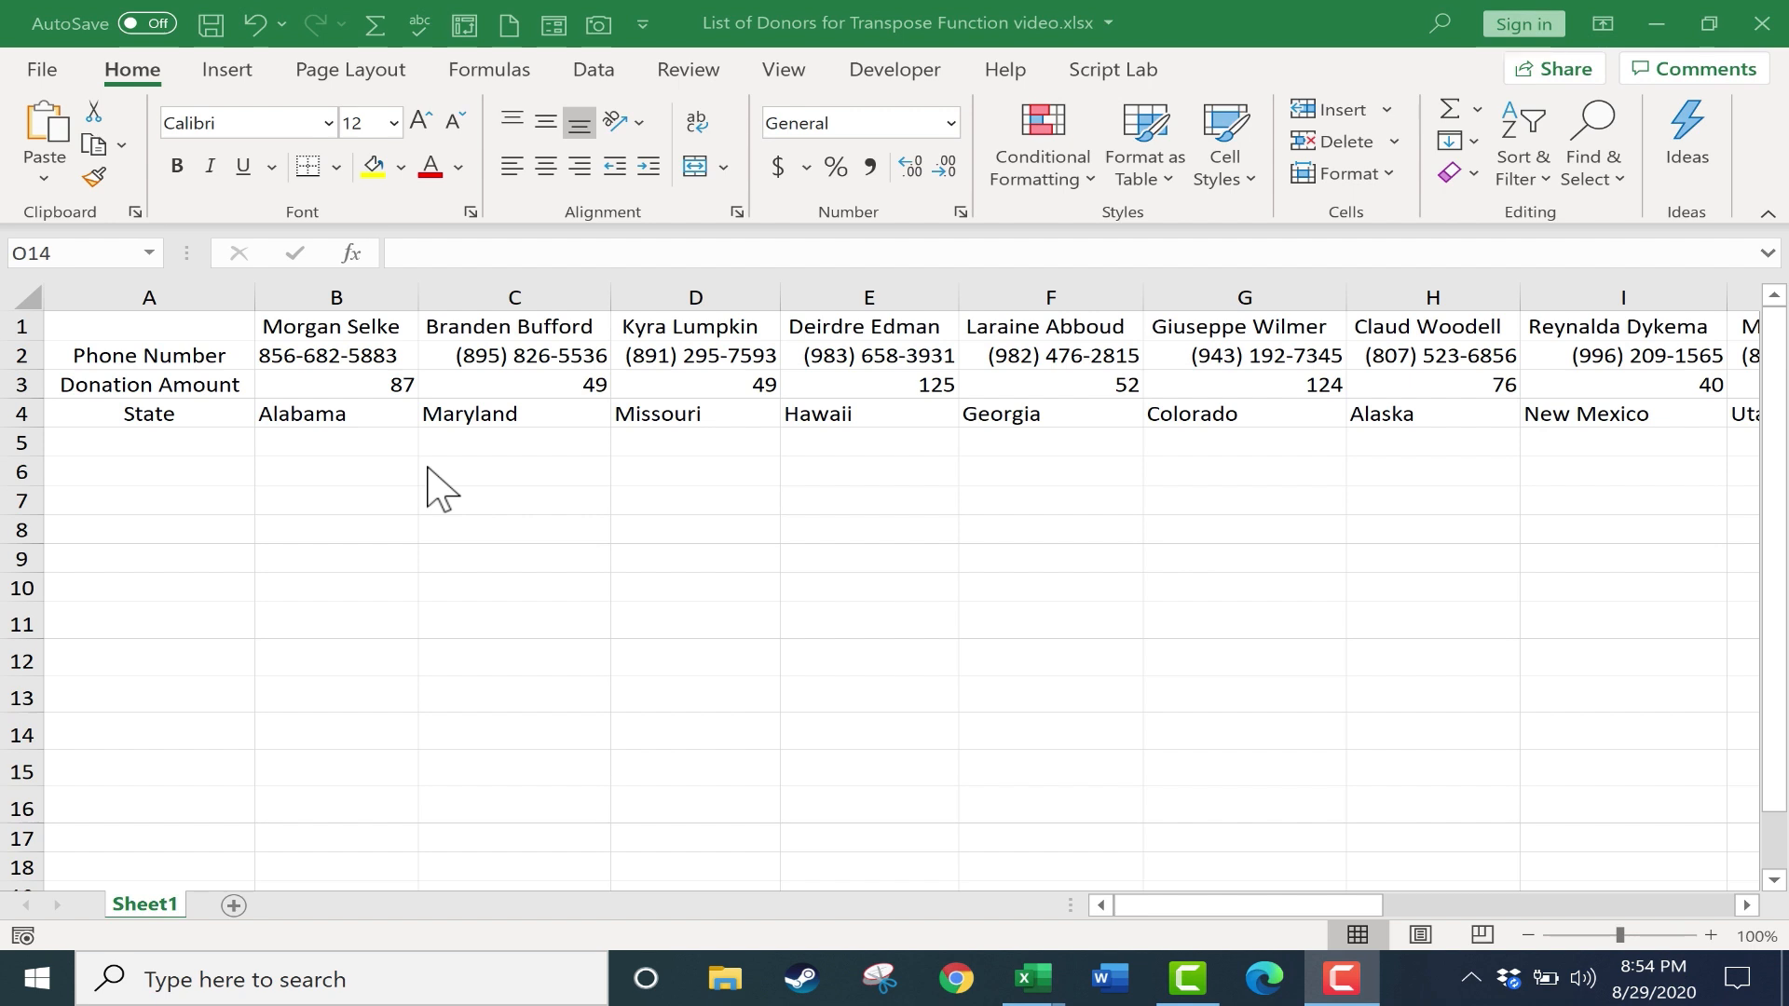
mouse_move(390, 320)
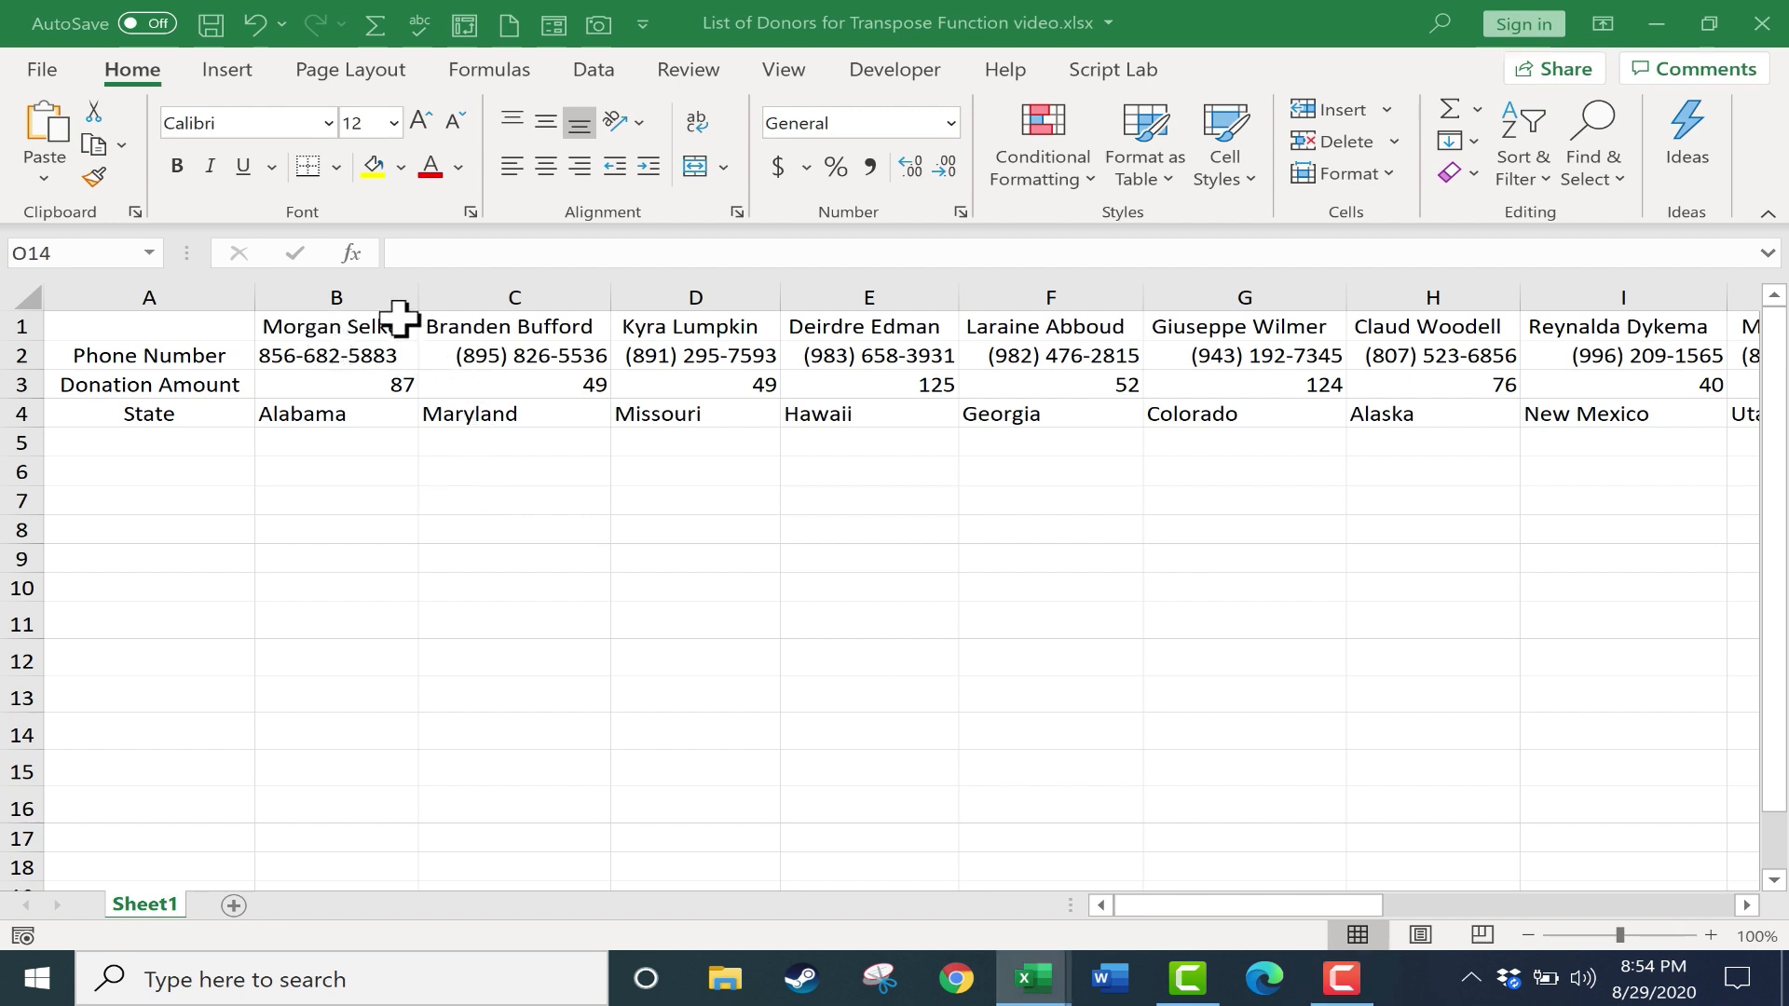
Add a blank Sheet2 and type =transpose( into its cell A1.
left_click(335, 327)
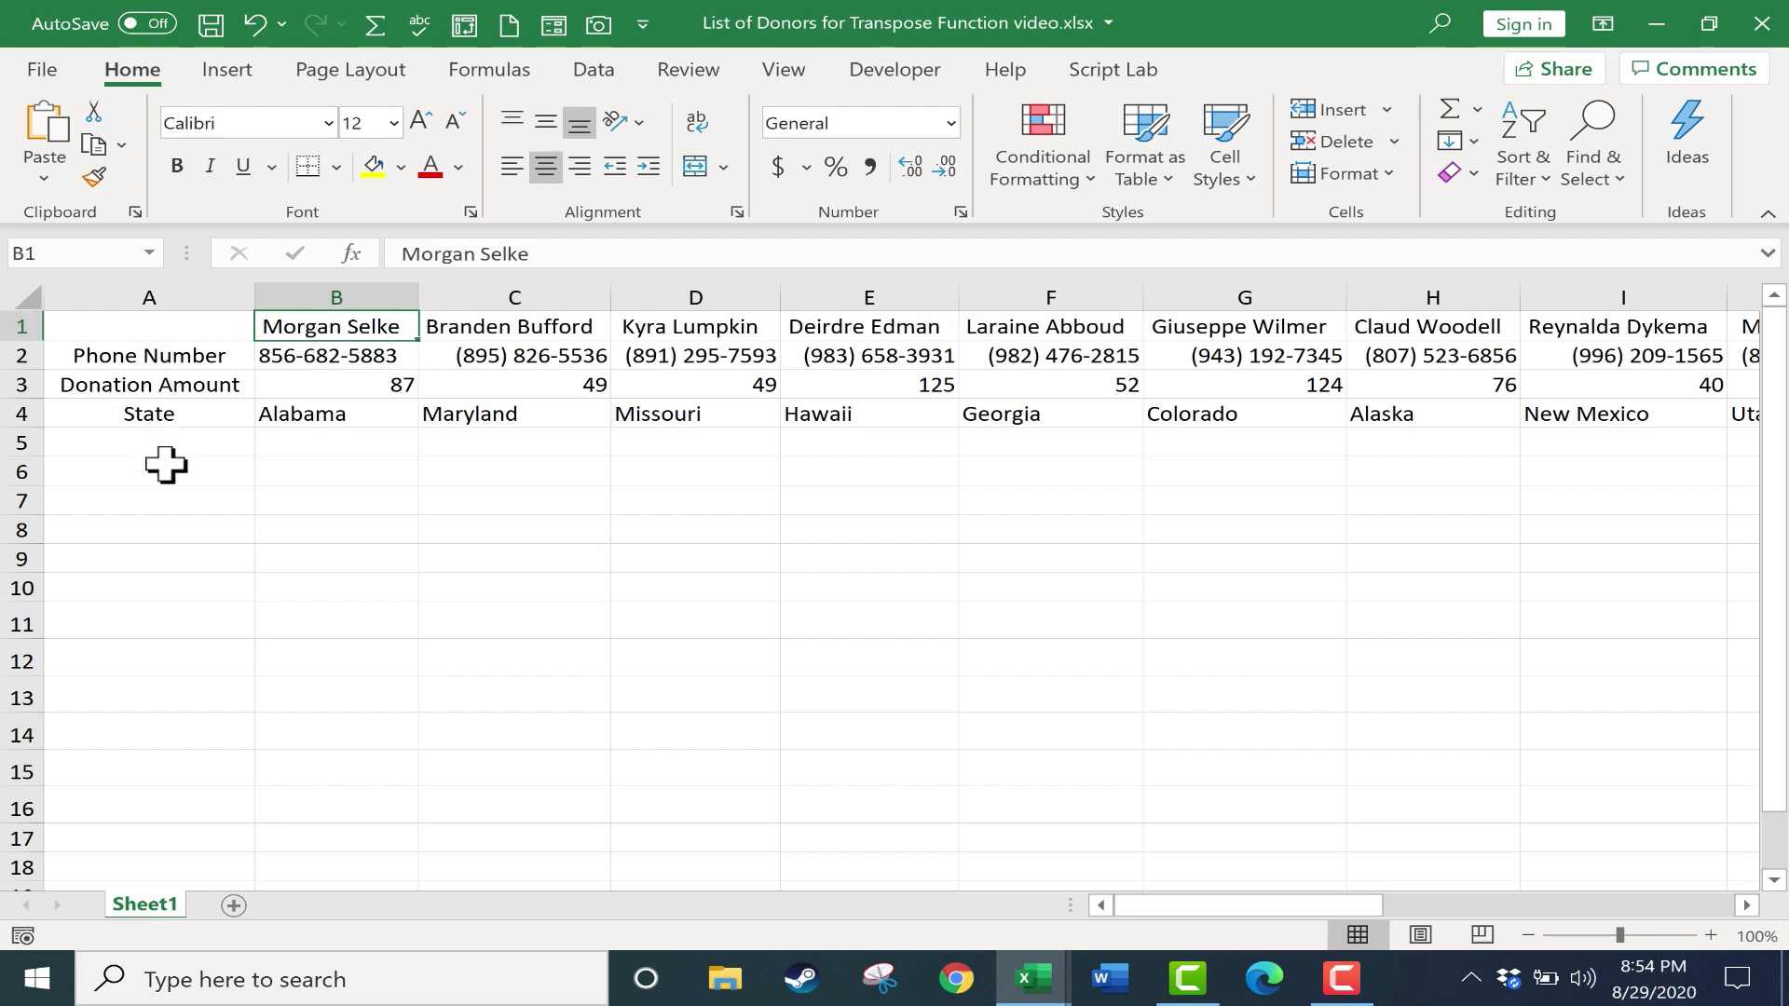
mouse_move(534, 486)
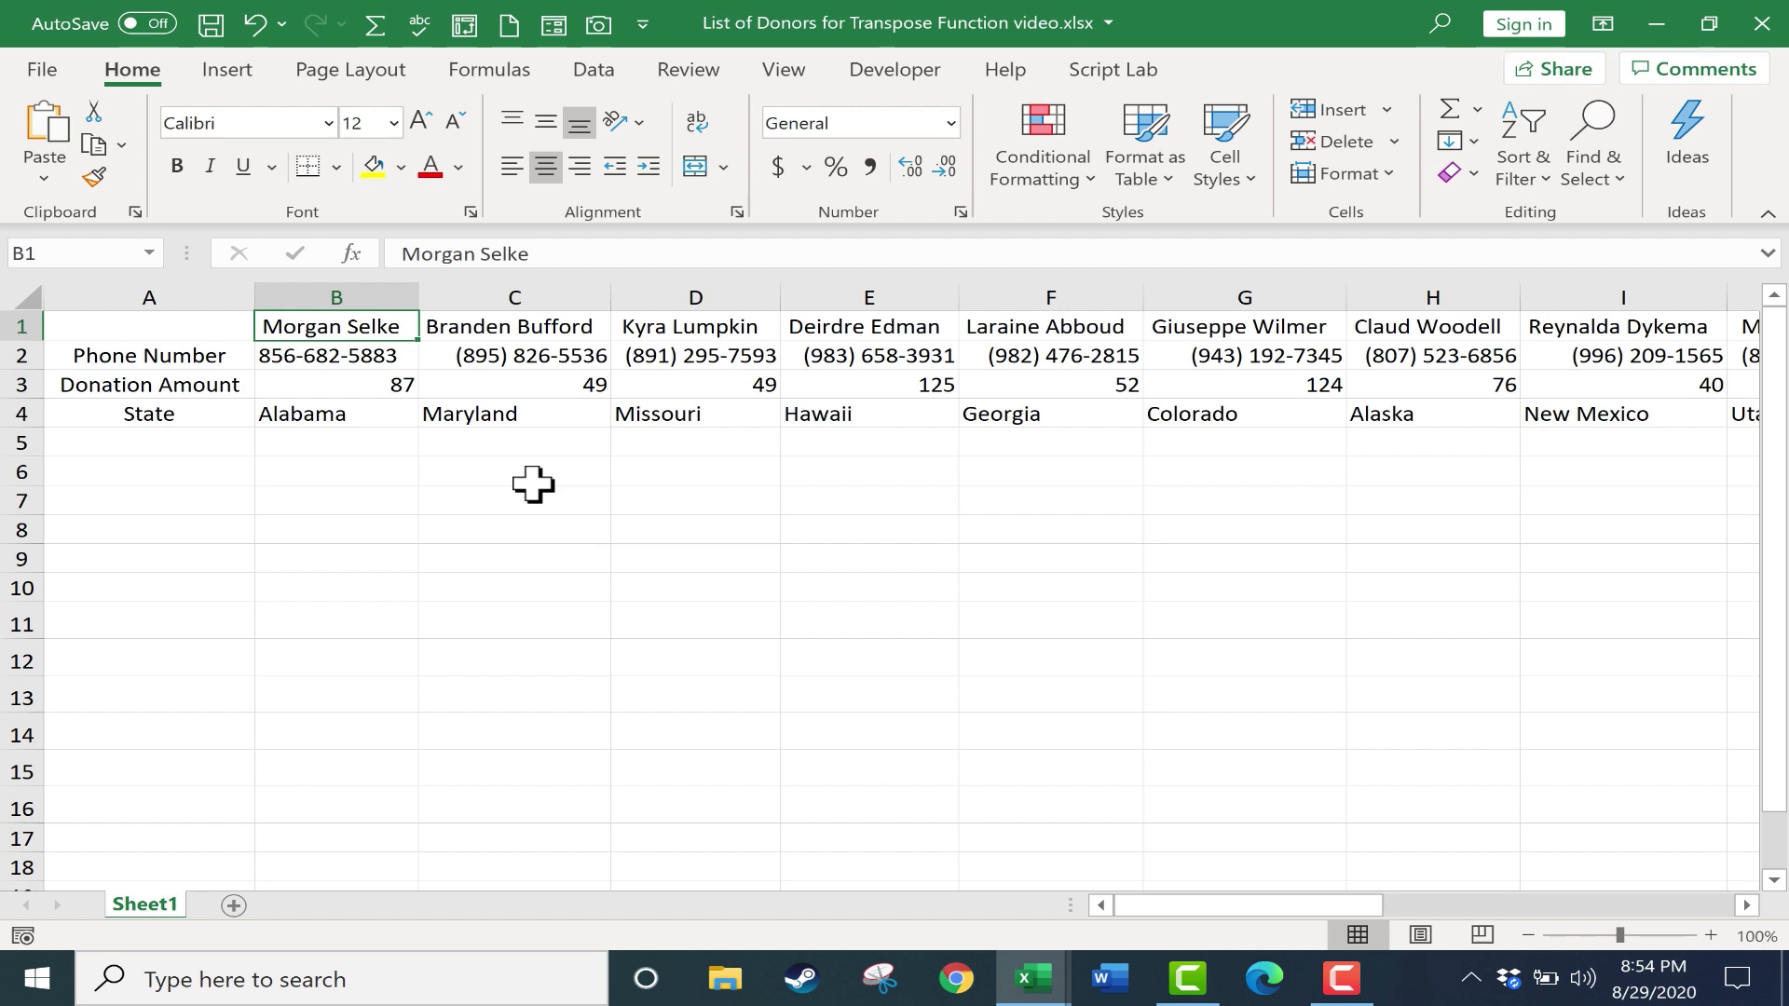
mouse_move(535, 407)
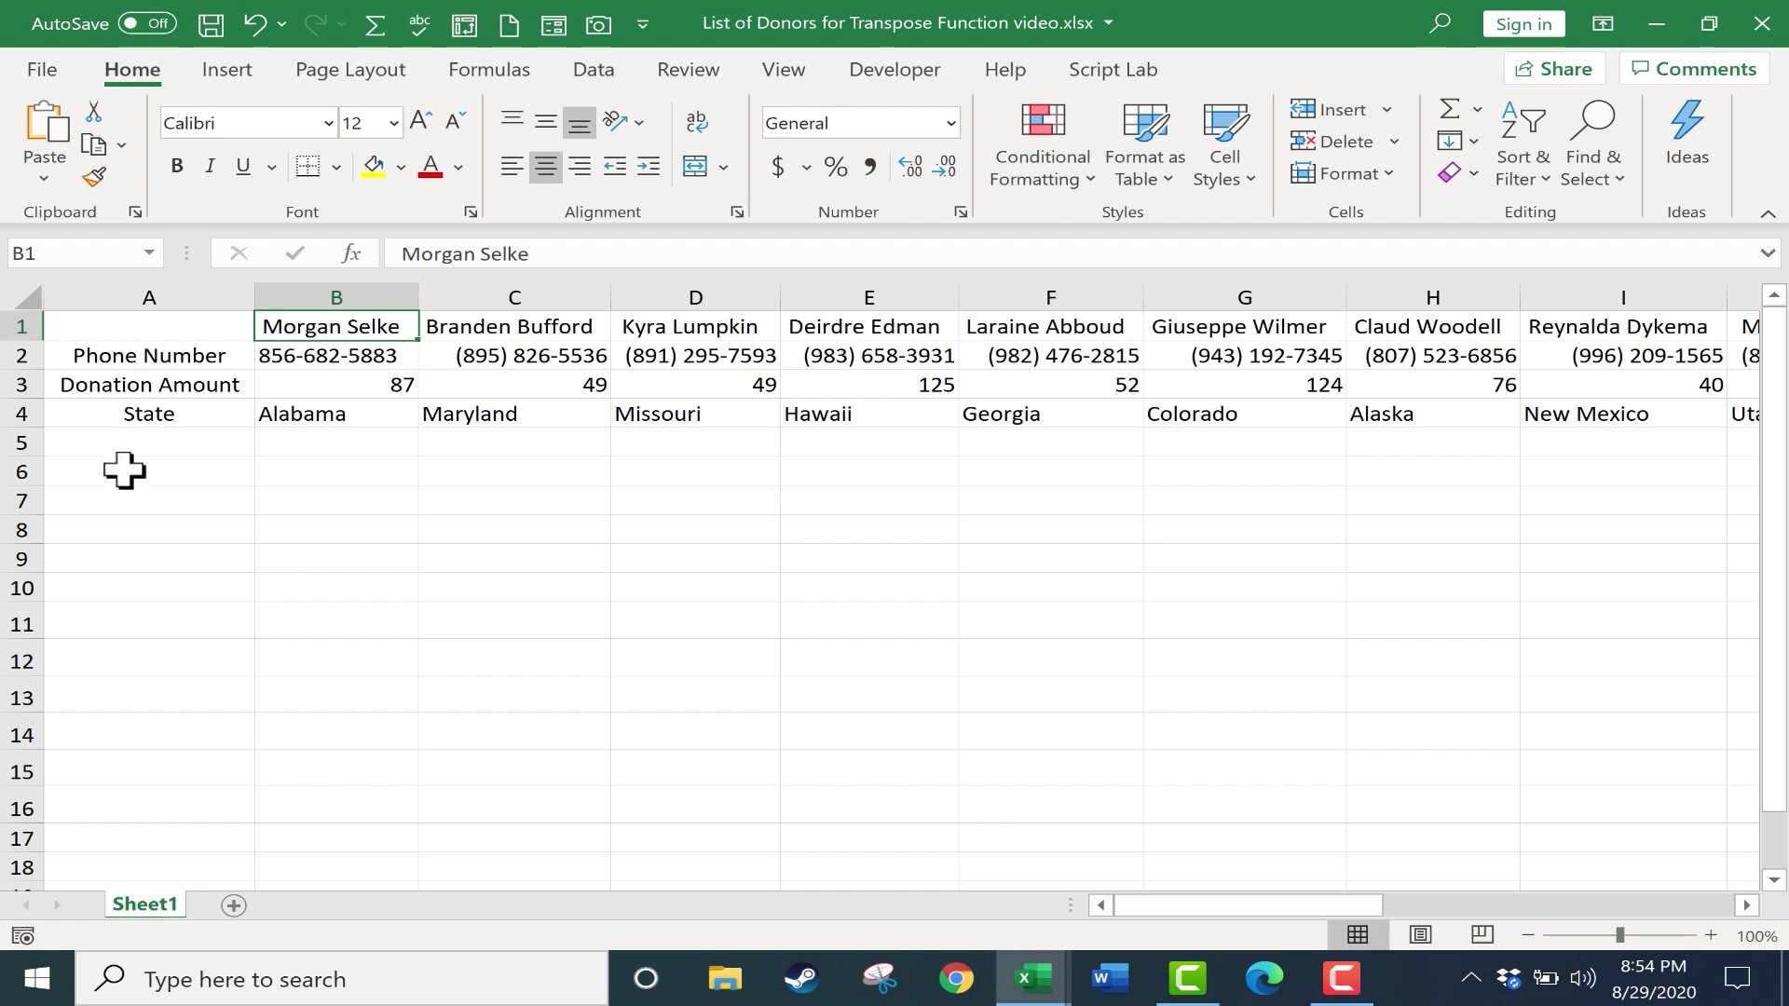
mouse_move(272, 343)
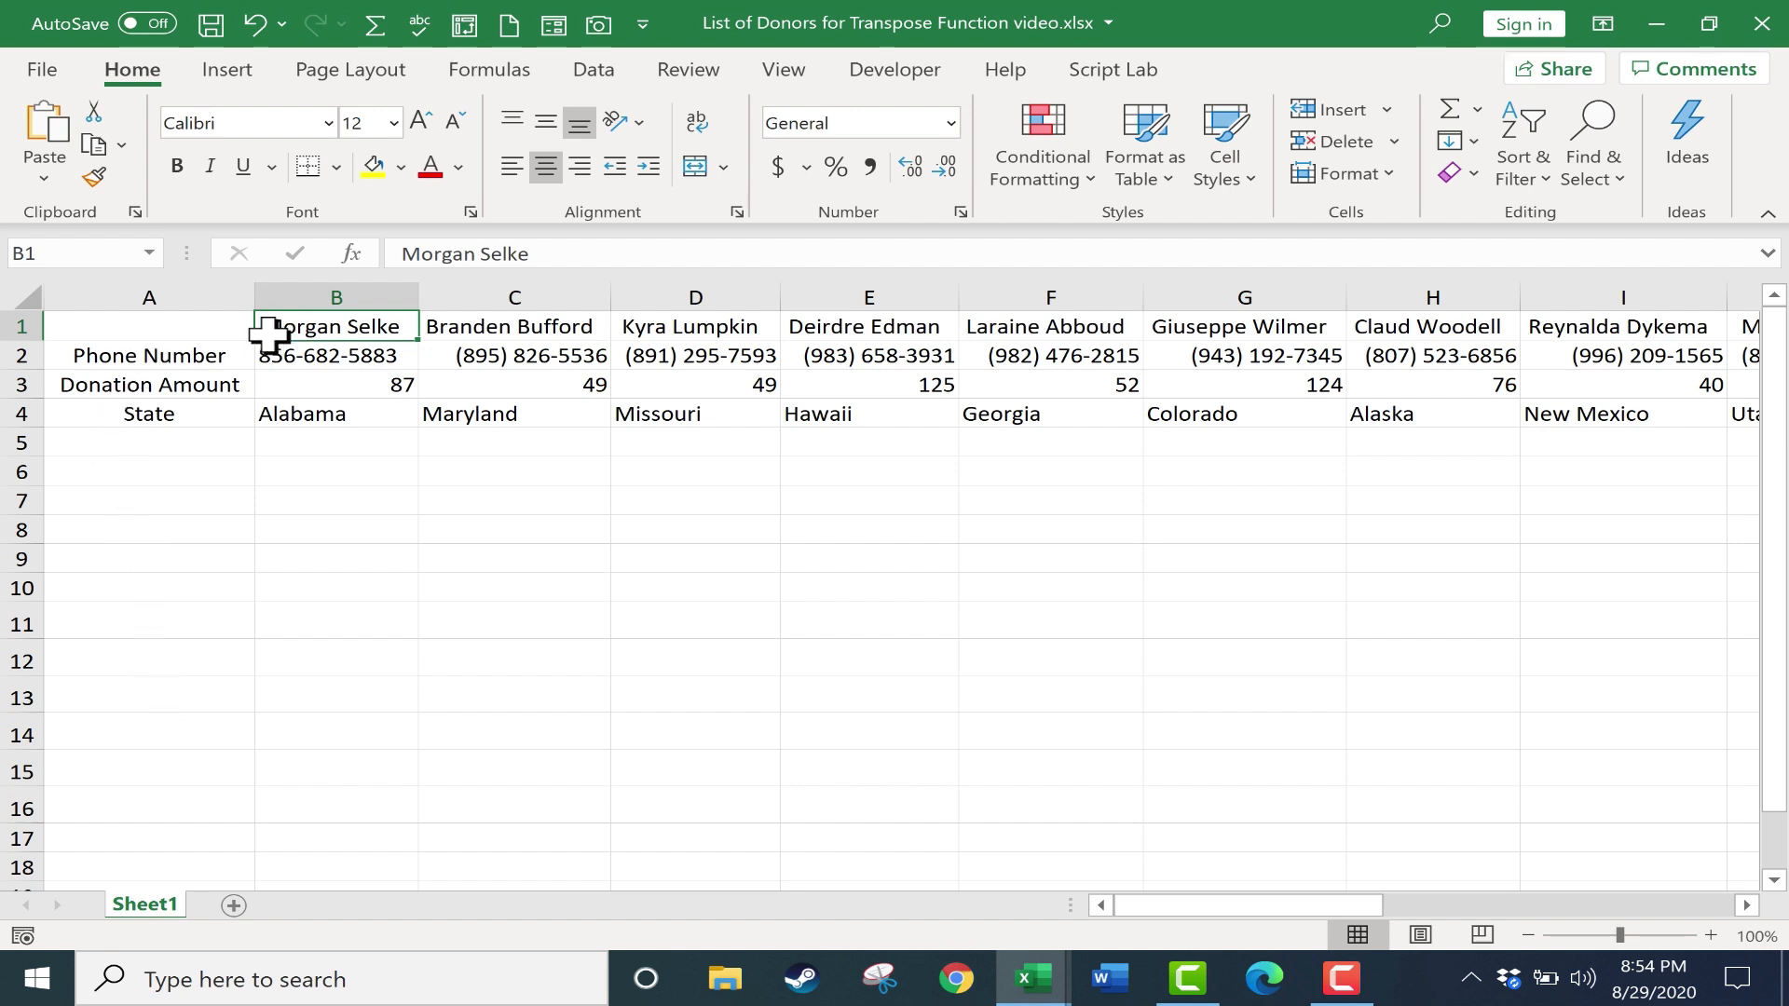
mouse_move(718, 361)
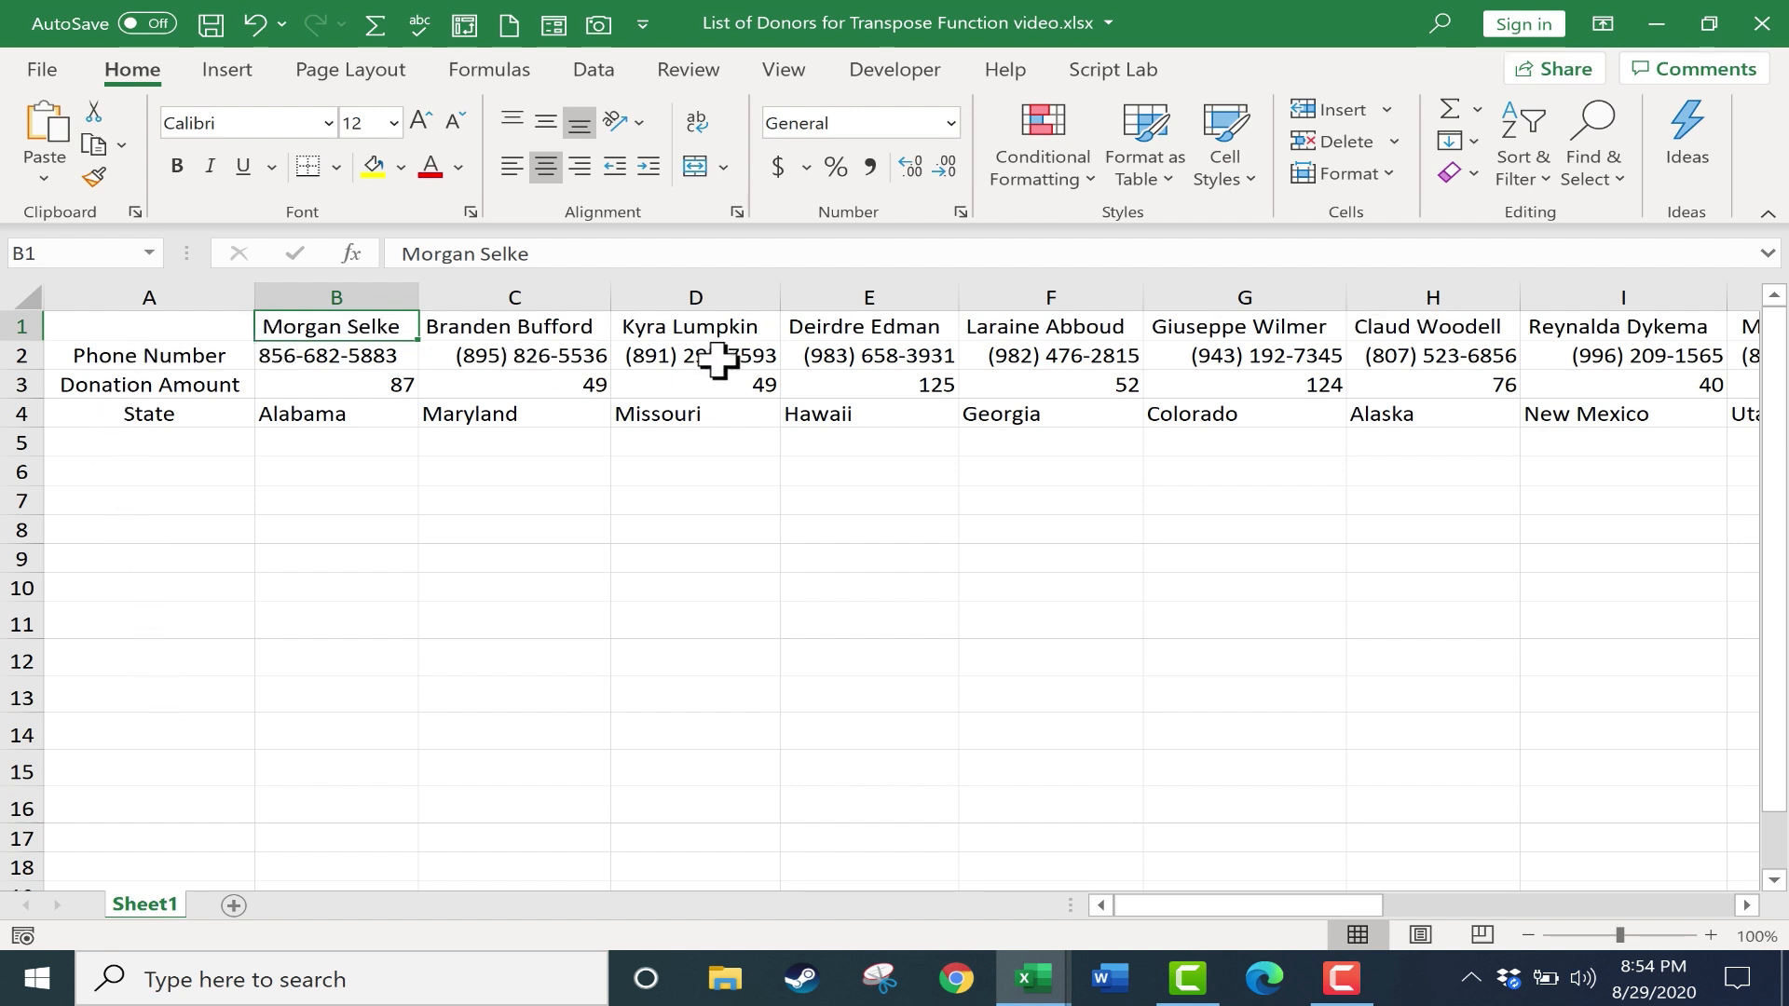
mouse_move(707, 346)
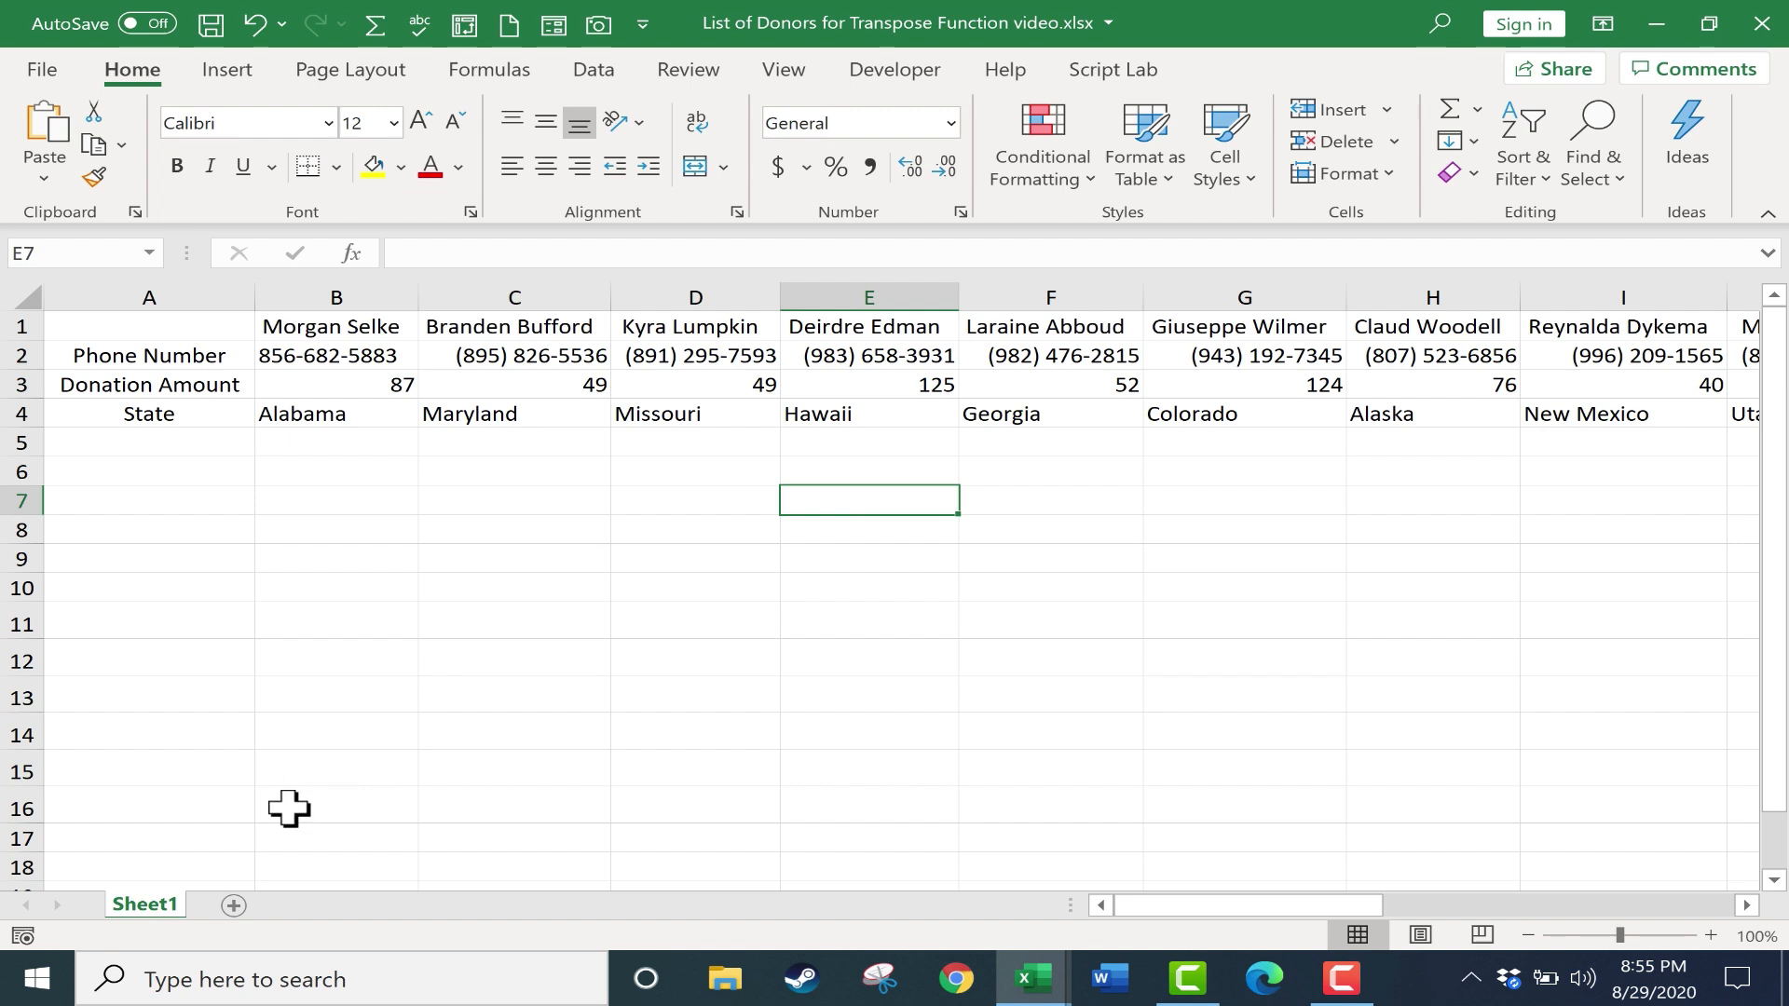
mouse_move(250, 828)
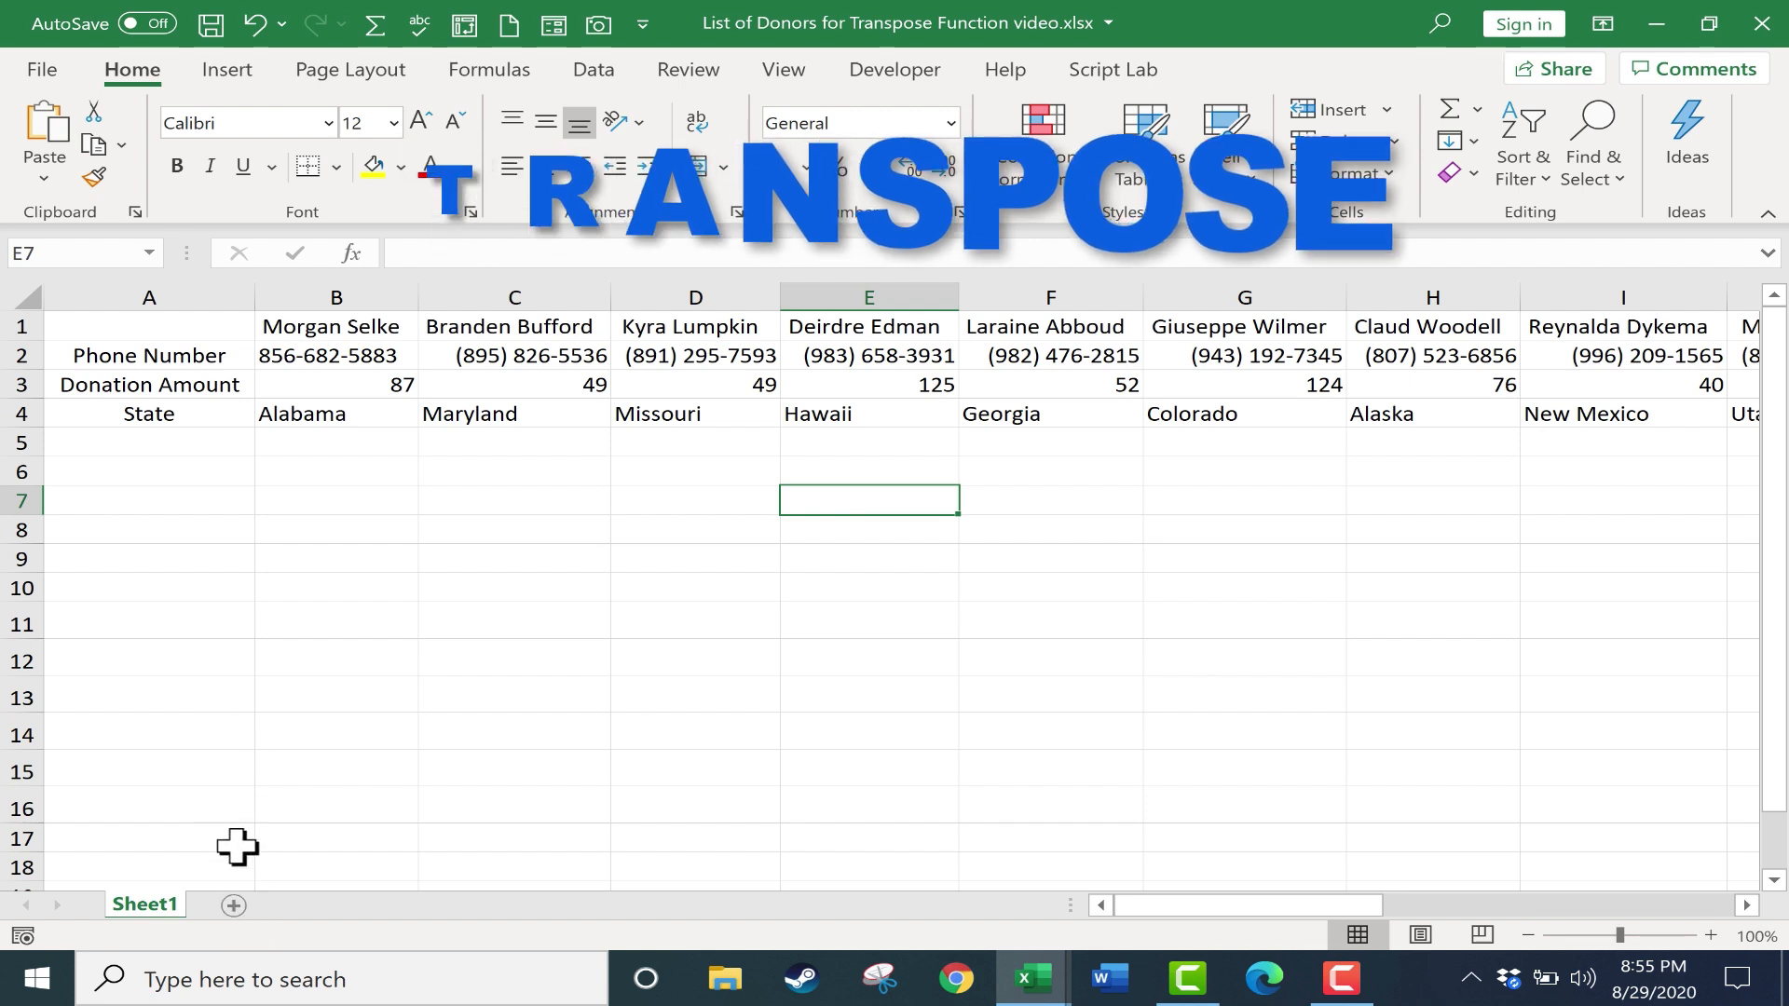
left_click(233, 905)
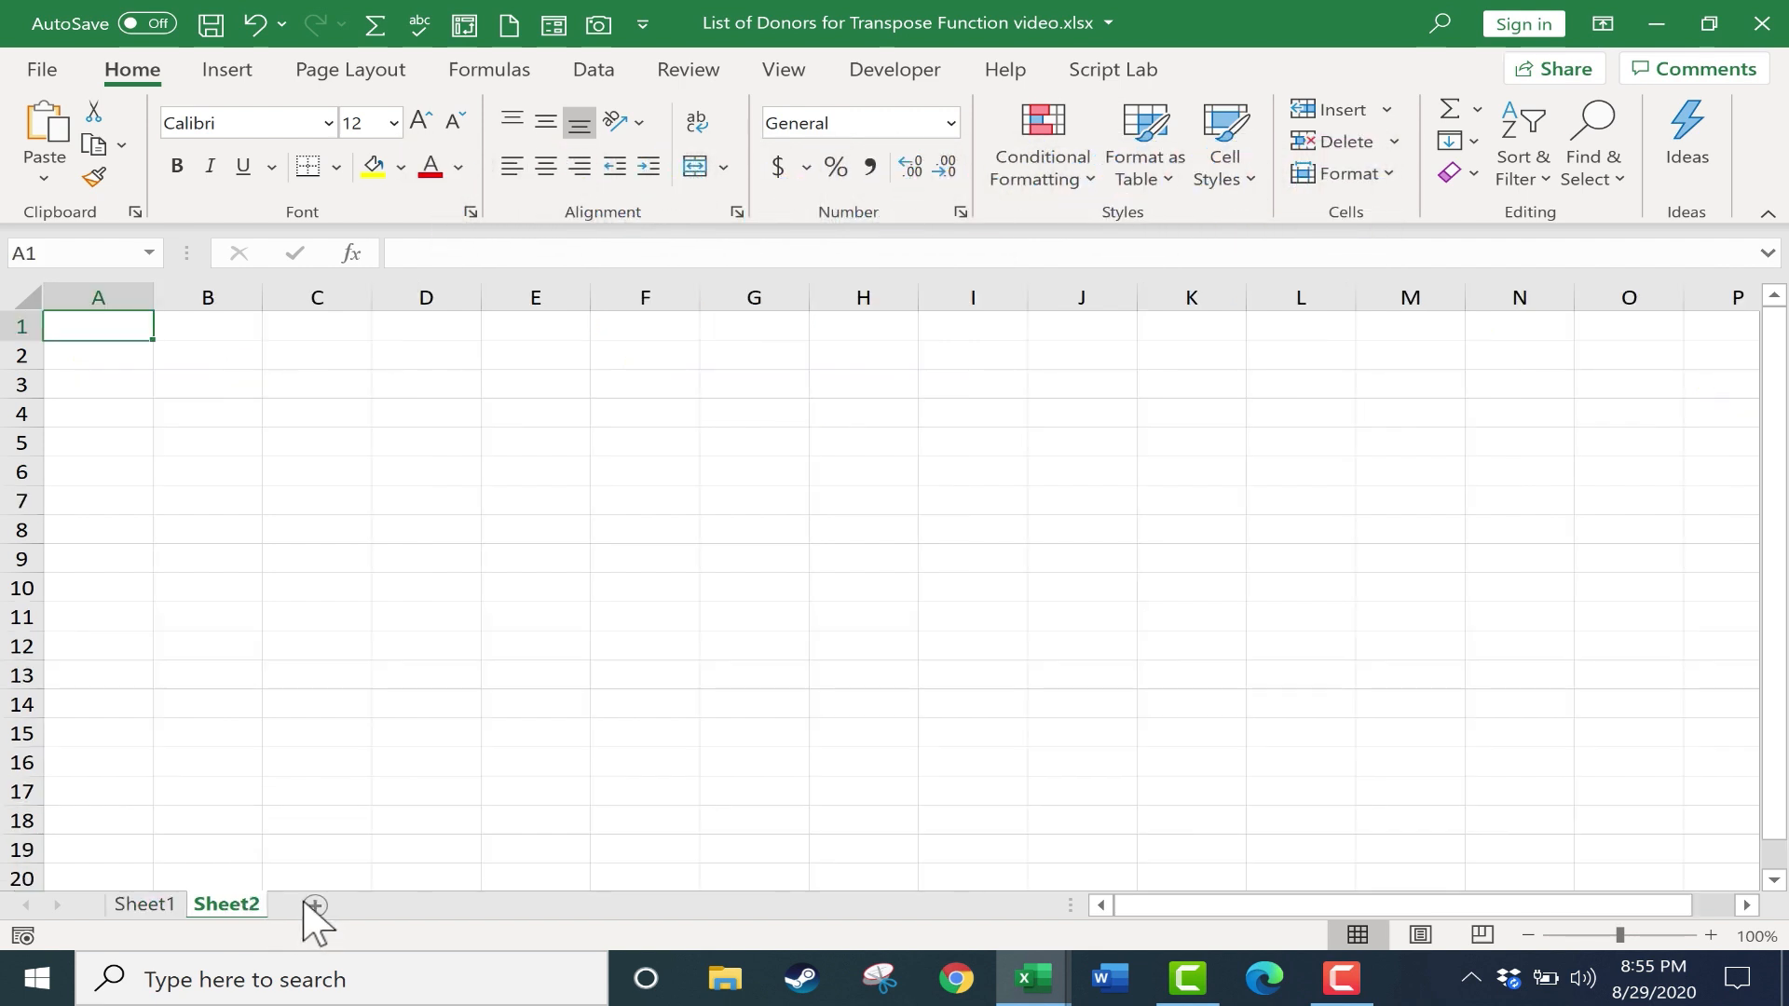
mouse_move(245, 618)
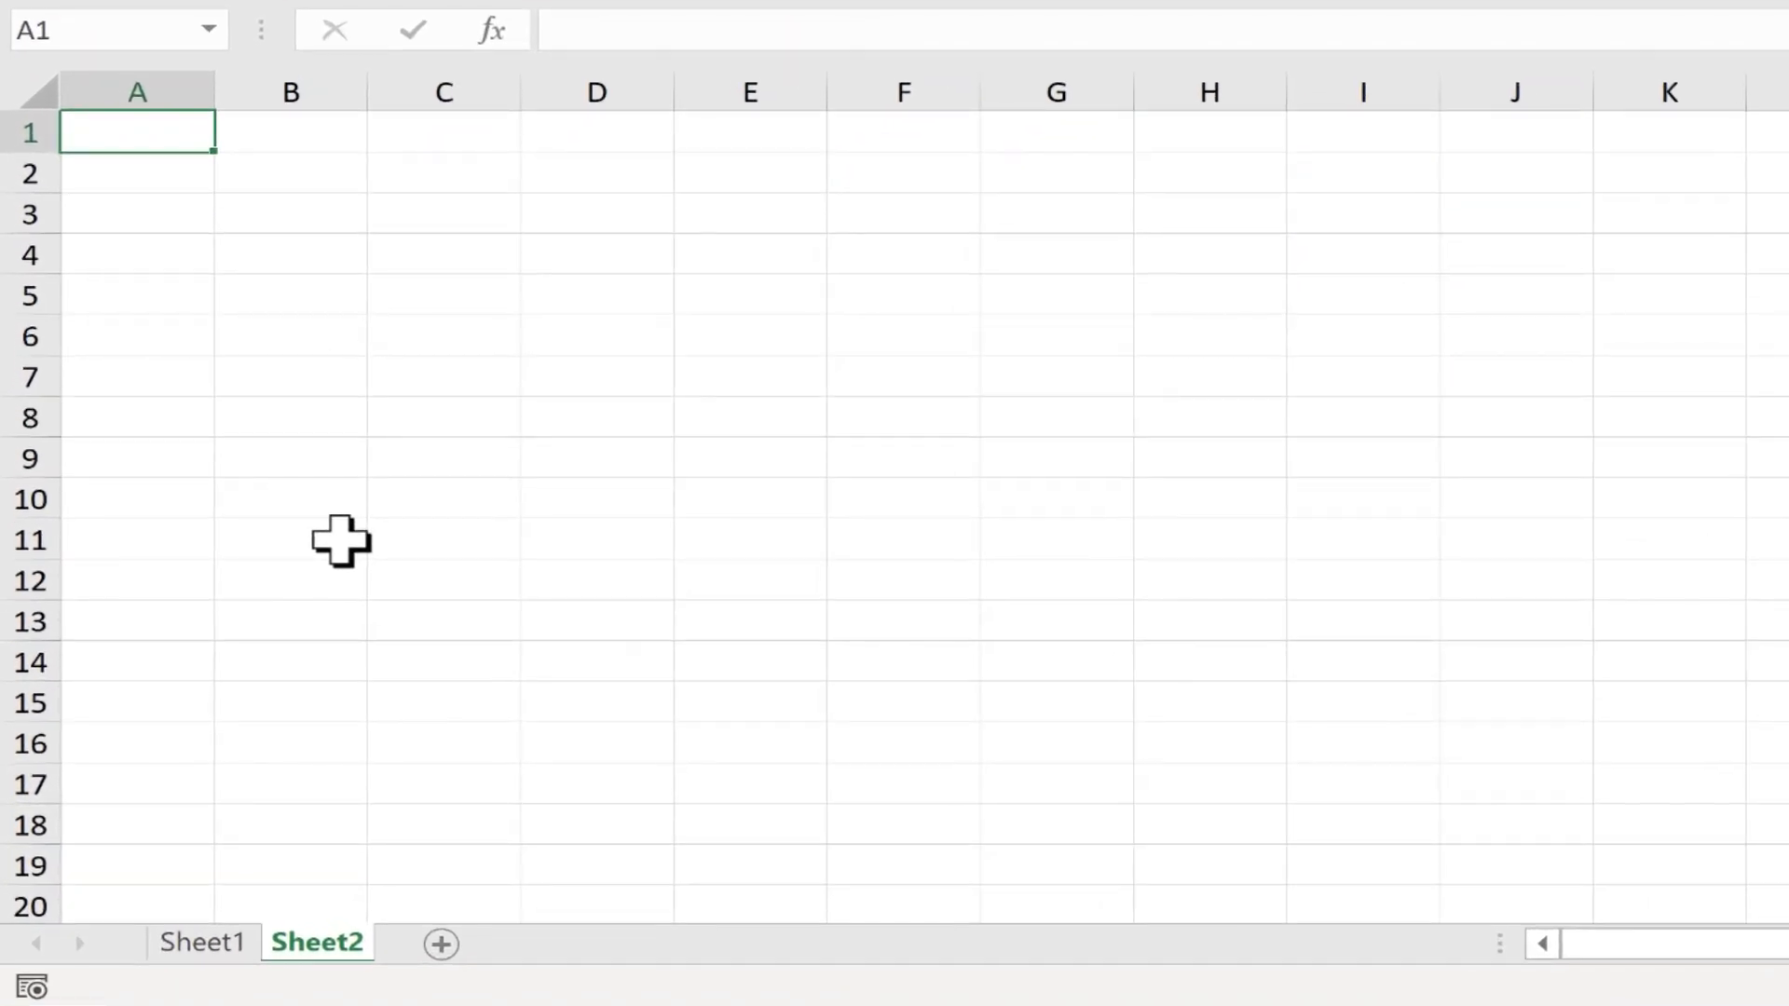
type("=t")
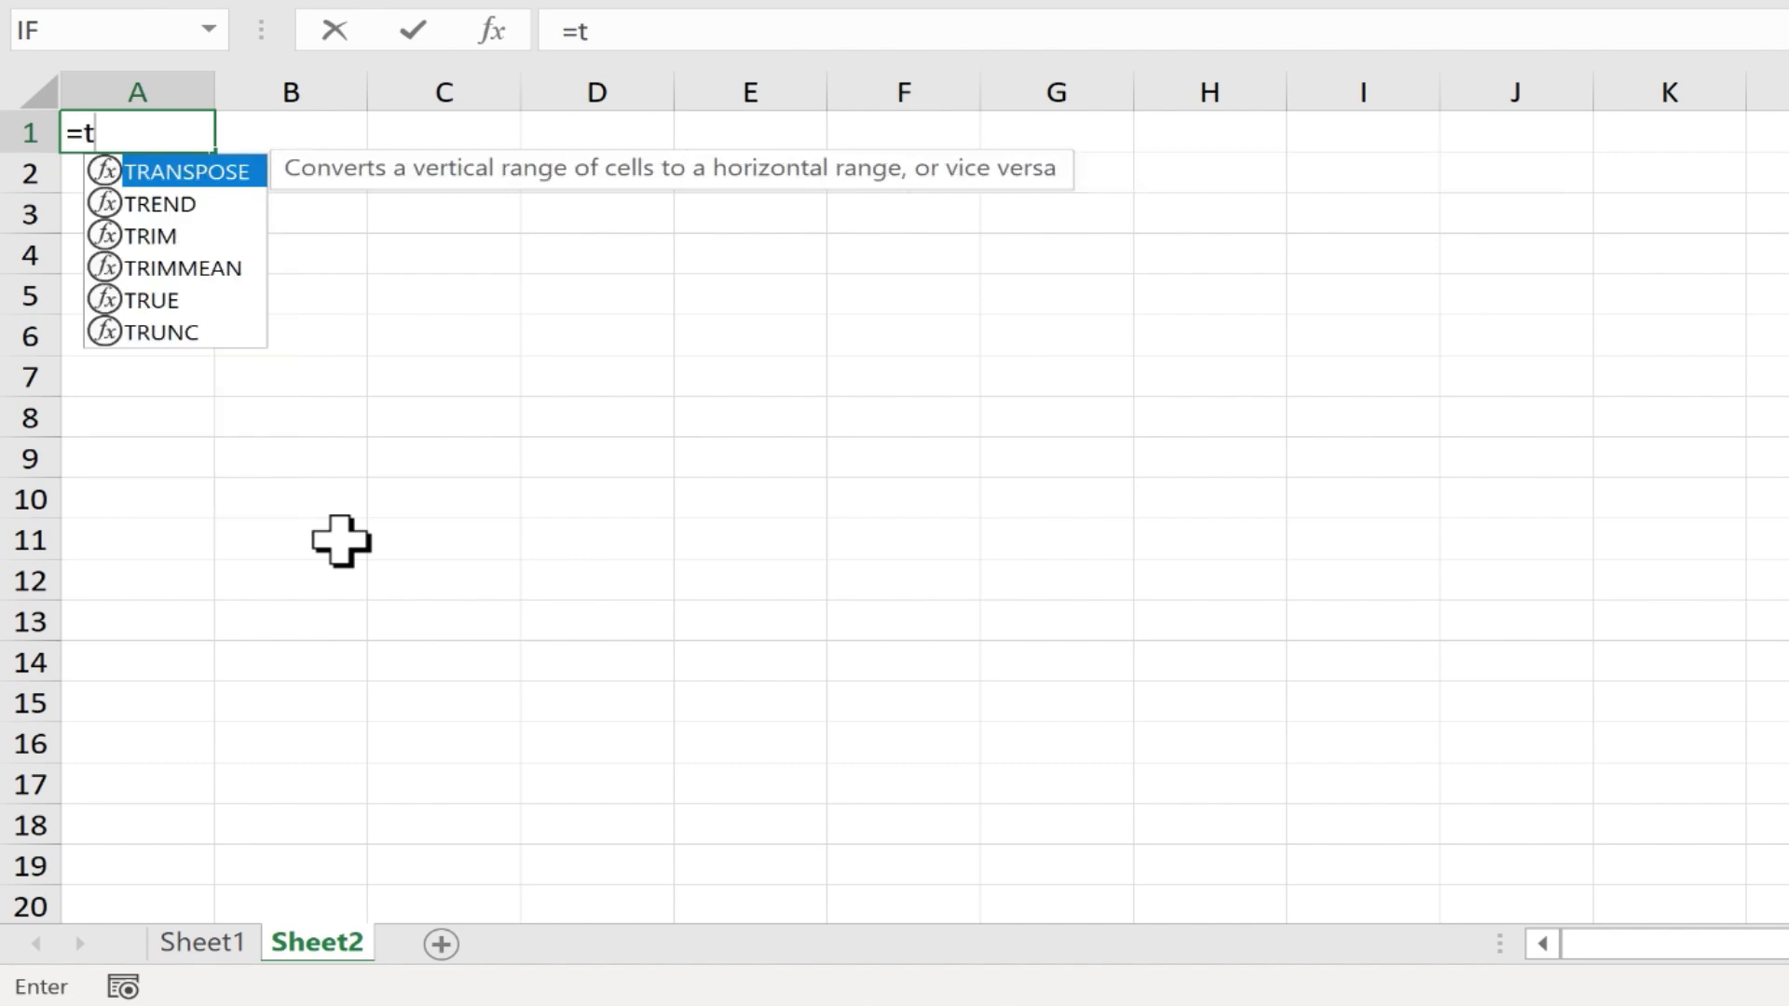
type("ranspose")
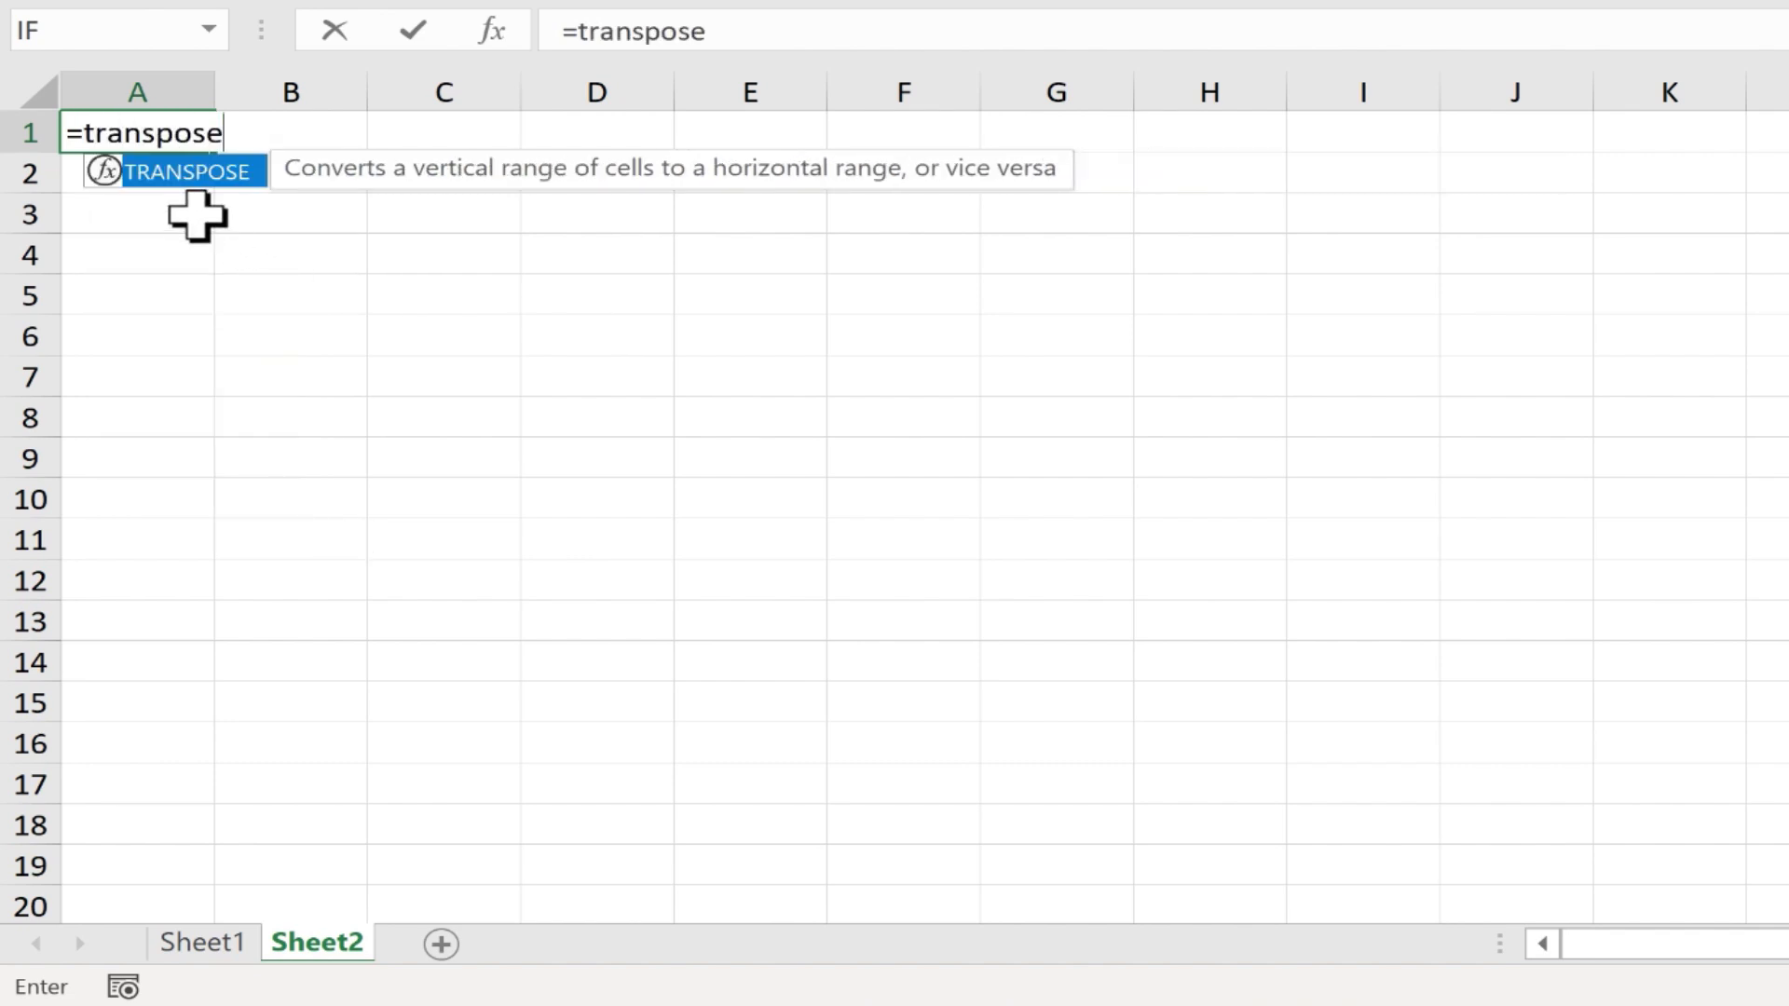
mouse_move(150, 200)
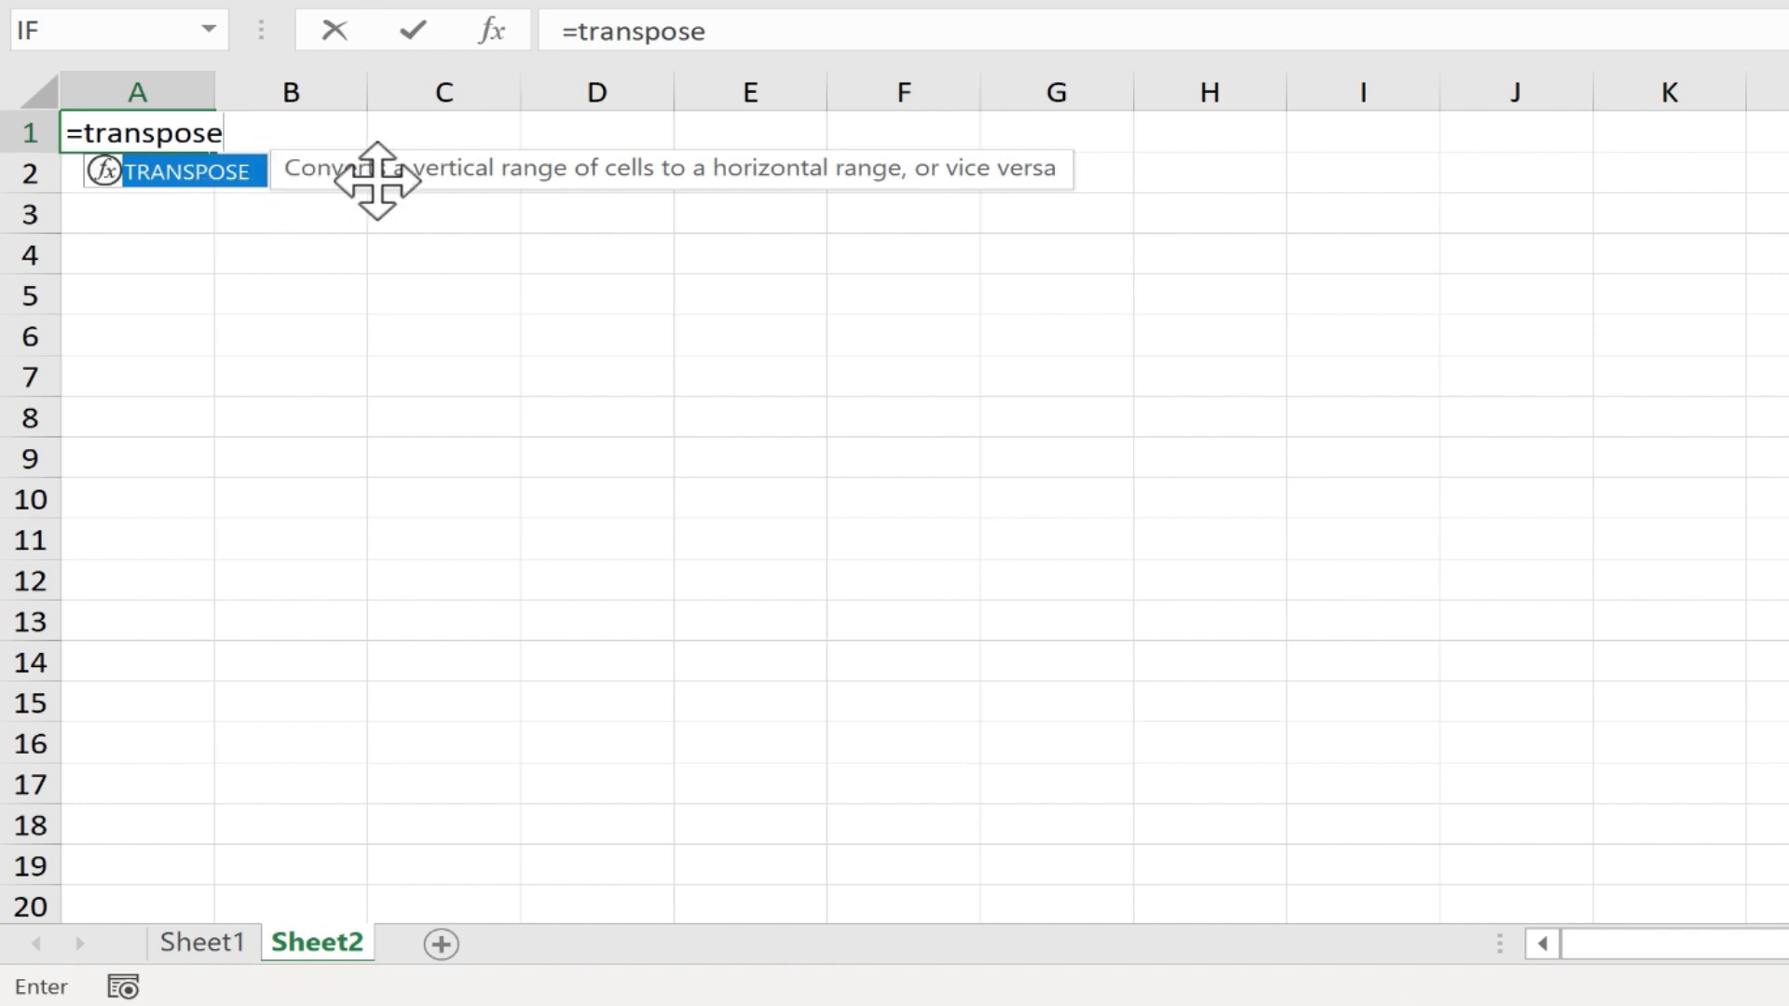
mouse_move(764, 191)
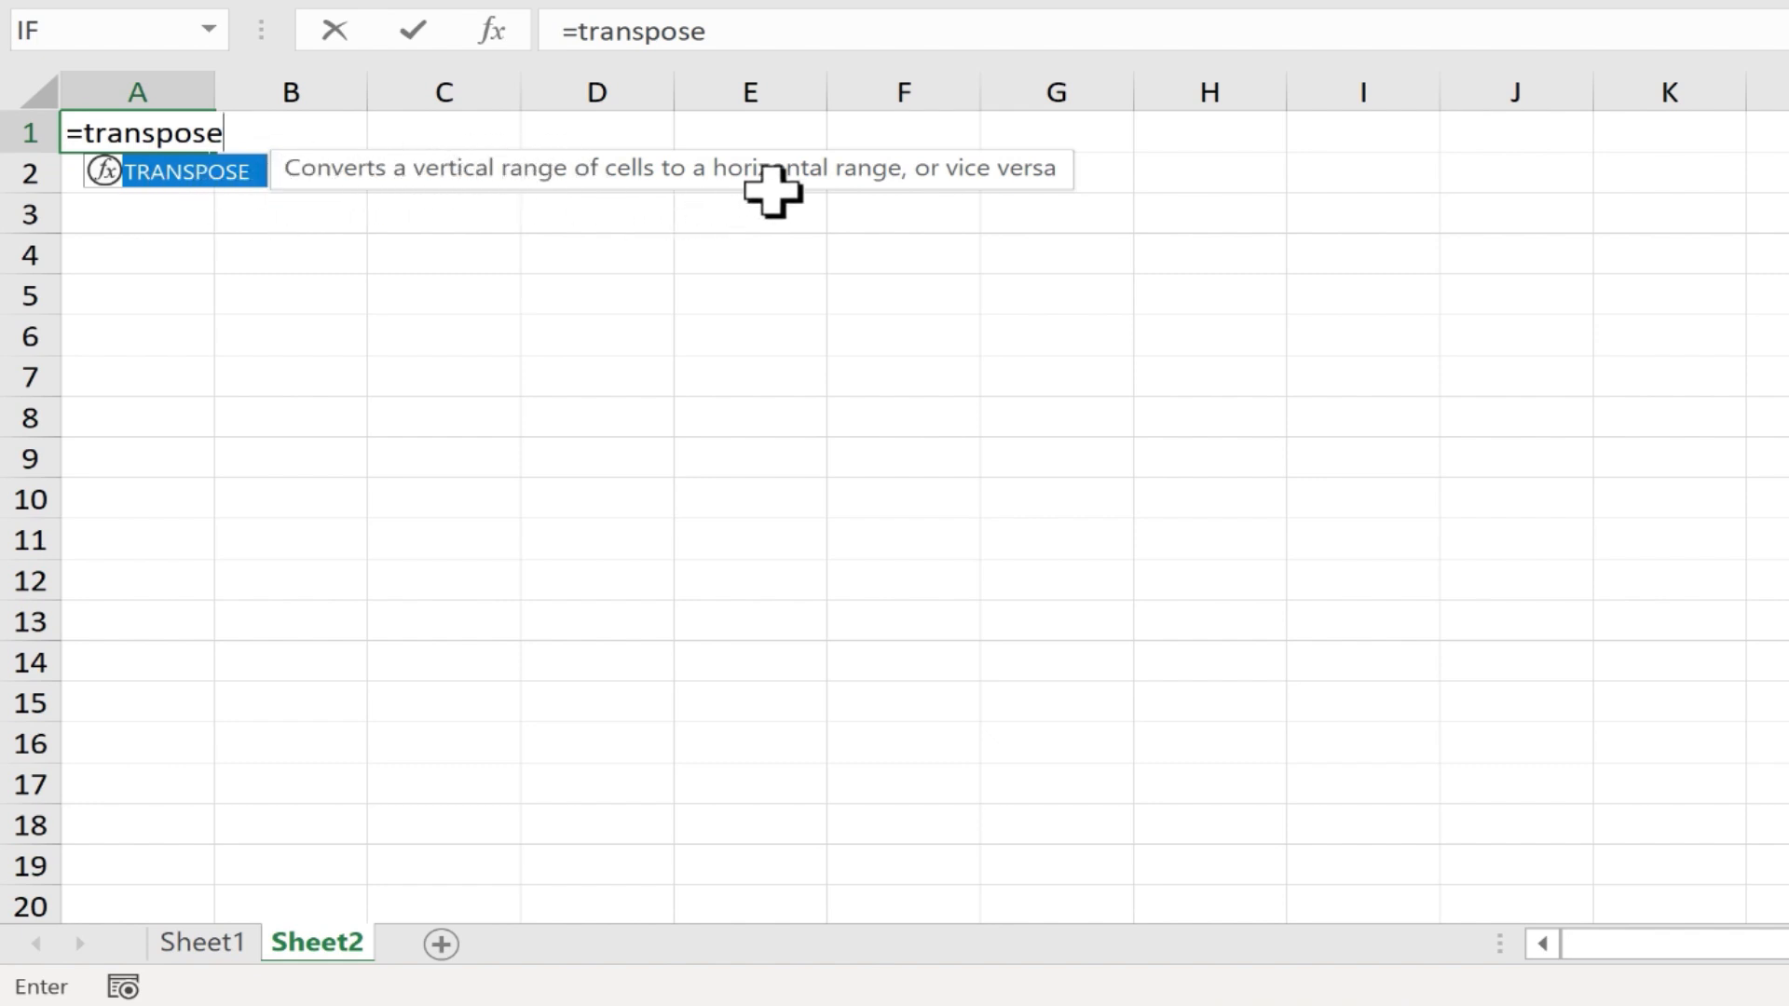
mouse_move(956, 182)
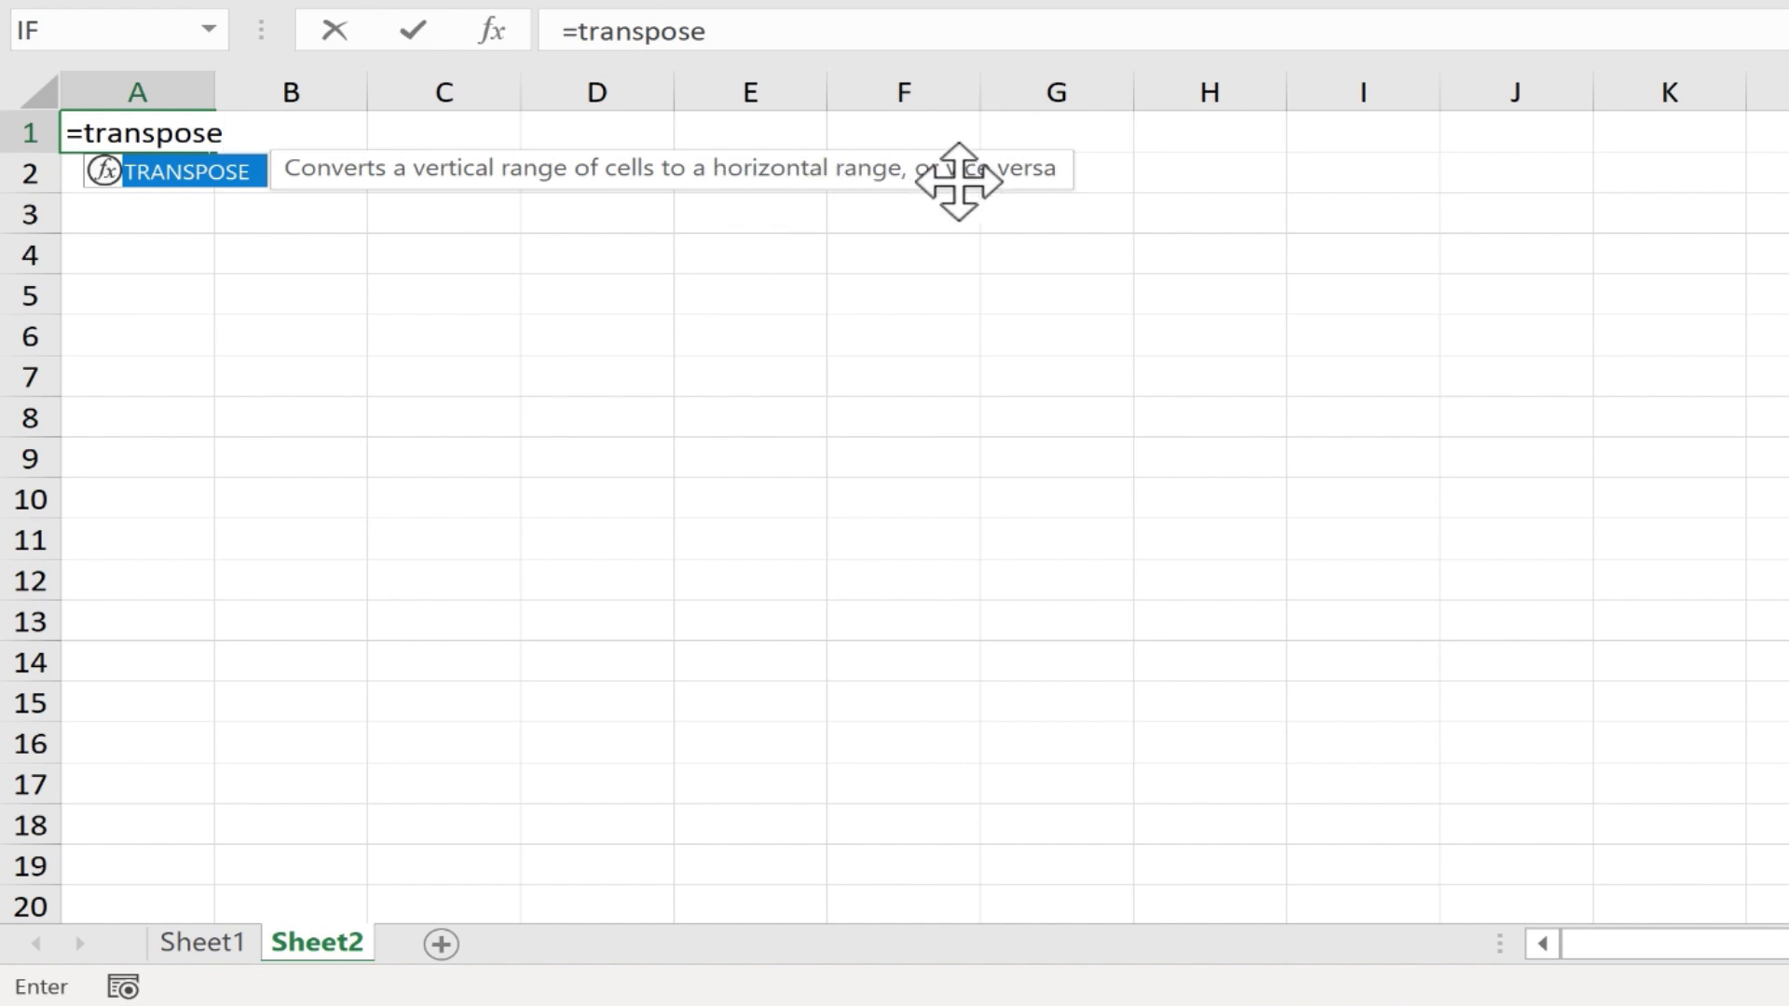
mouse_move(1041, 212)
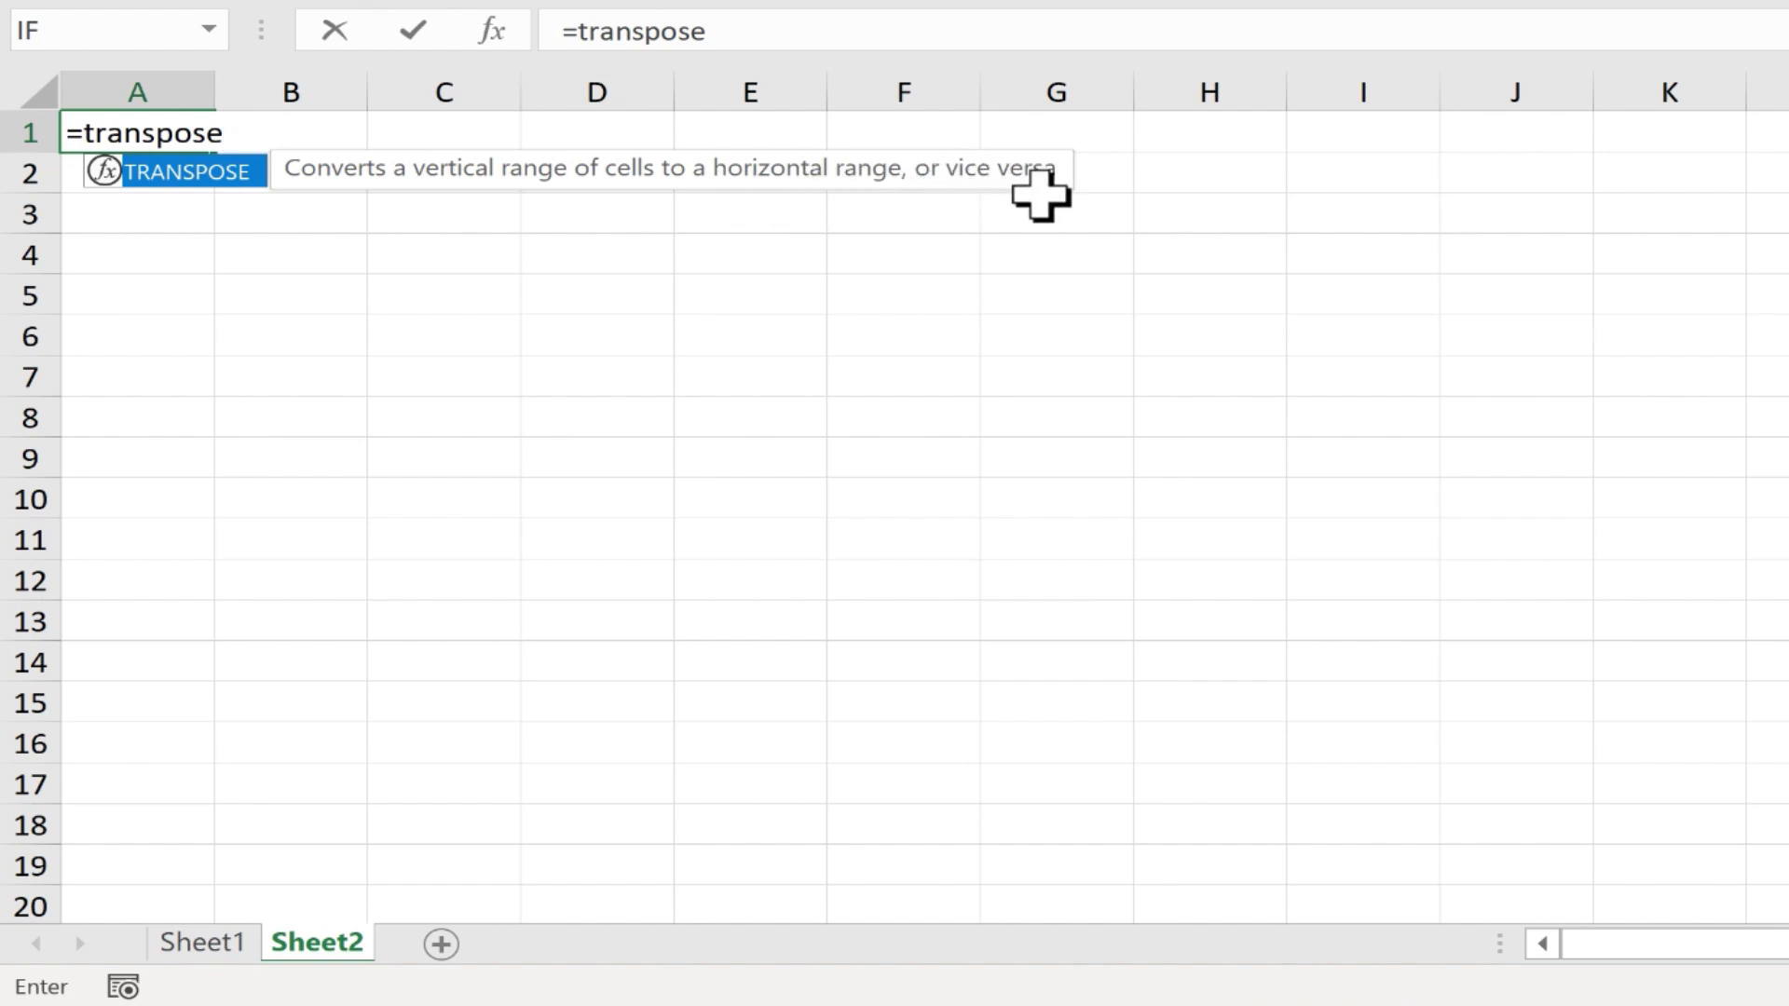
type("(")
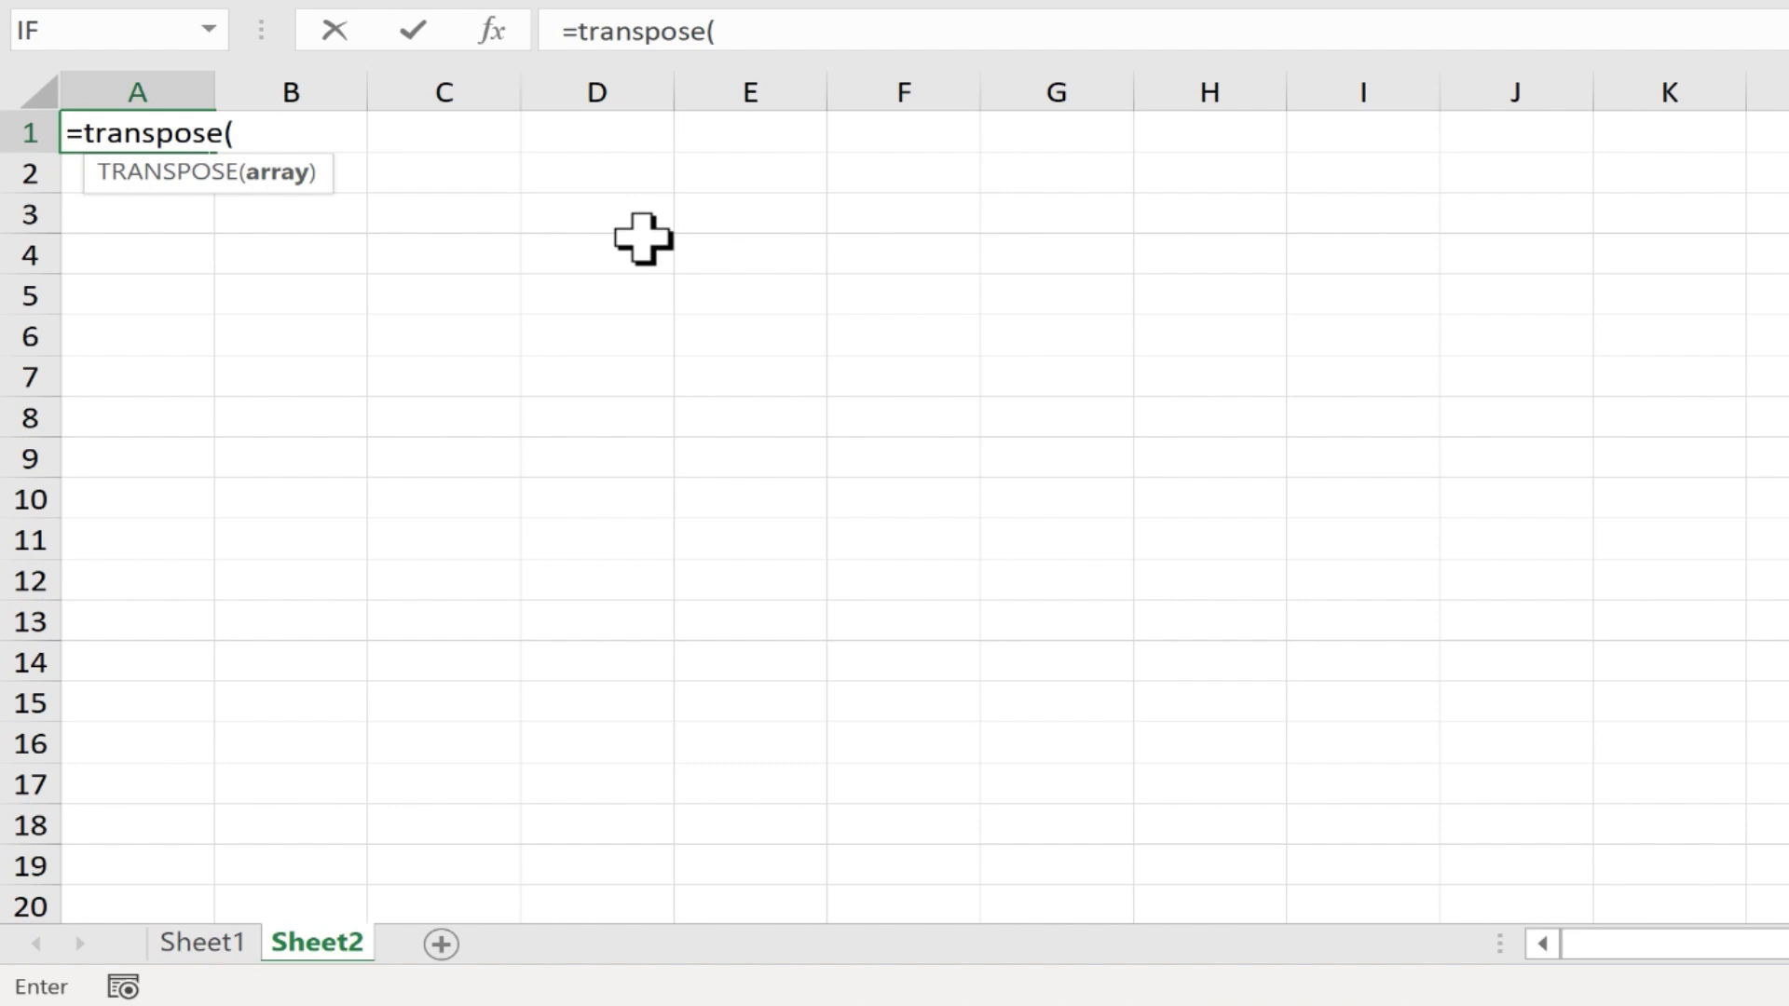
mouse_move(298, 213)
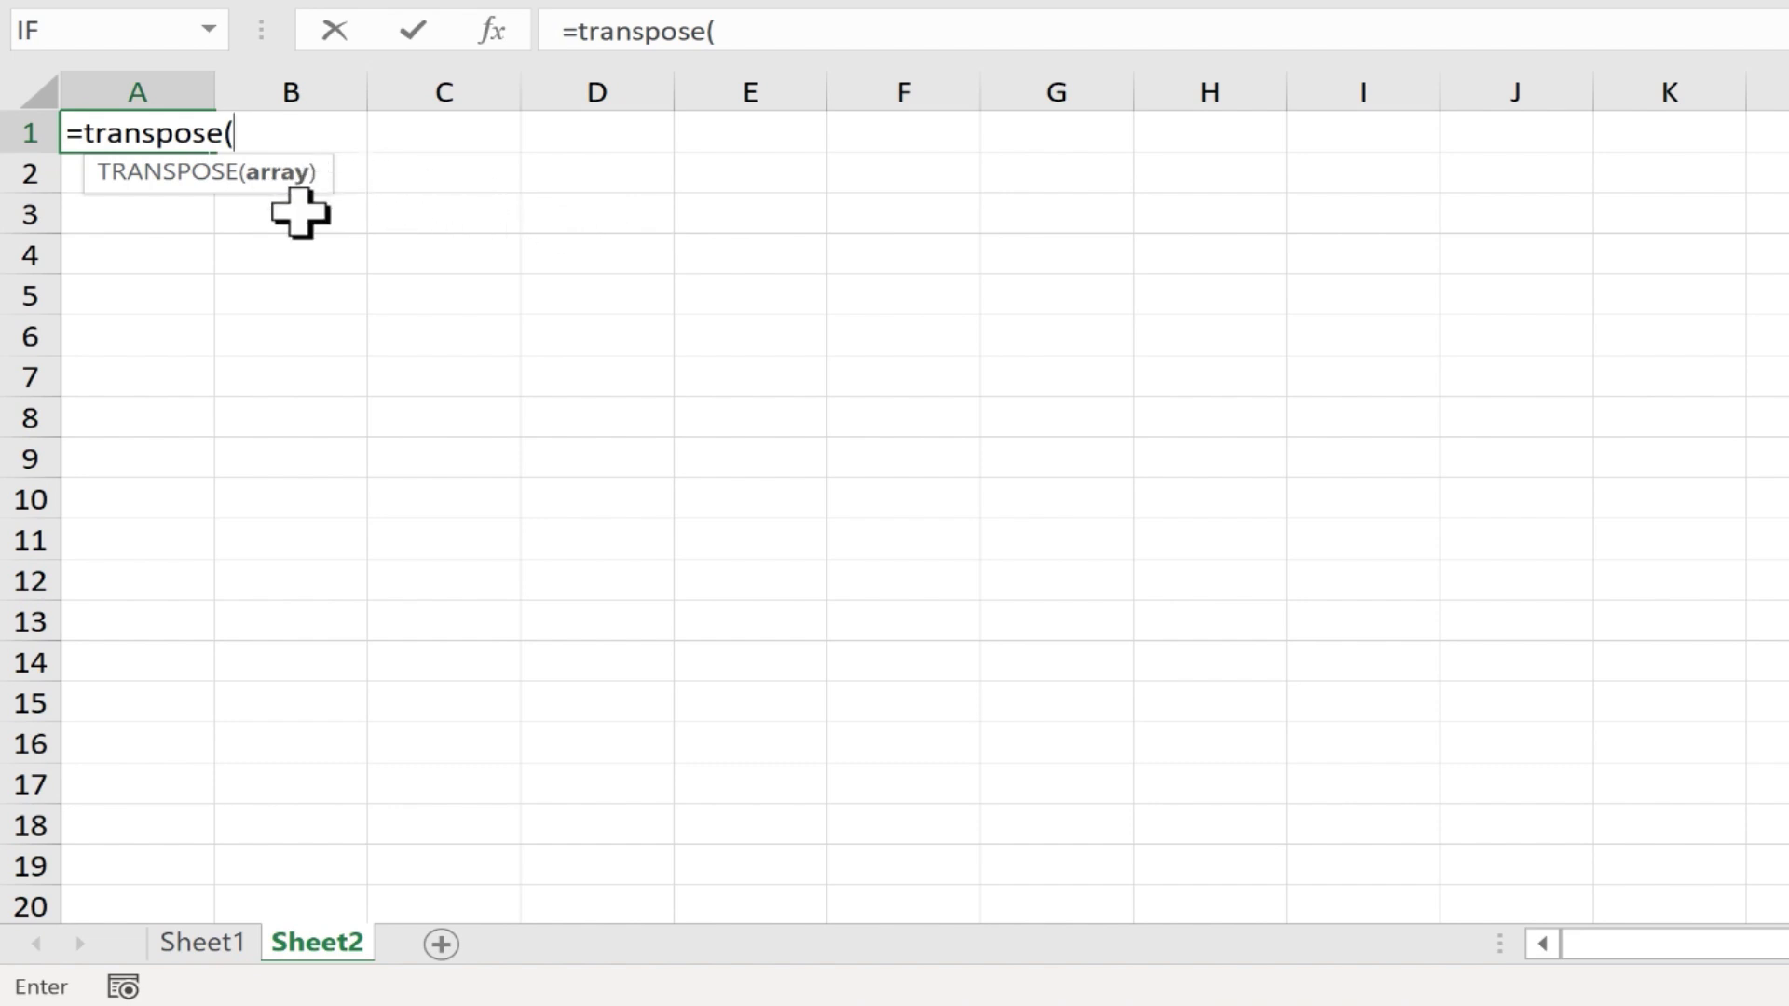
mouse_move(172, 987)
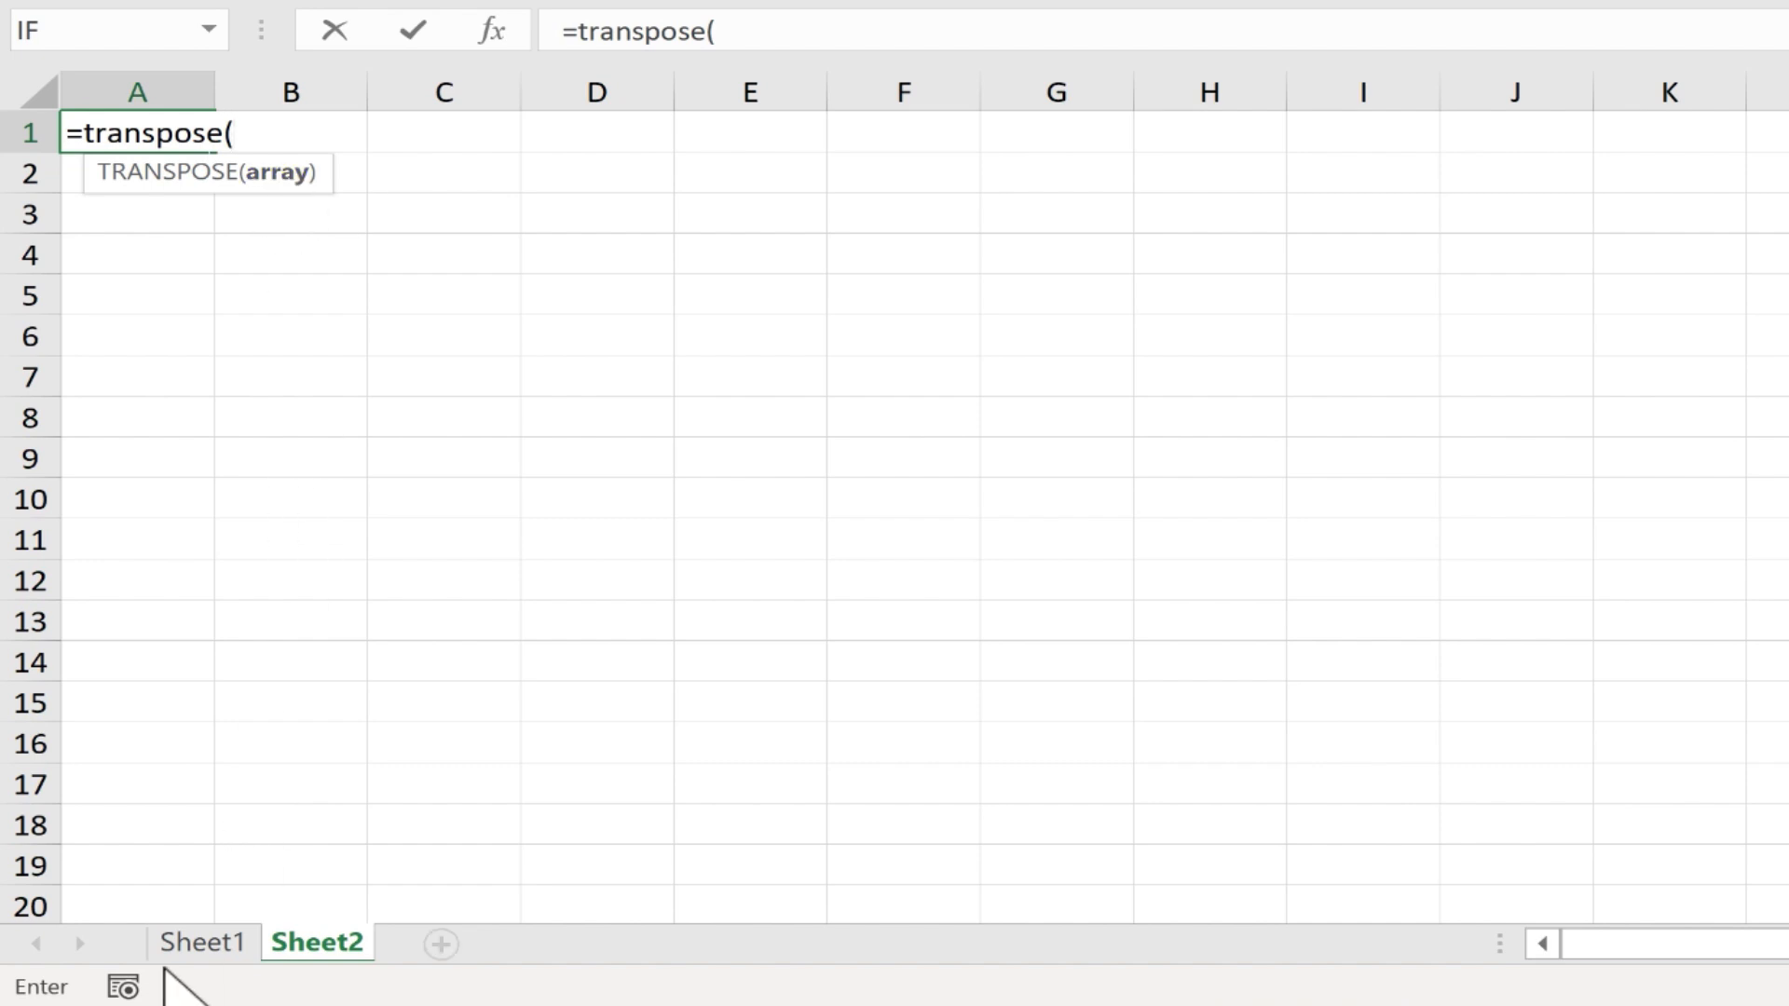
Return to Sheet1 to pick donor range A1:U4 as the TRANSPOSE array.
left_click(200, 942)
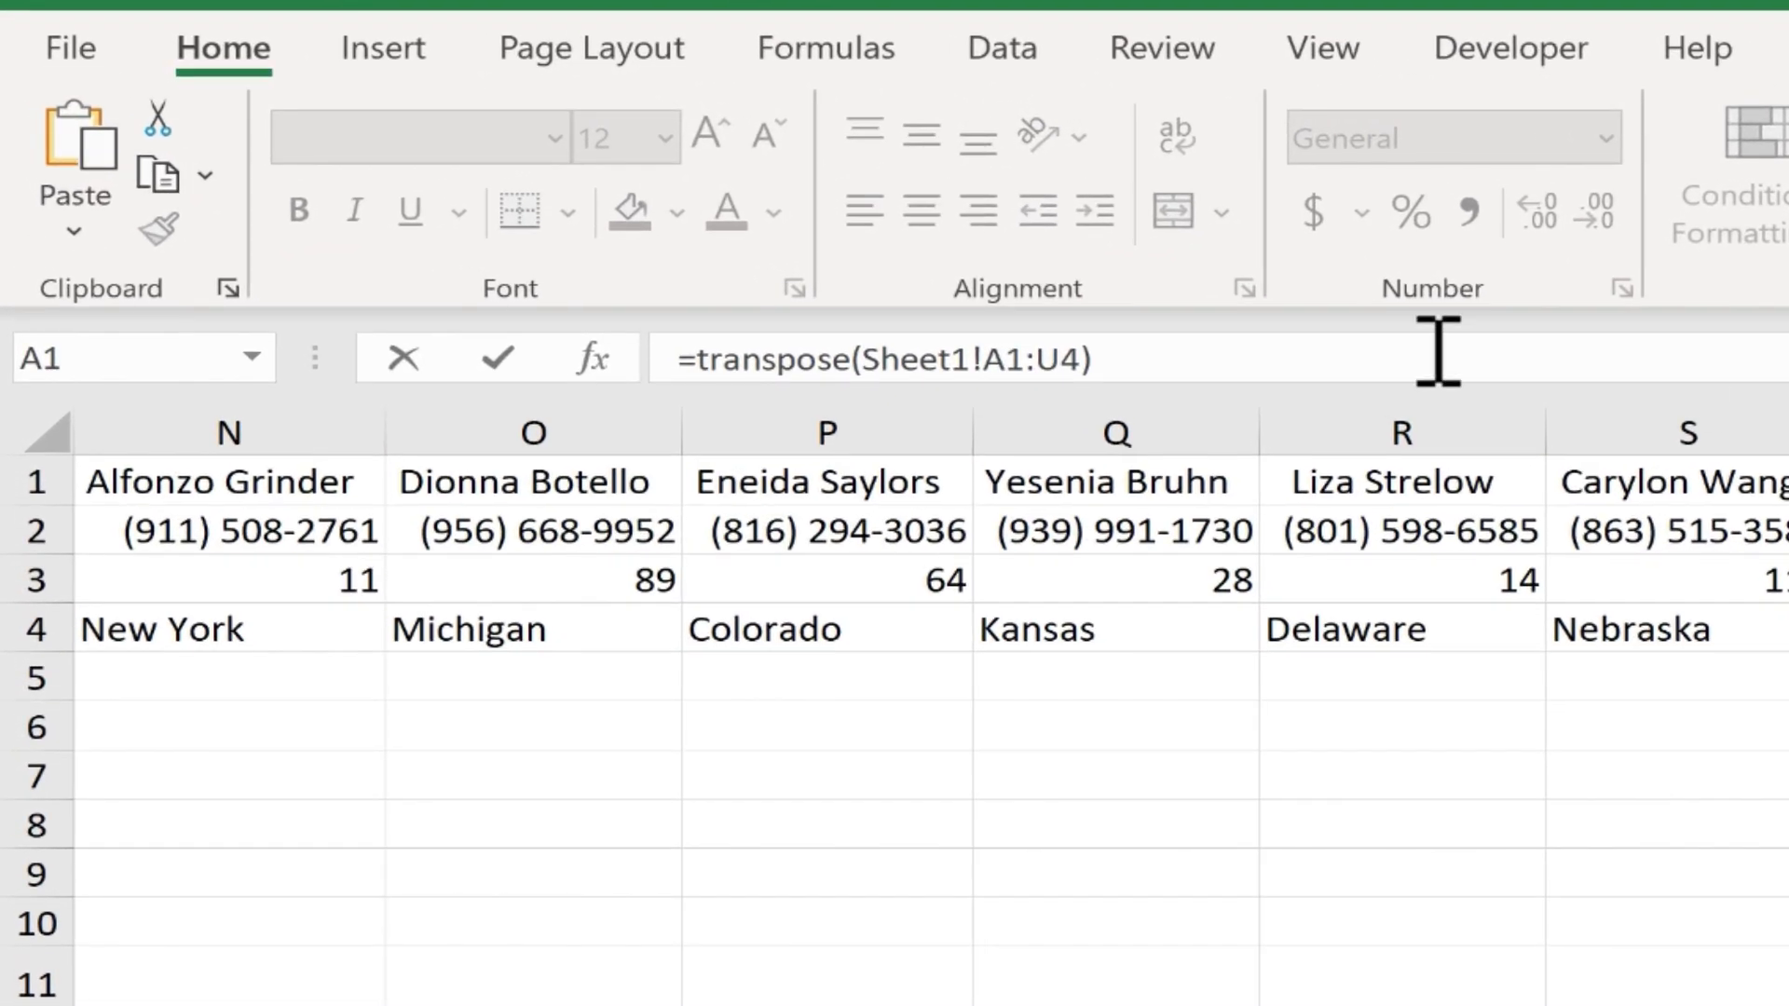
mouse_move(761, 357)
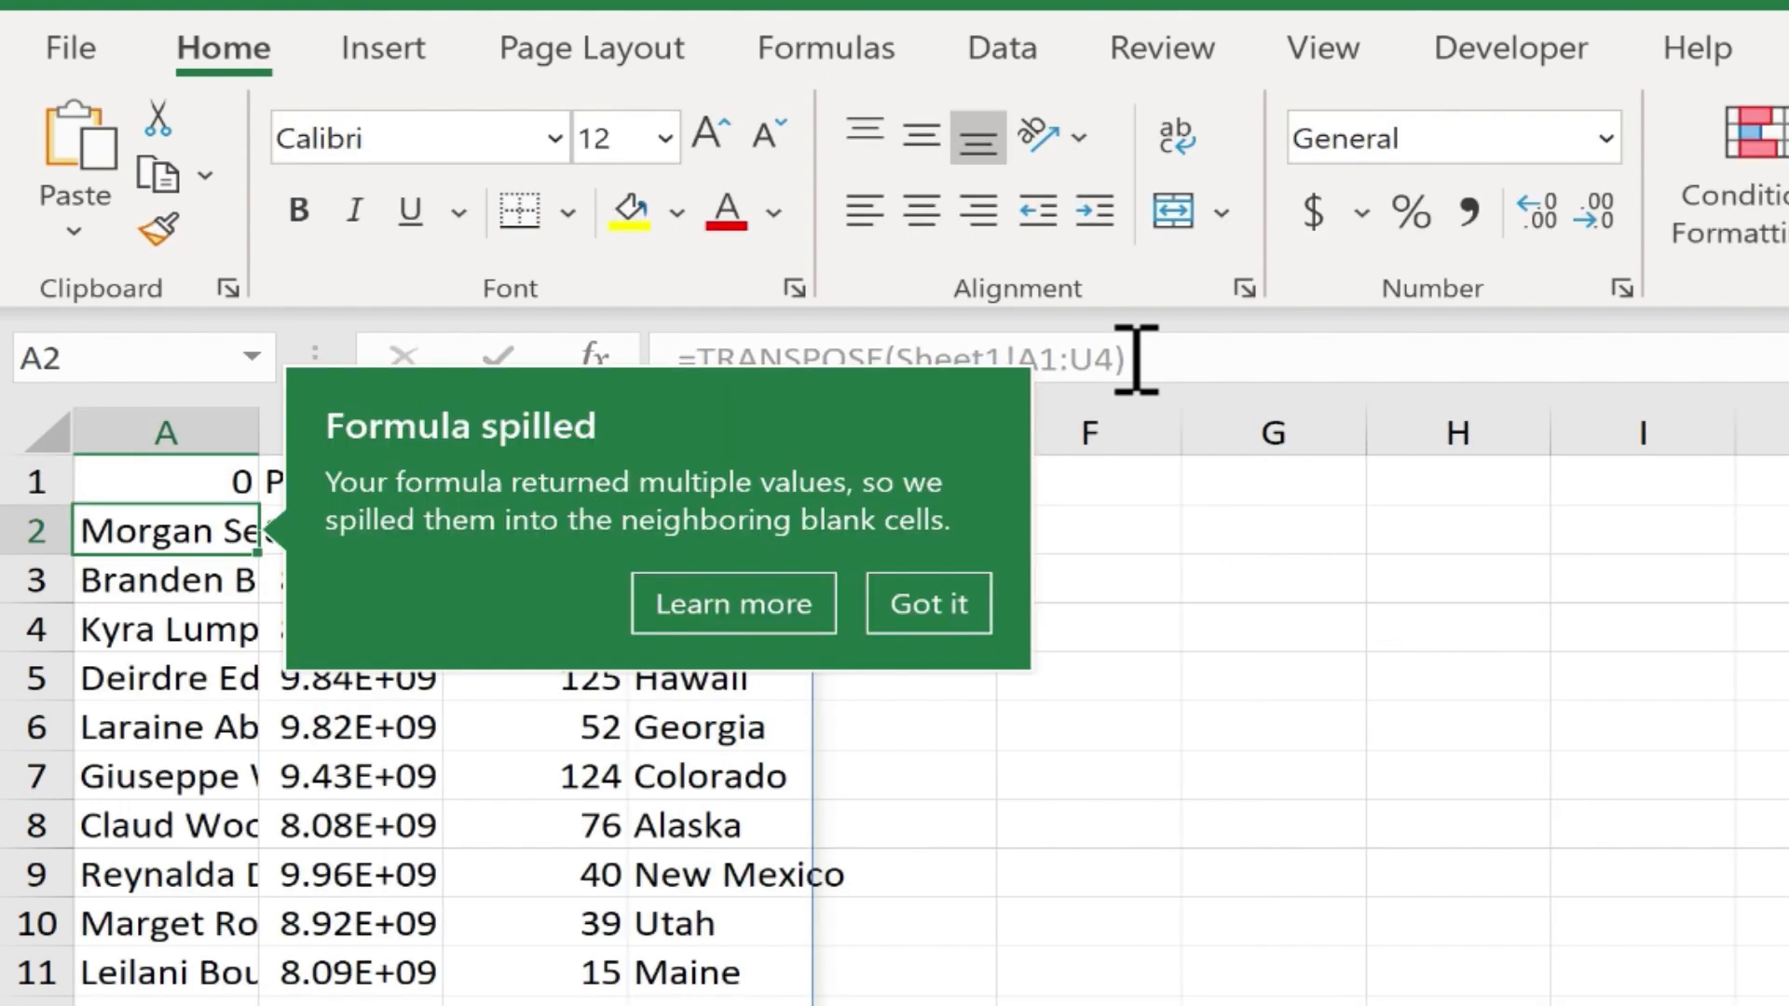
mouse_move(545, 621)
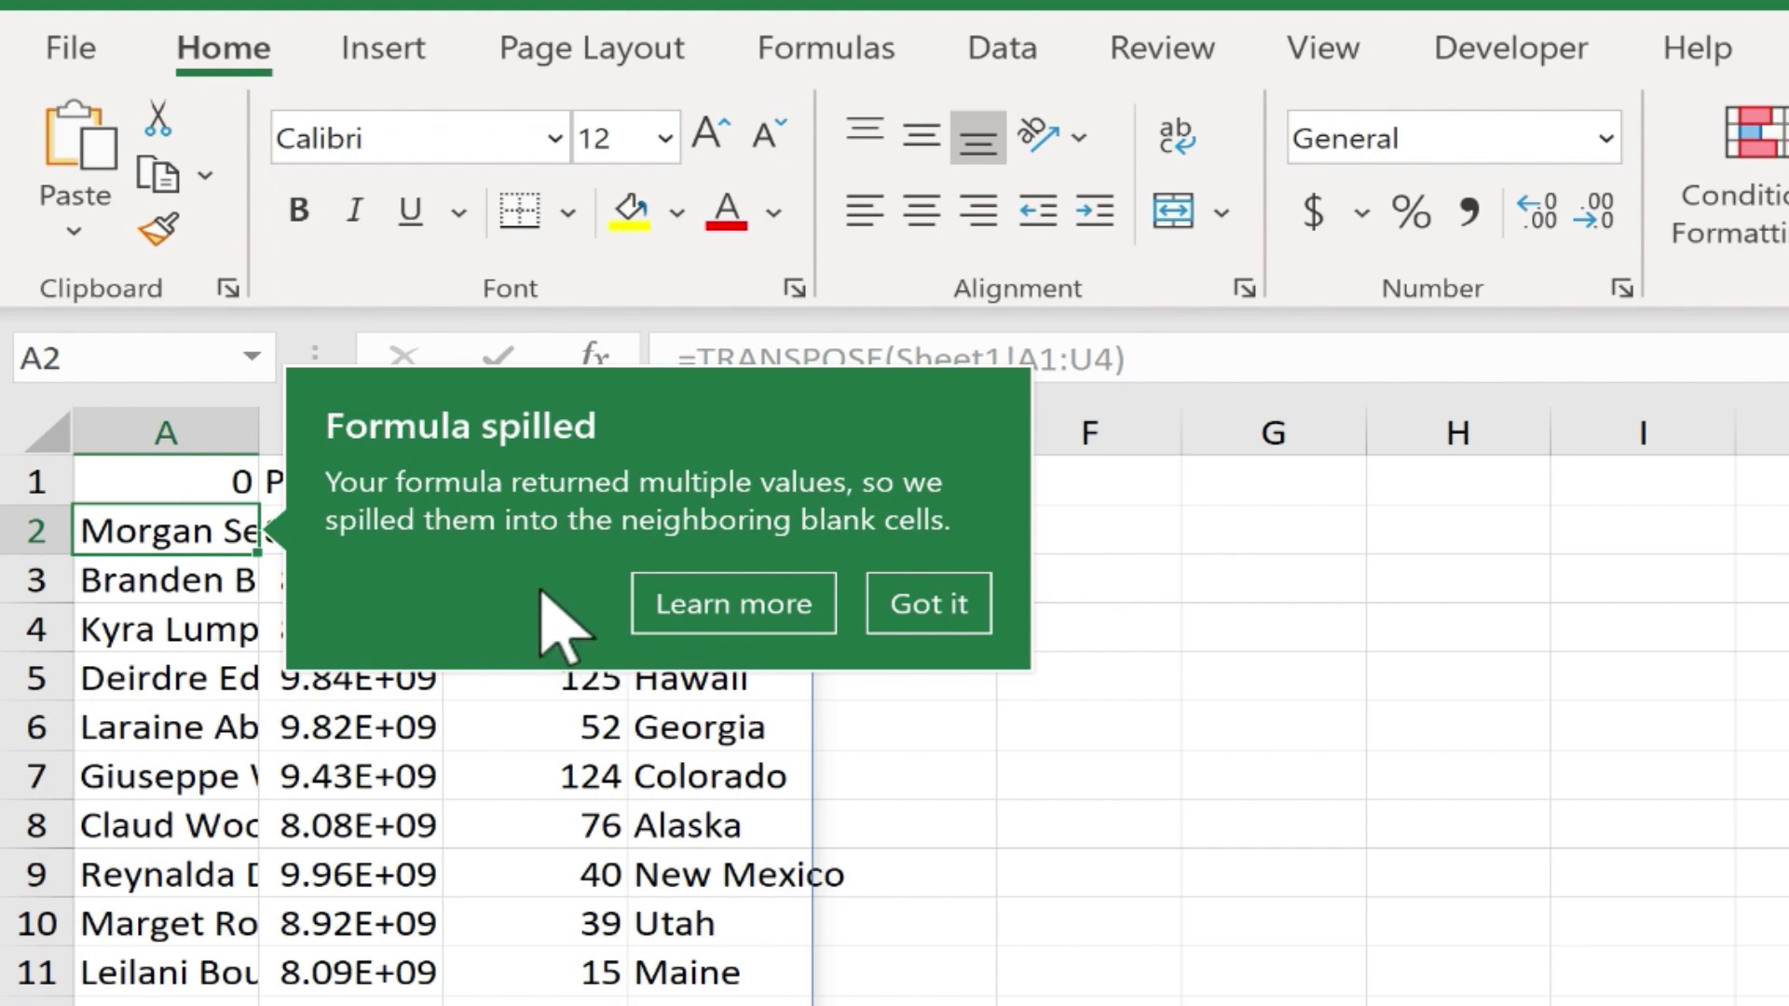
mouse_move(593, 565)
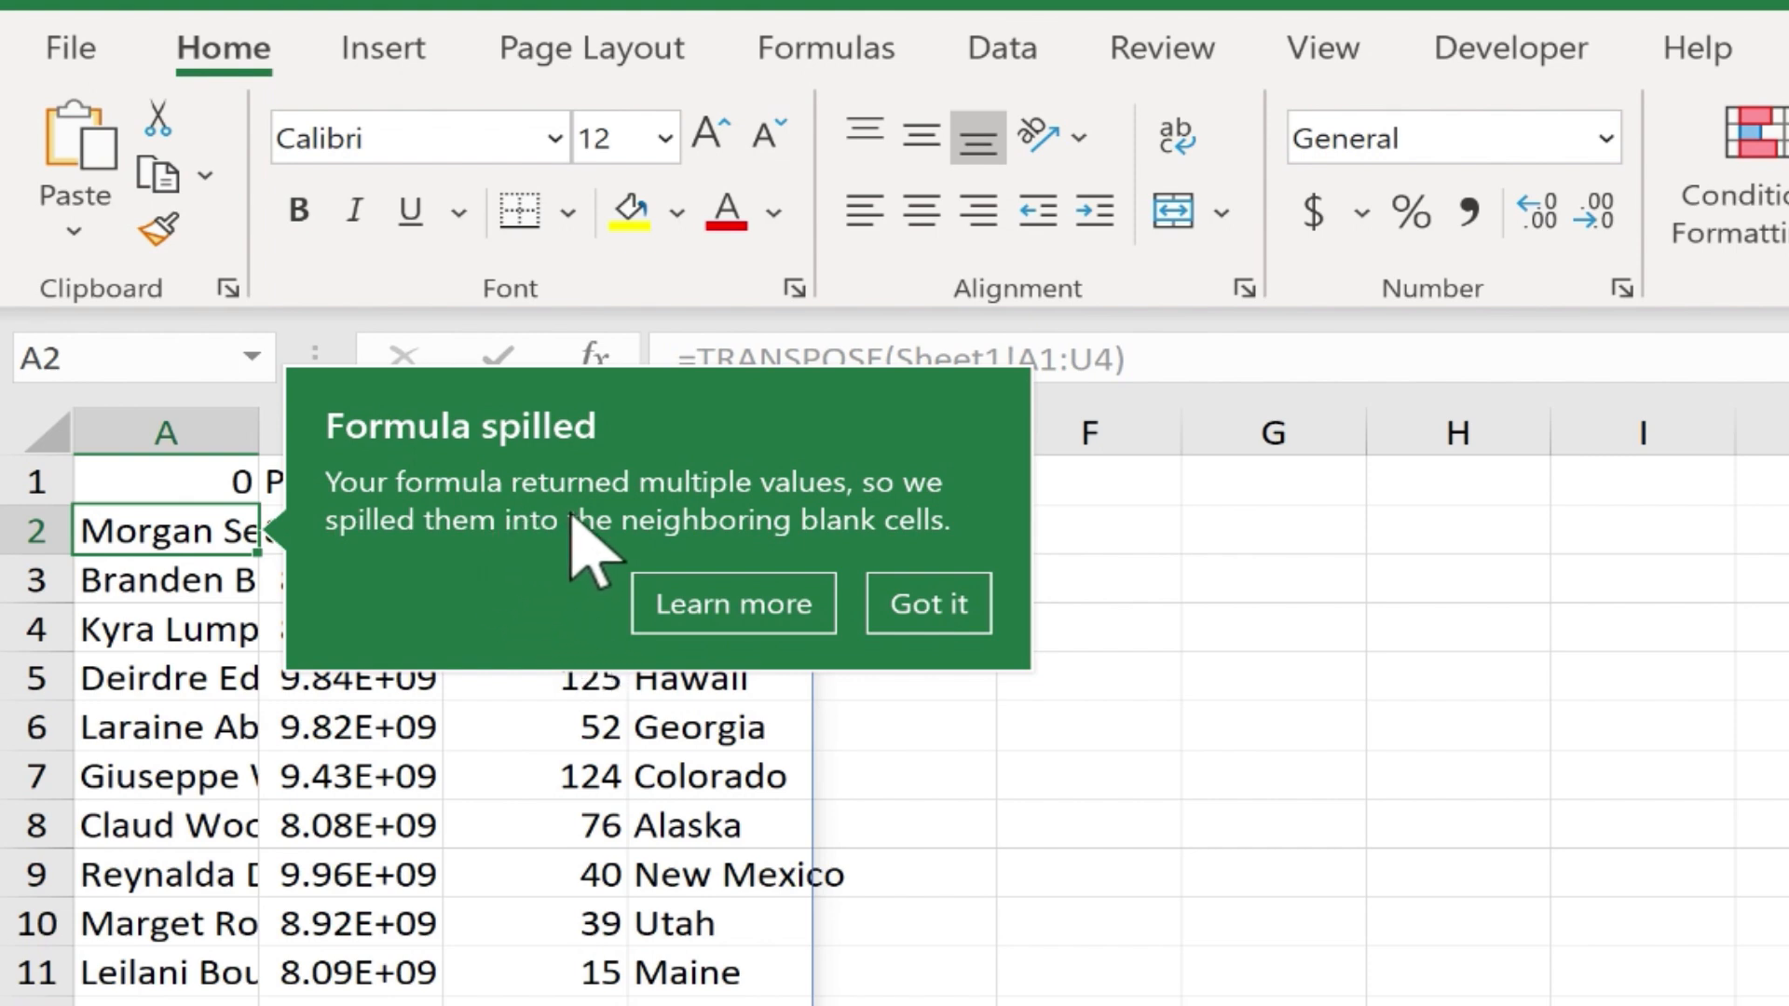
mouse_move(994, 587)
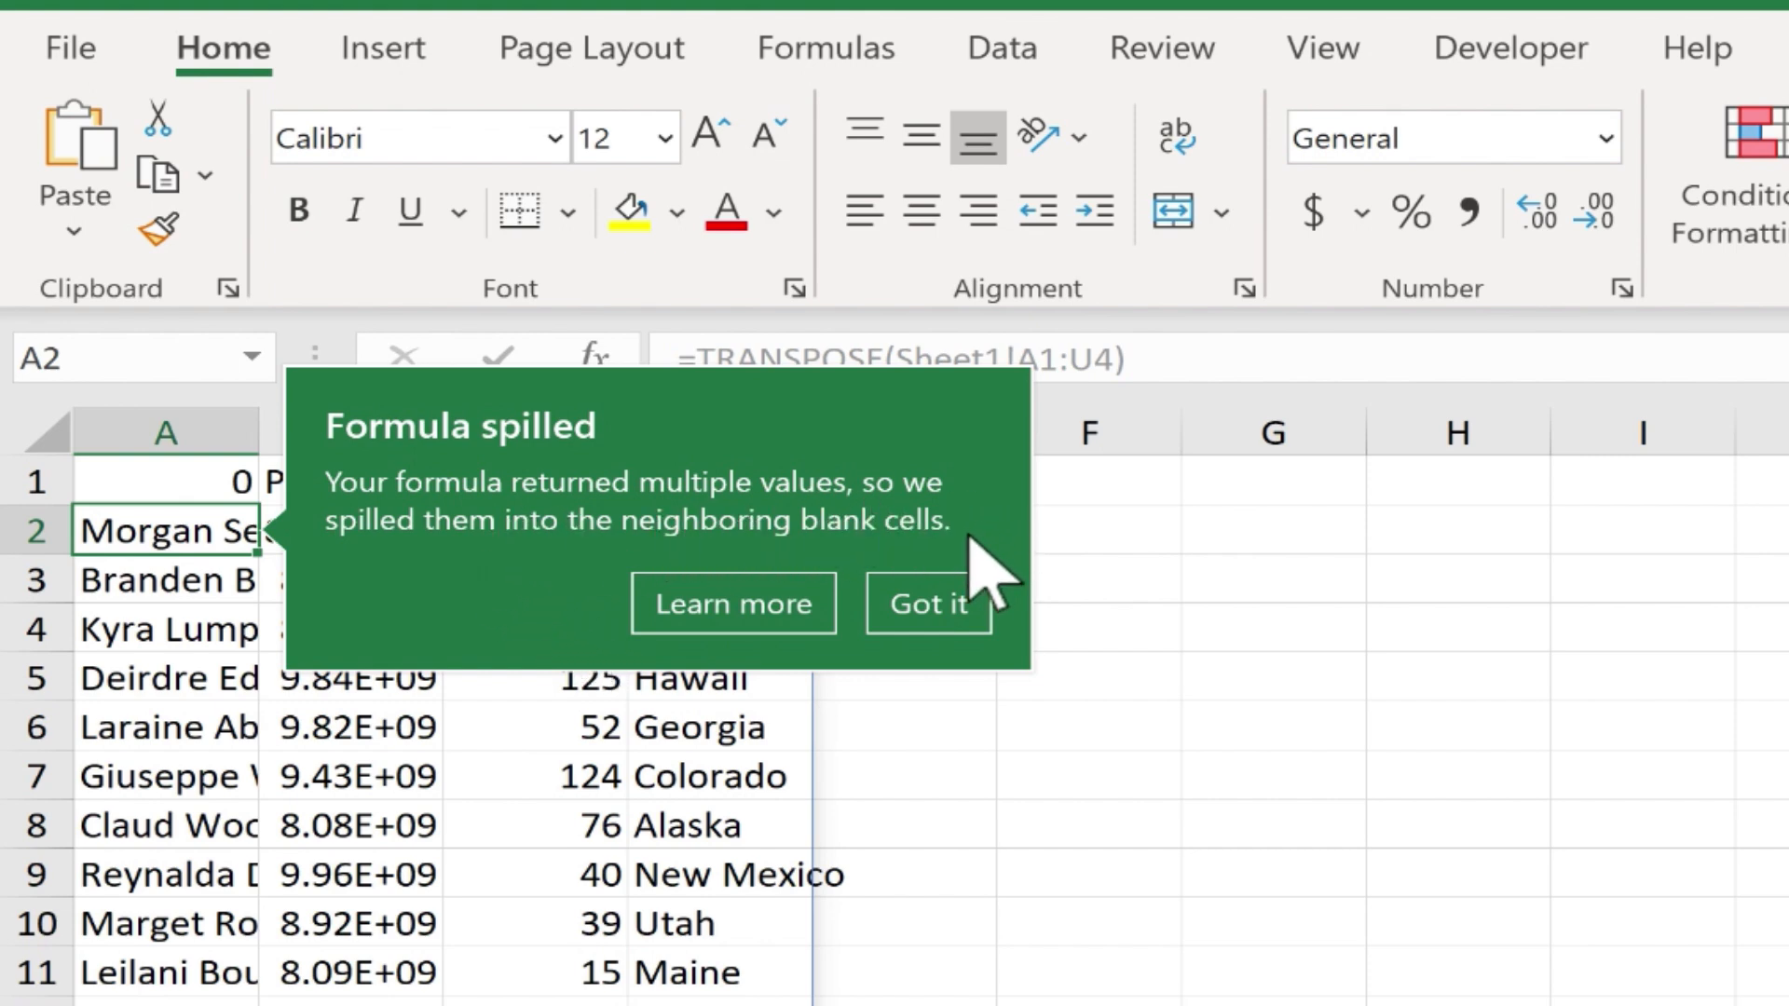
mouse_move(1003, 616)
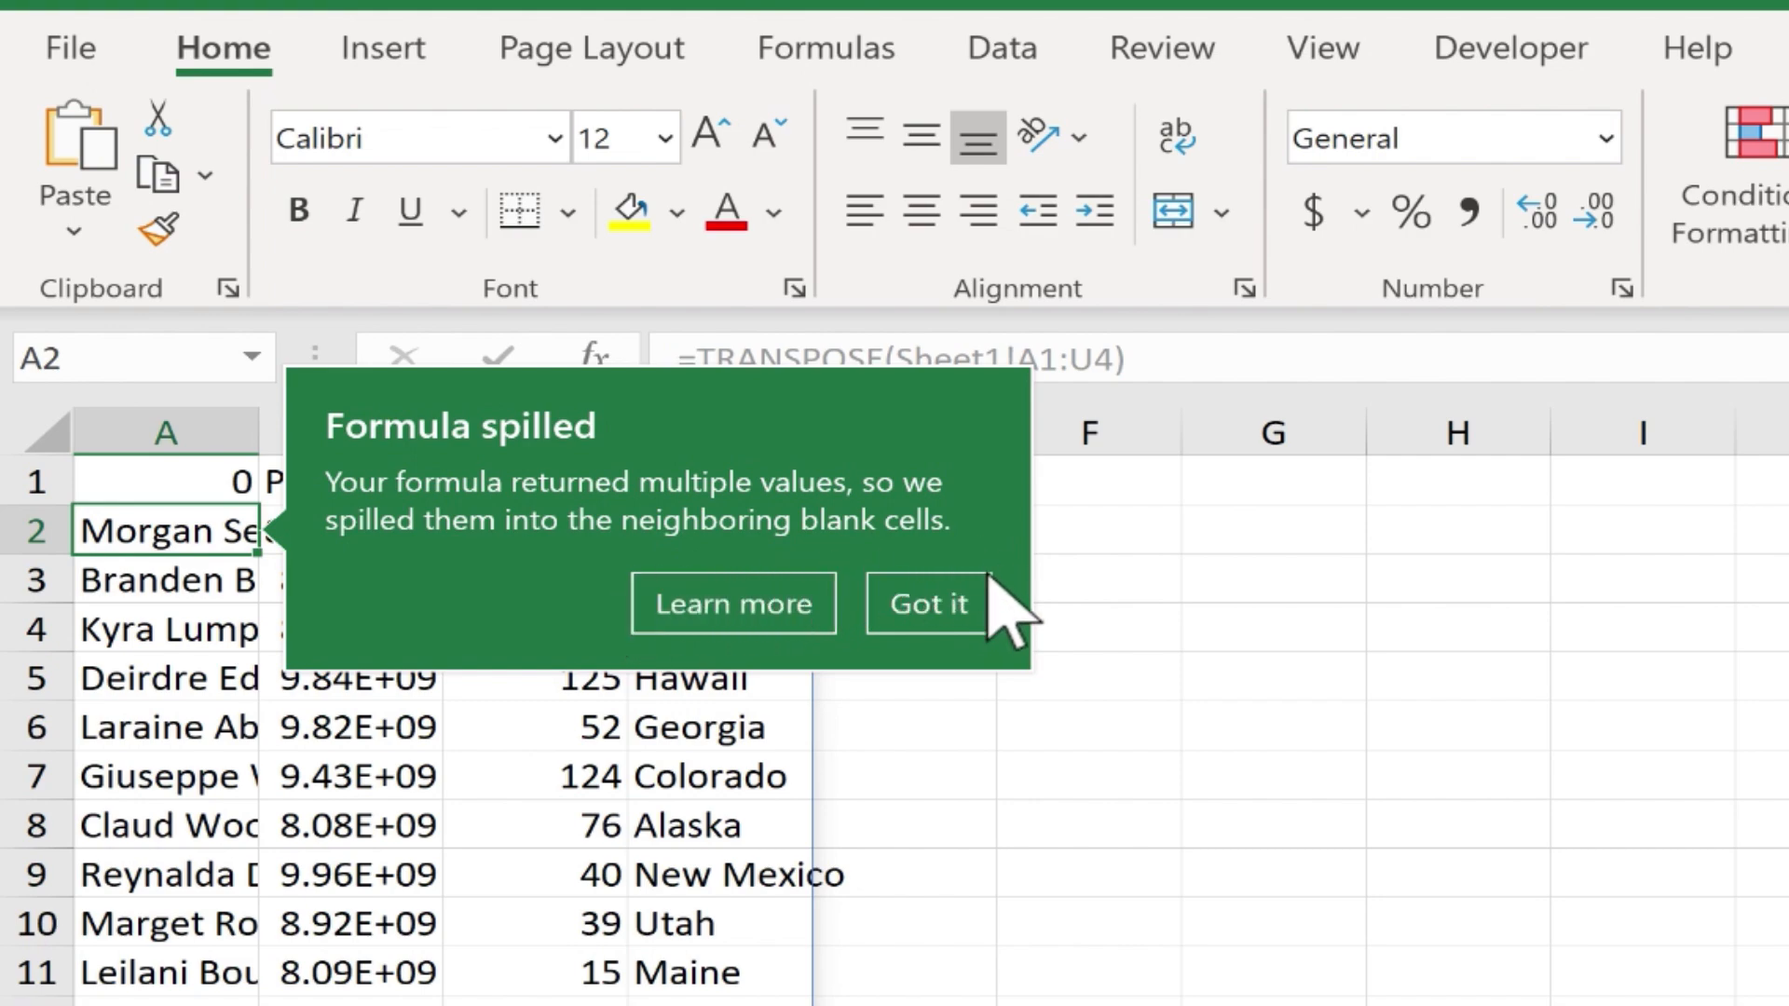
Dismiss the Formula spilled tip and compare Sheet1's original table with Sheet2's result.
left_click(925, 603)
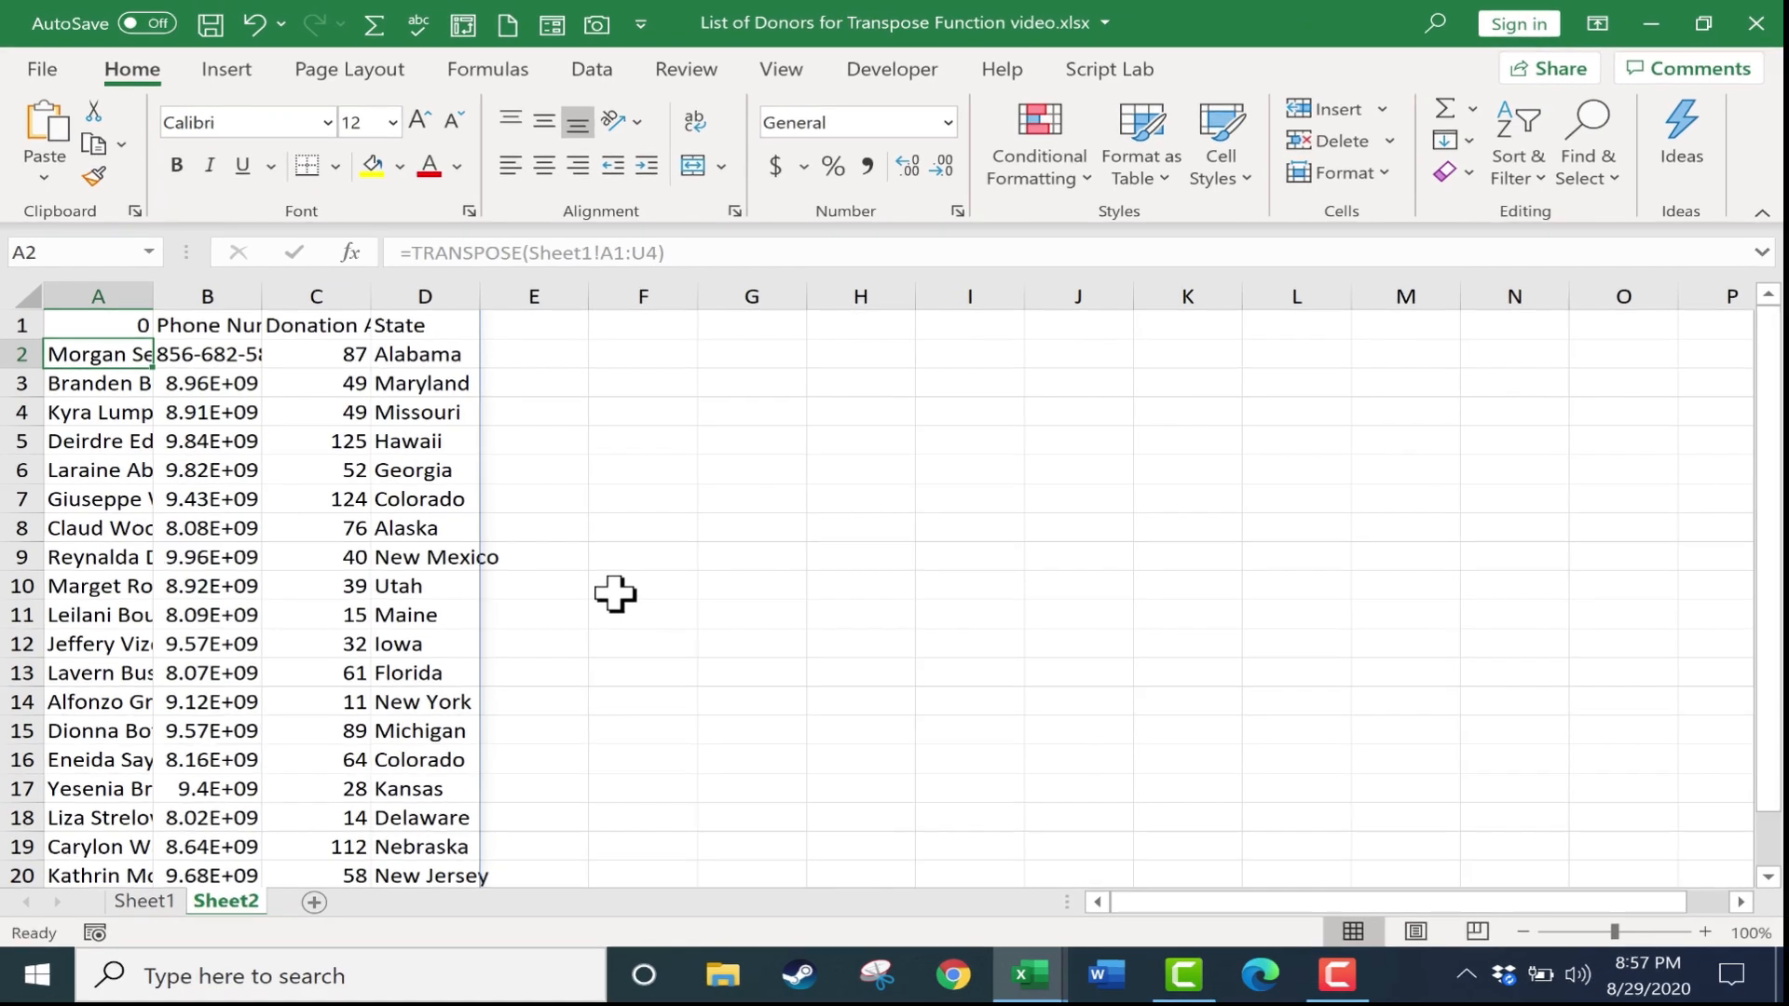
left_click(145, 902)
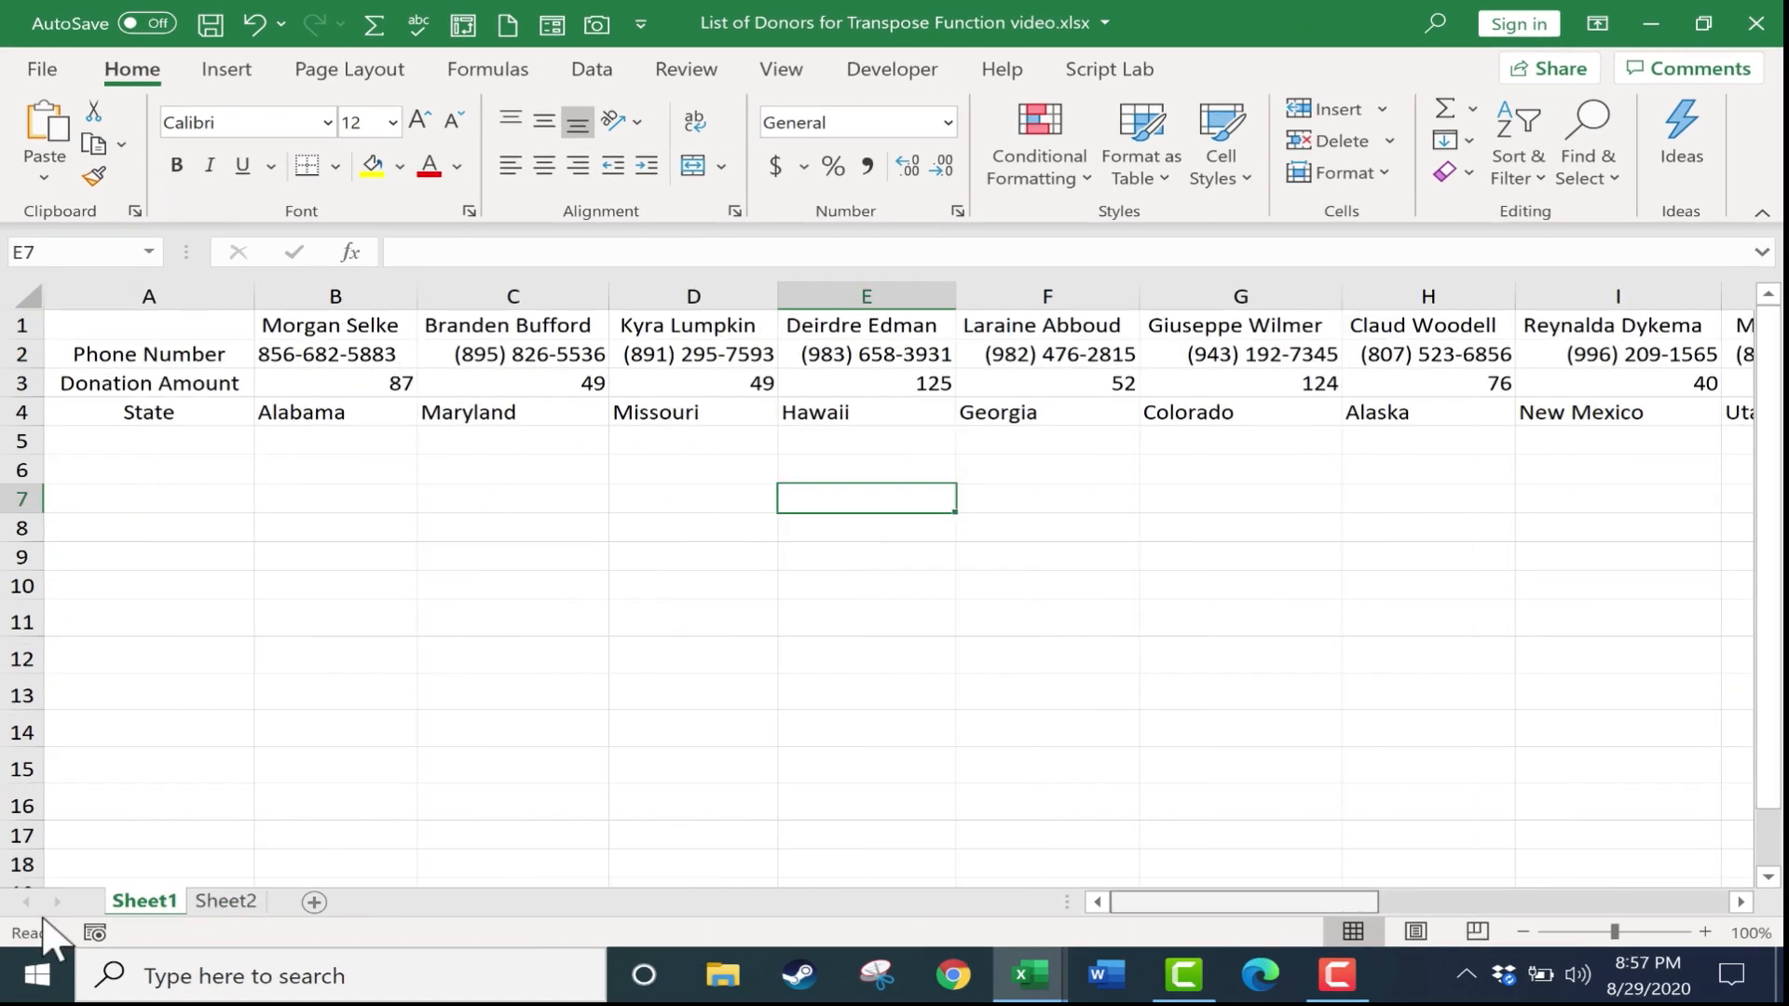
mouse_move(1608, 342)
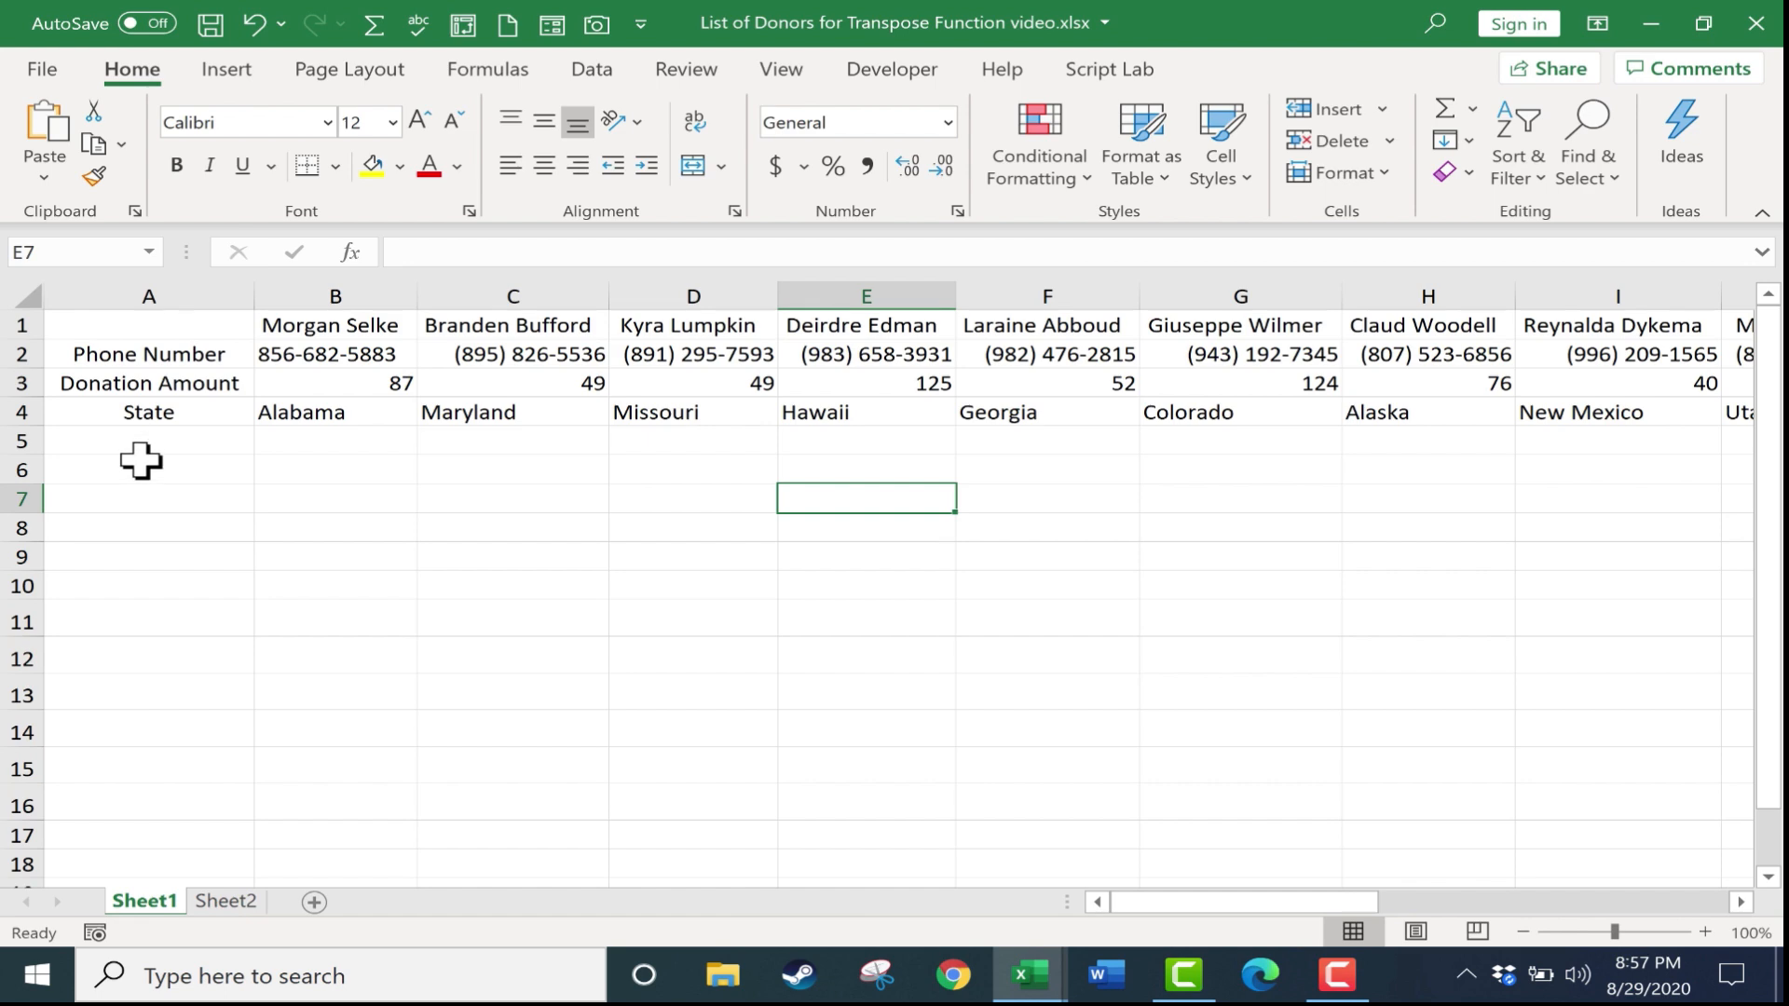
left_click(227, 901)
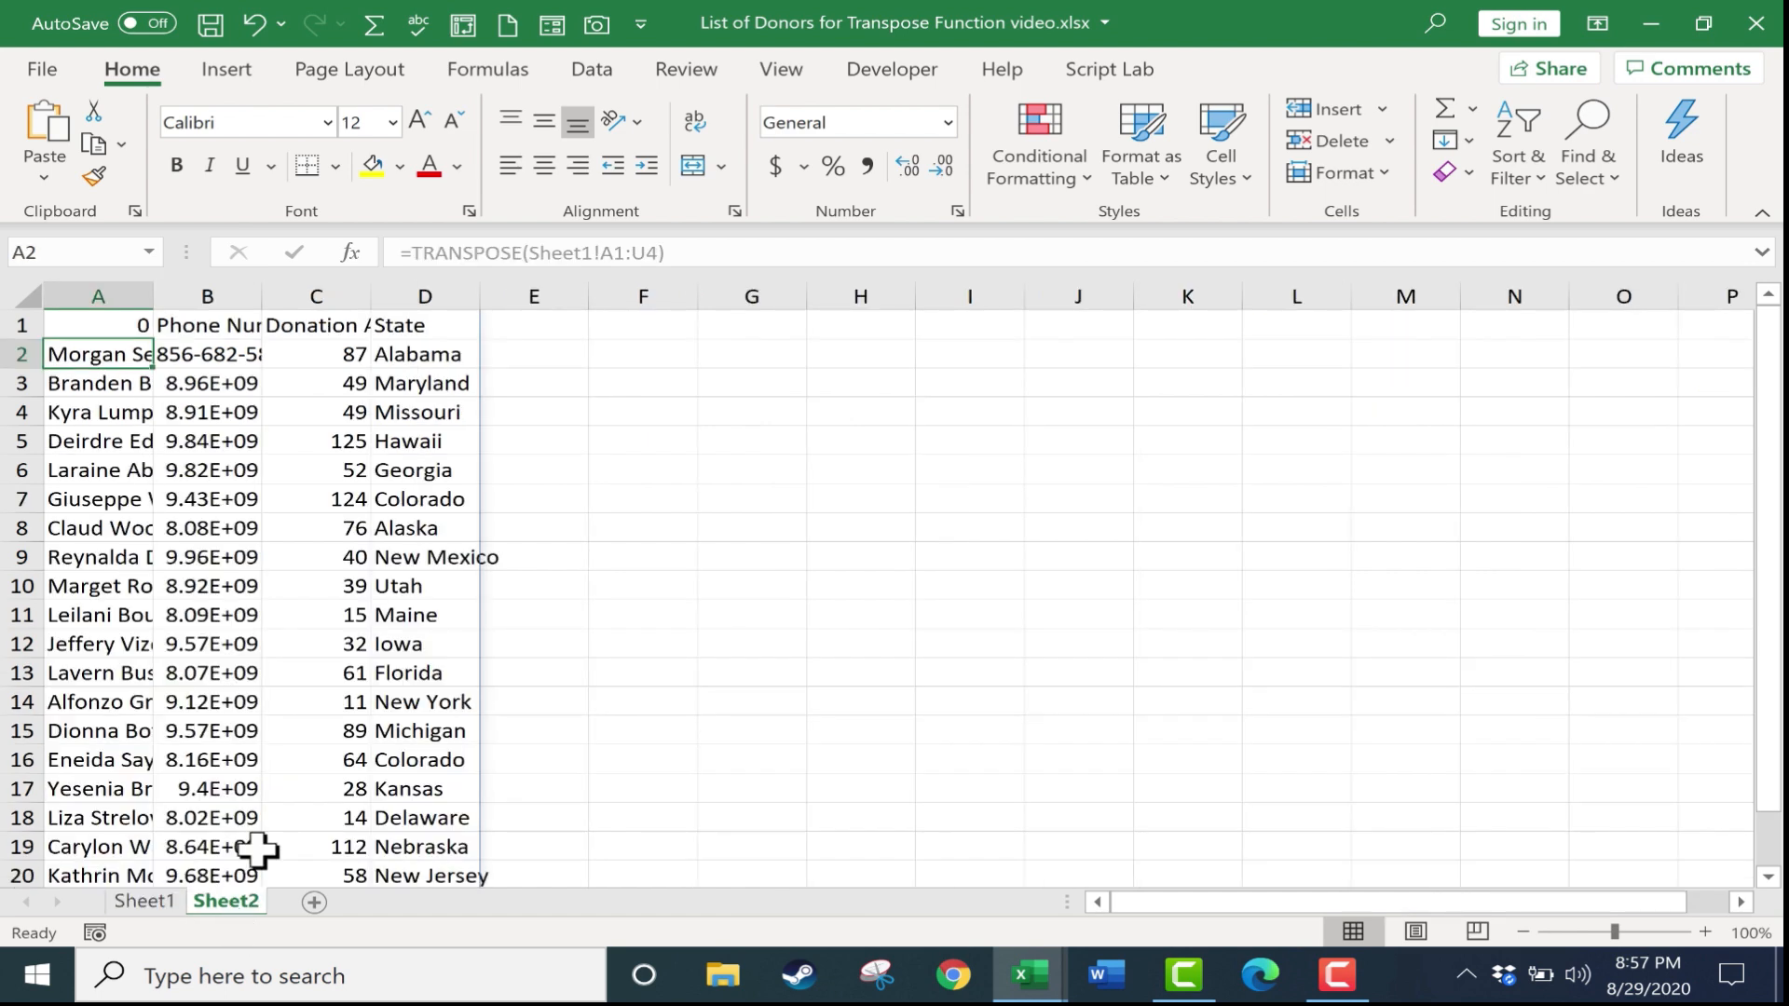
mouse_move(100, 327)
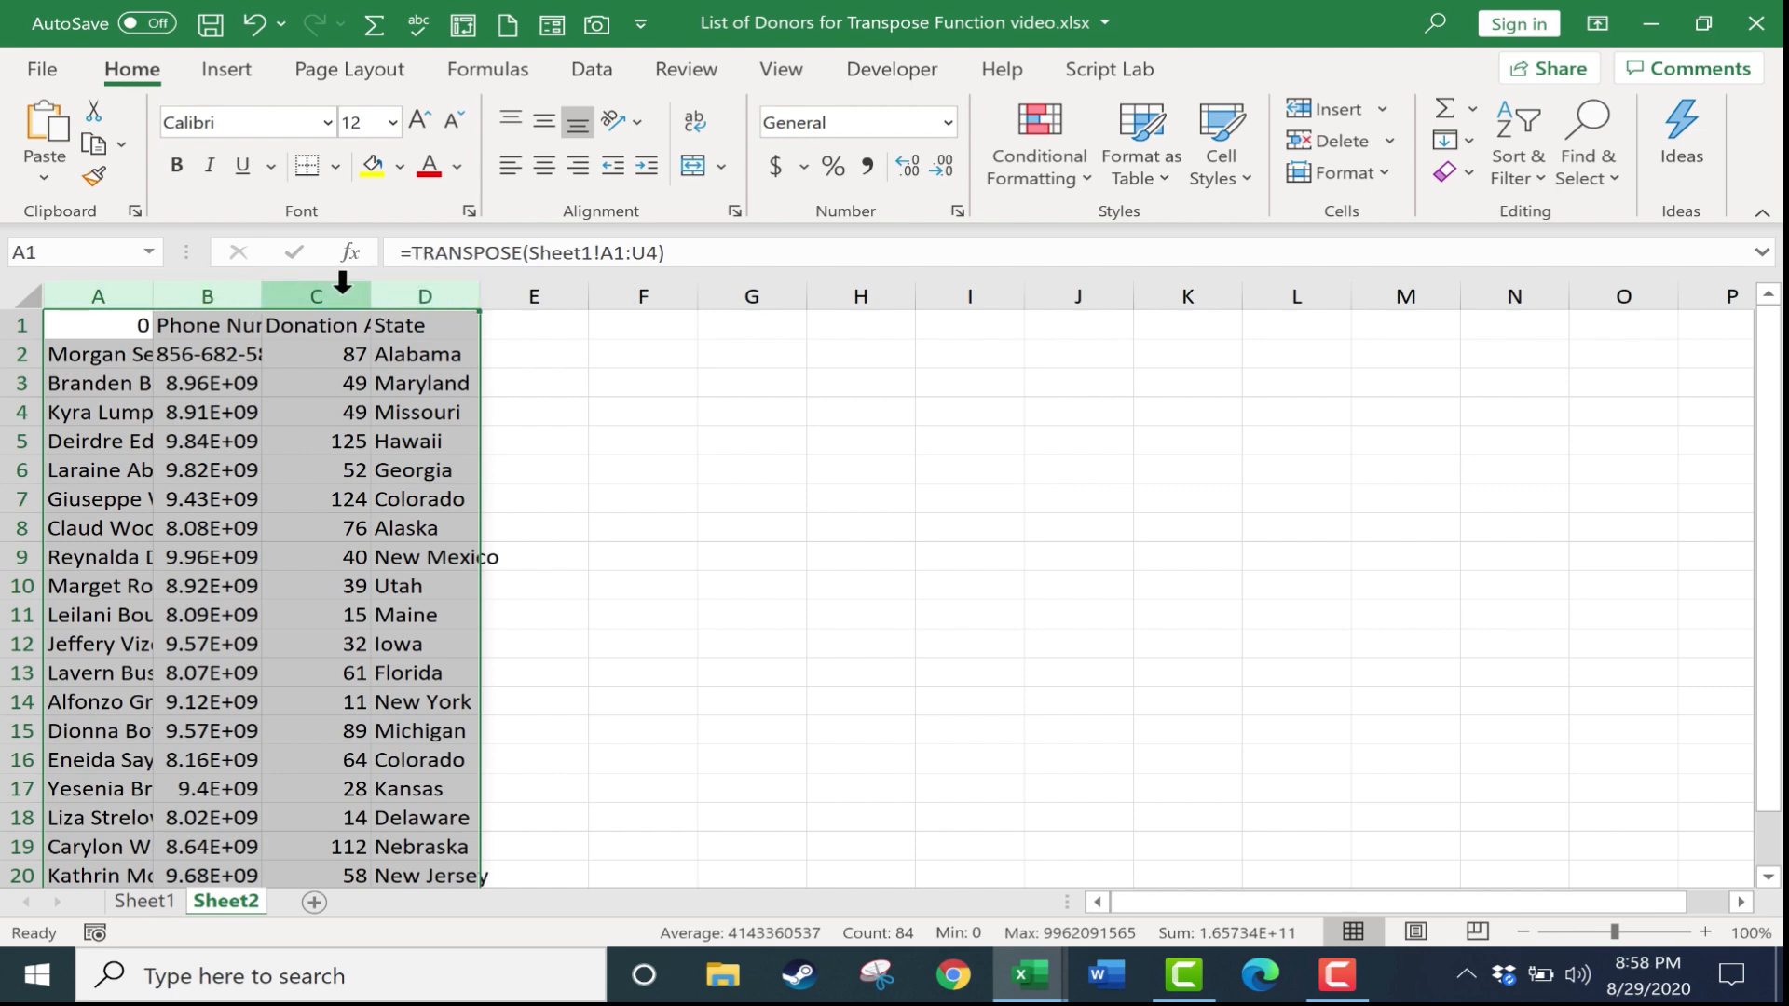
mouse_move(369, 287)
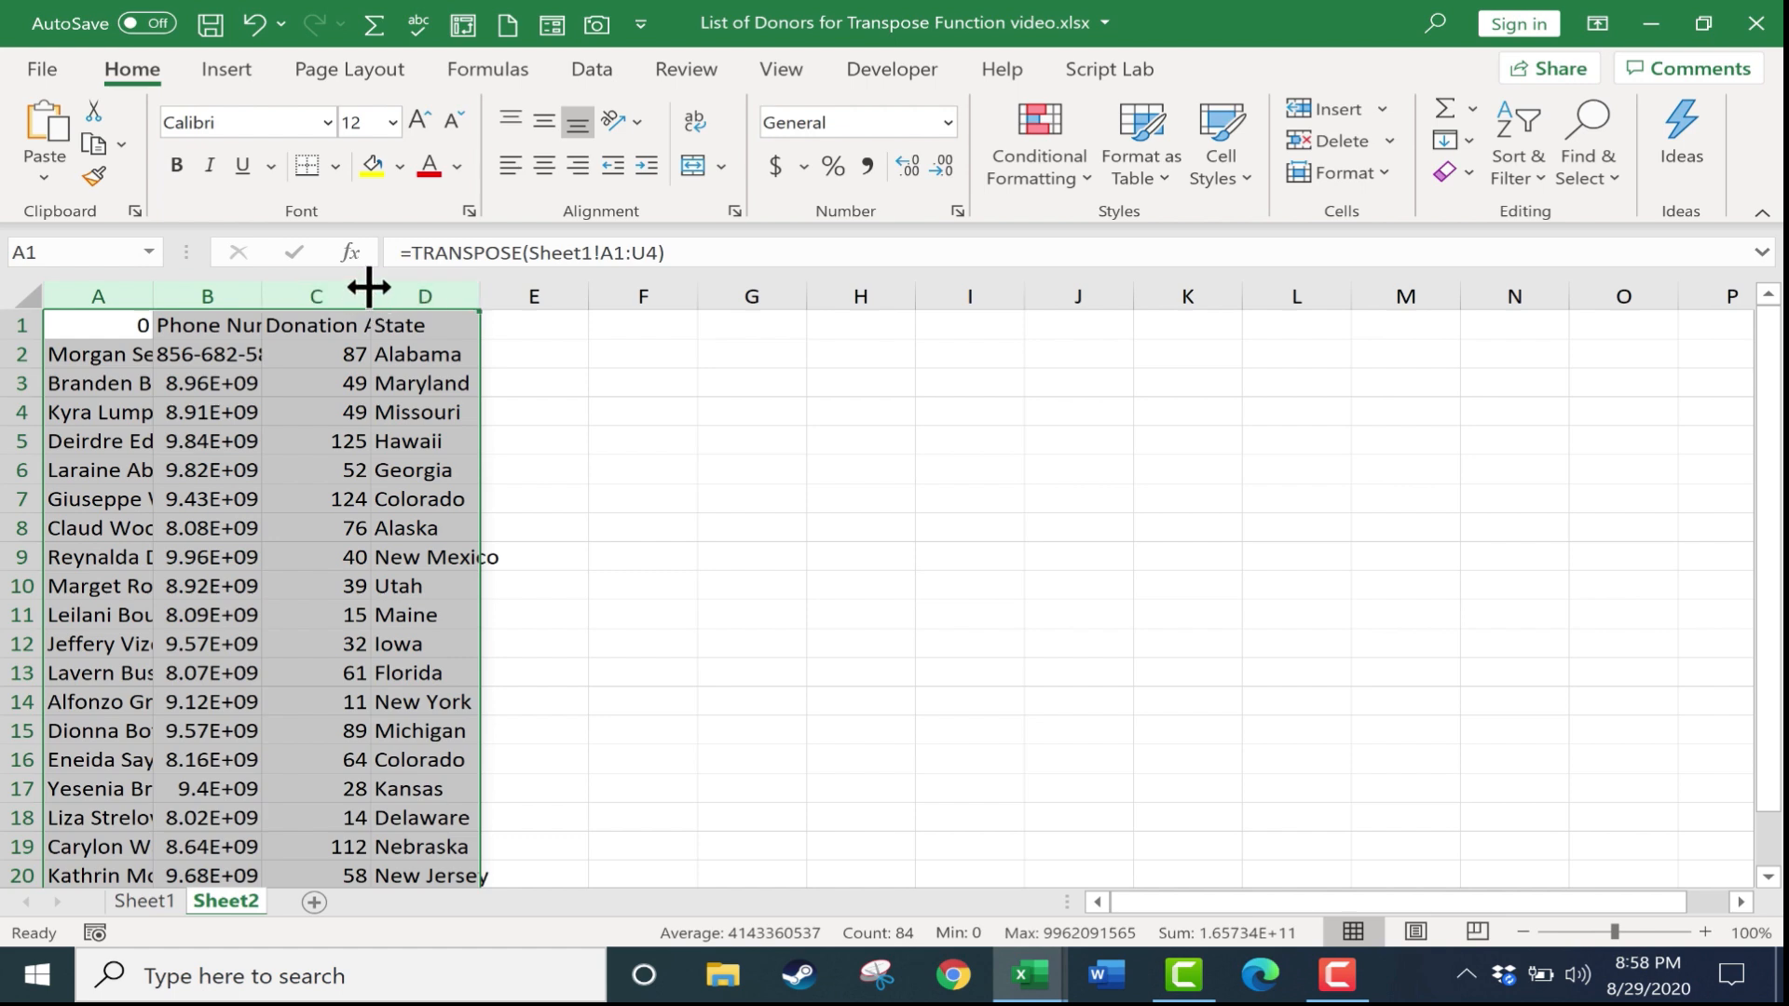
mouse_move(369, 300)
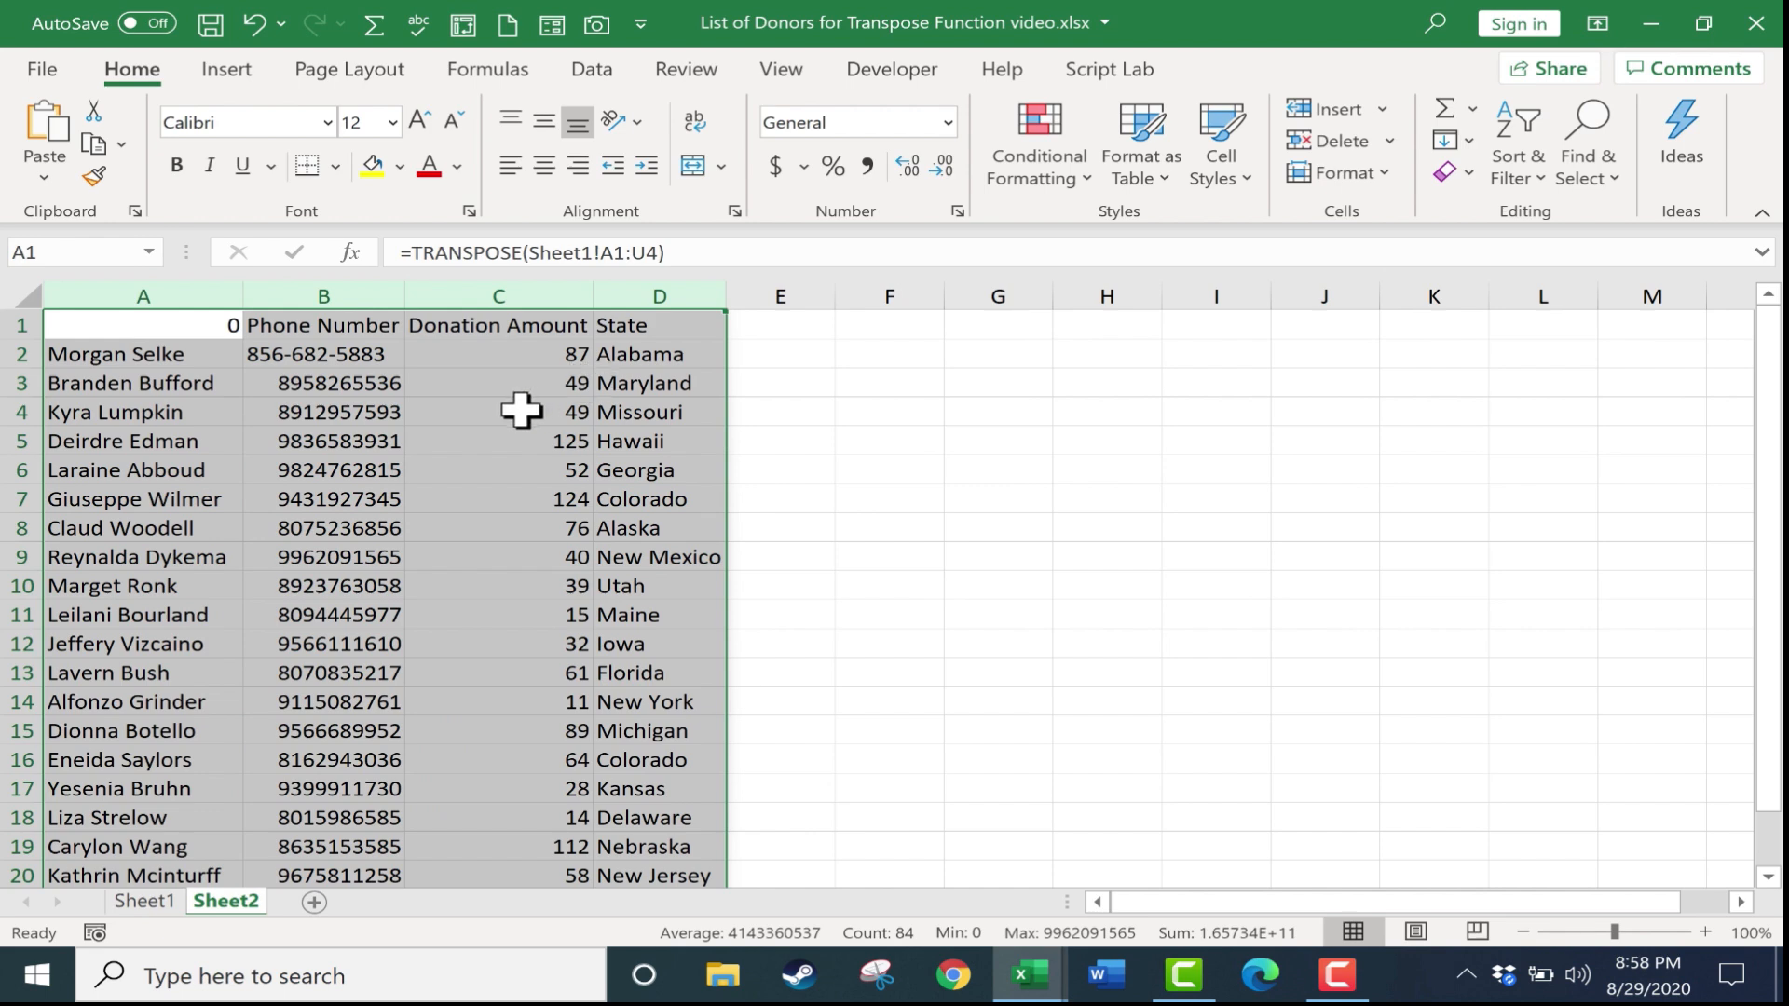
mouse_move(497, 412)
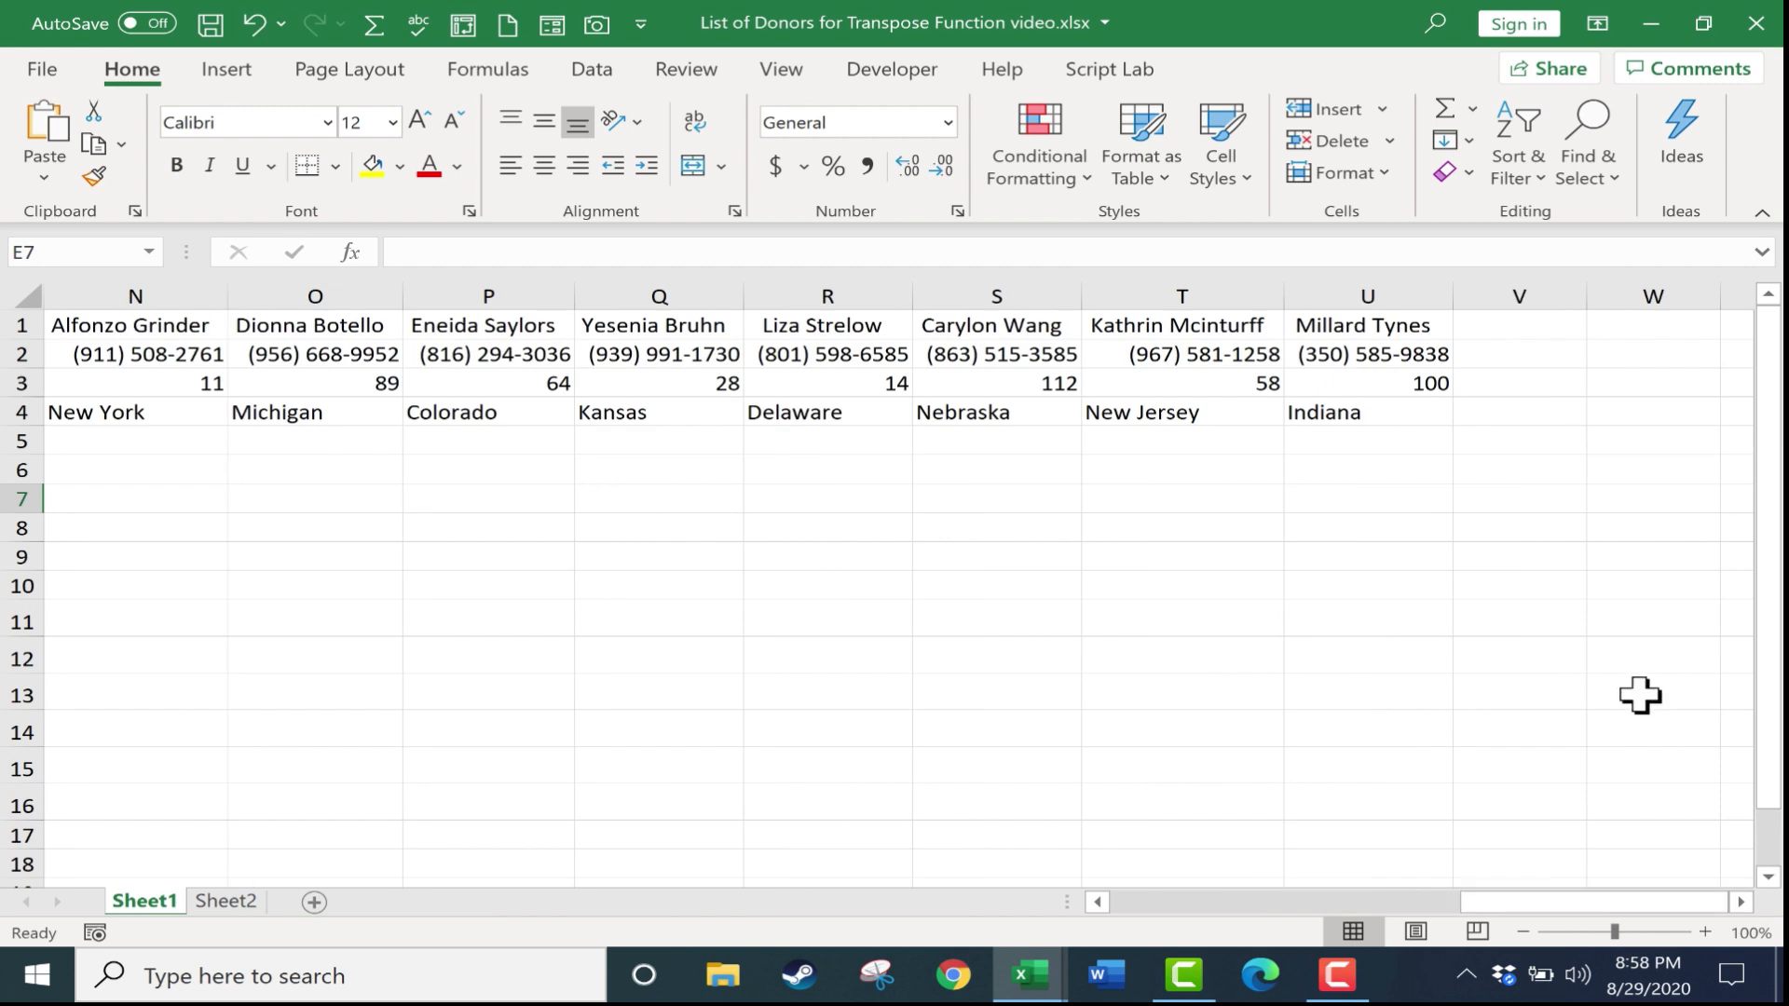
mouse_move(1280, 375)
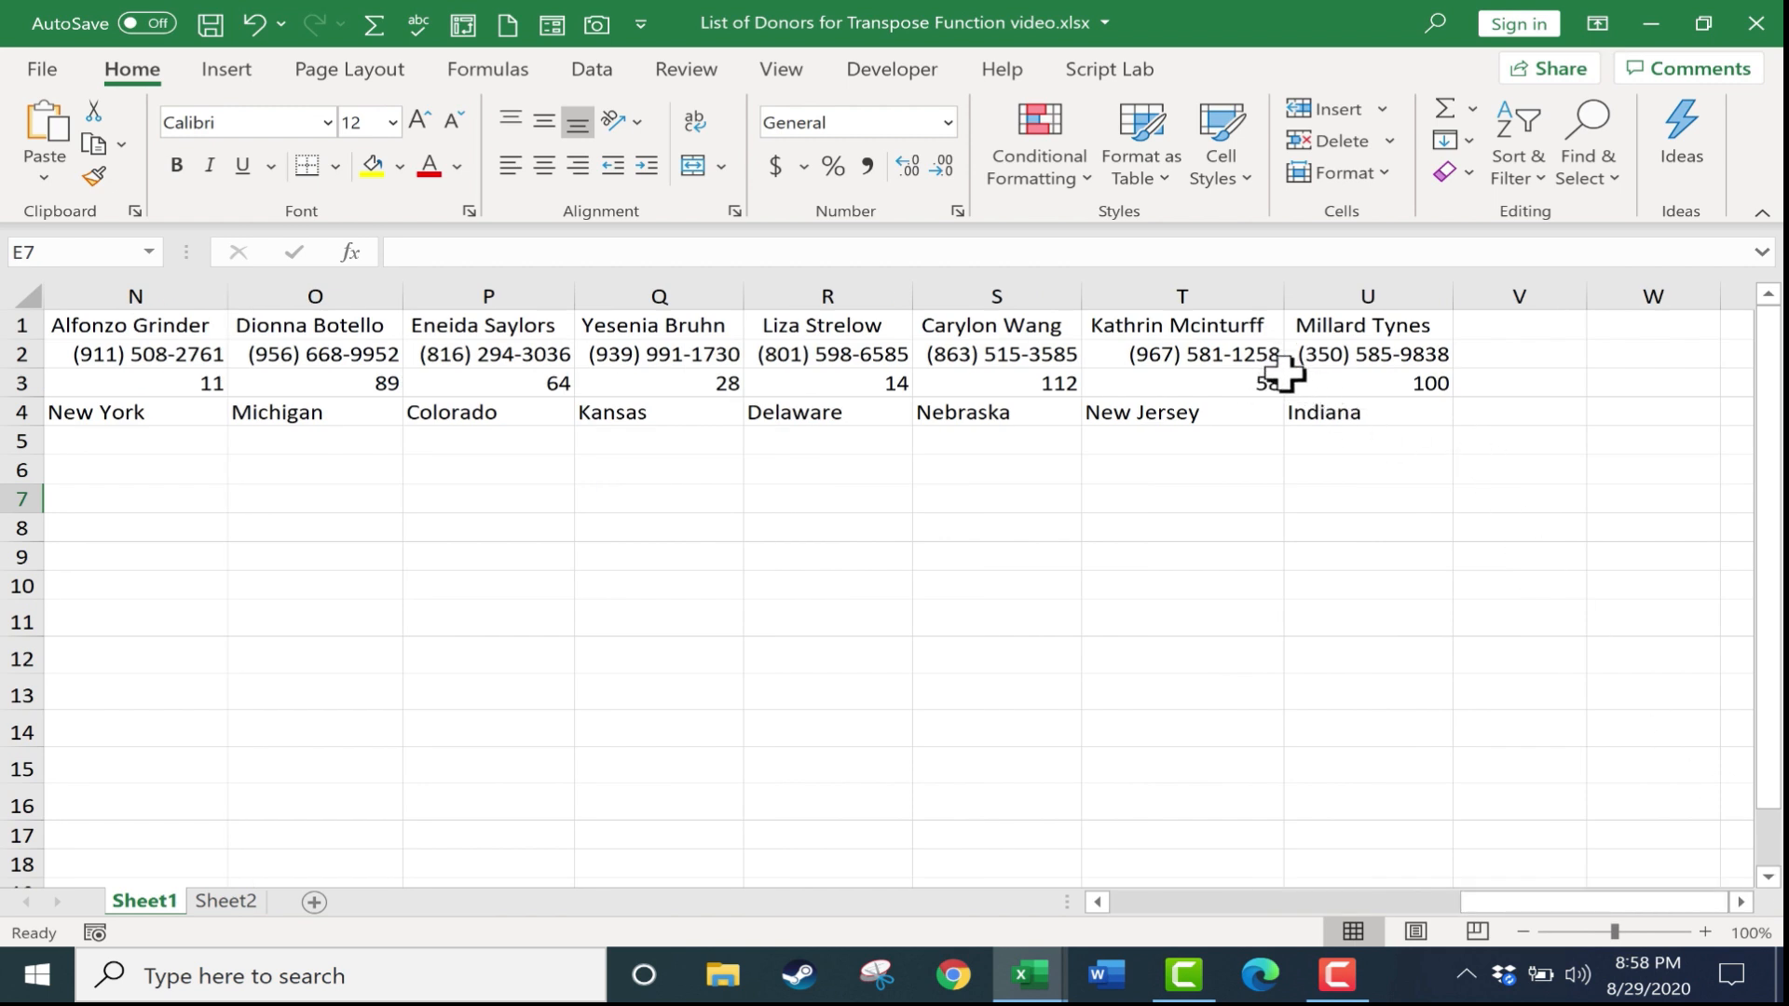
mouse_move(1272, 410)
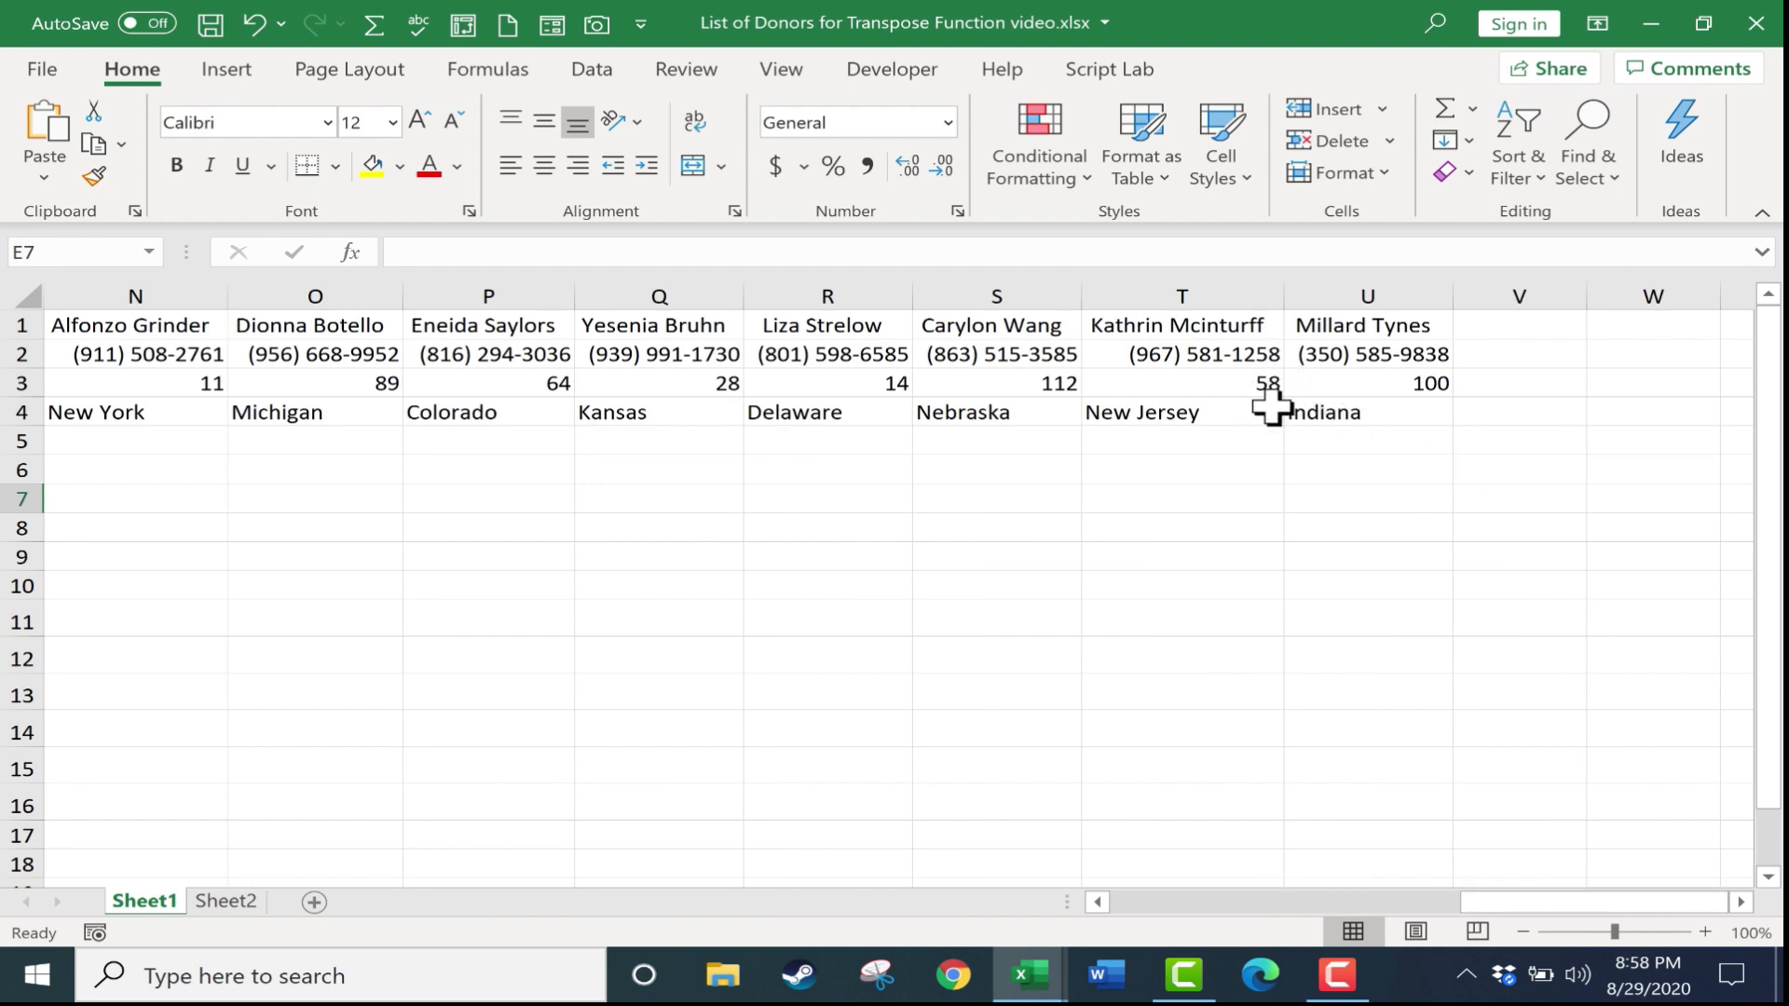
mouse_move(1123, 723)
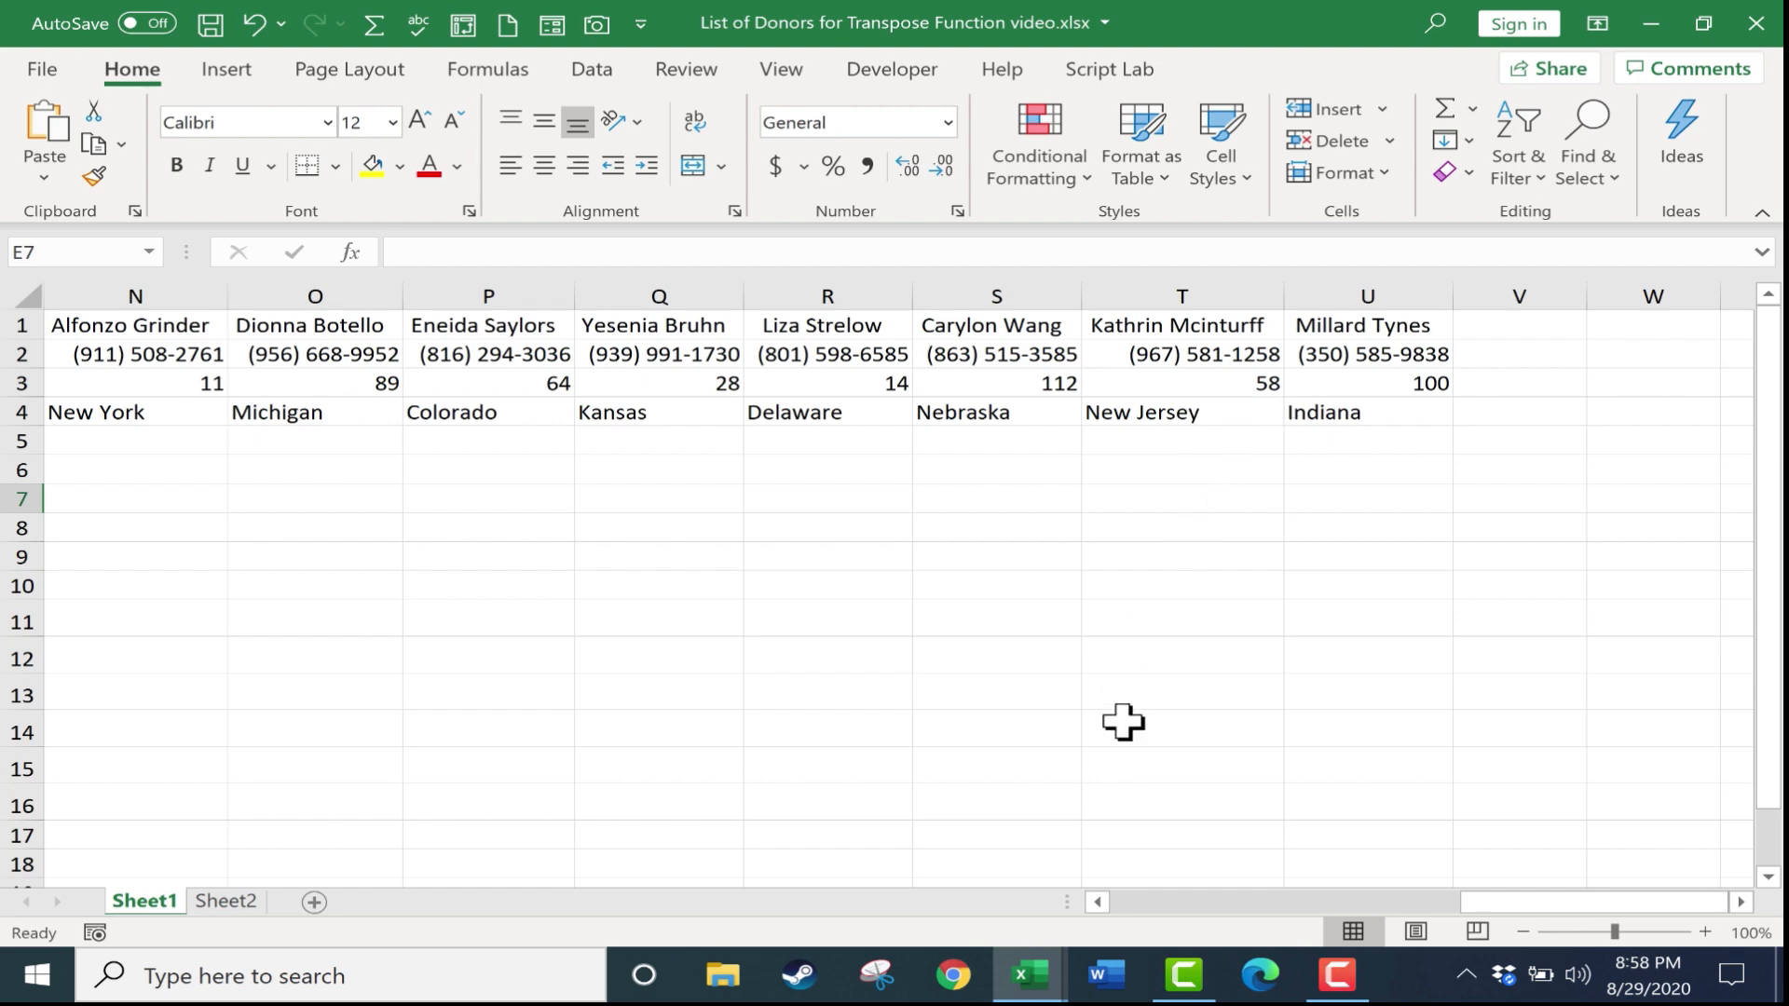
left_click(225, 901)
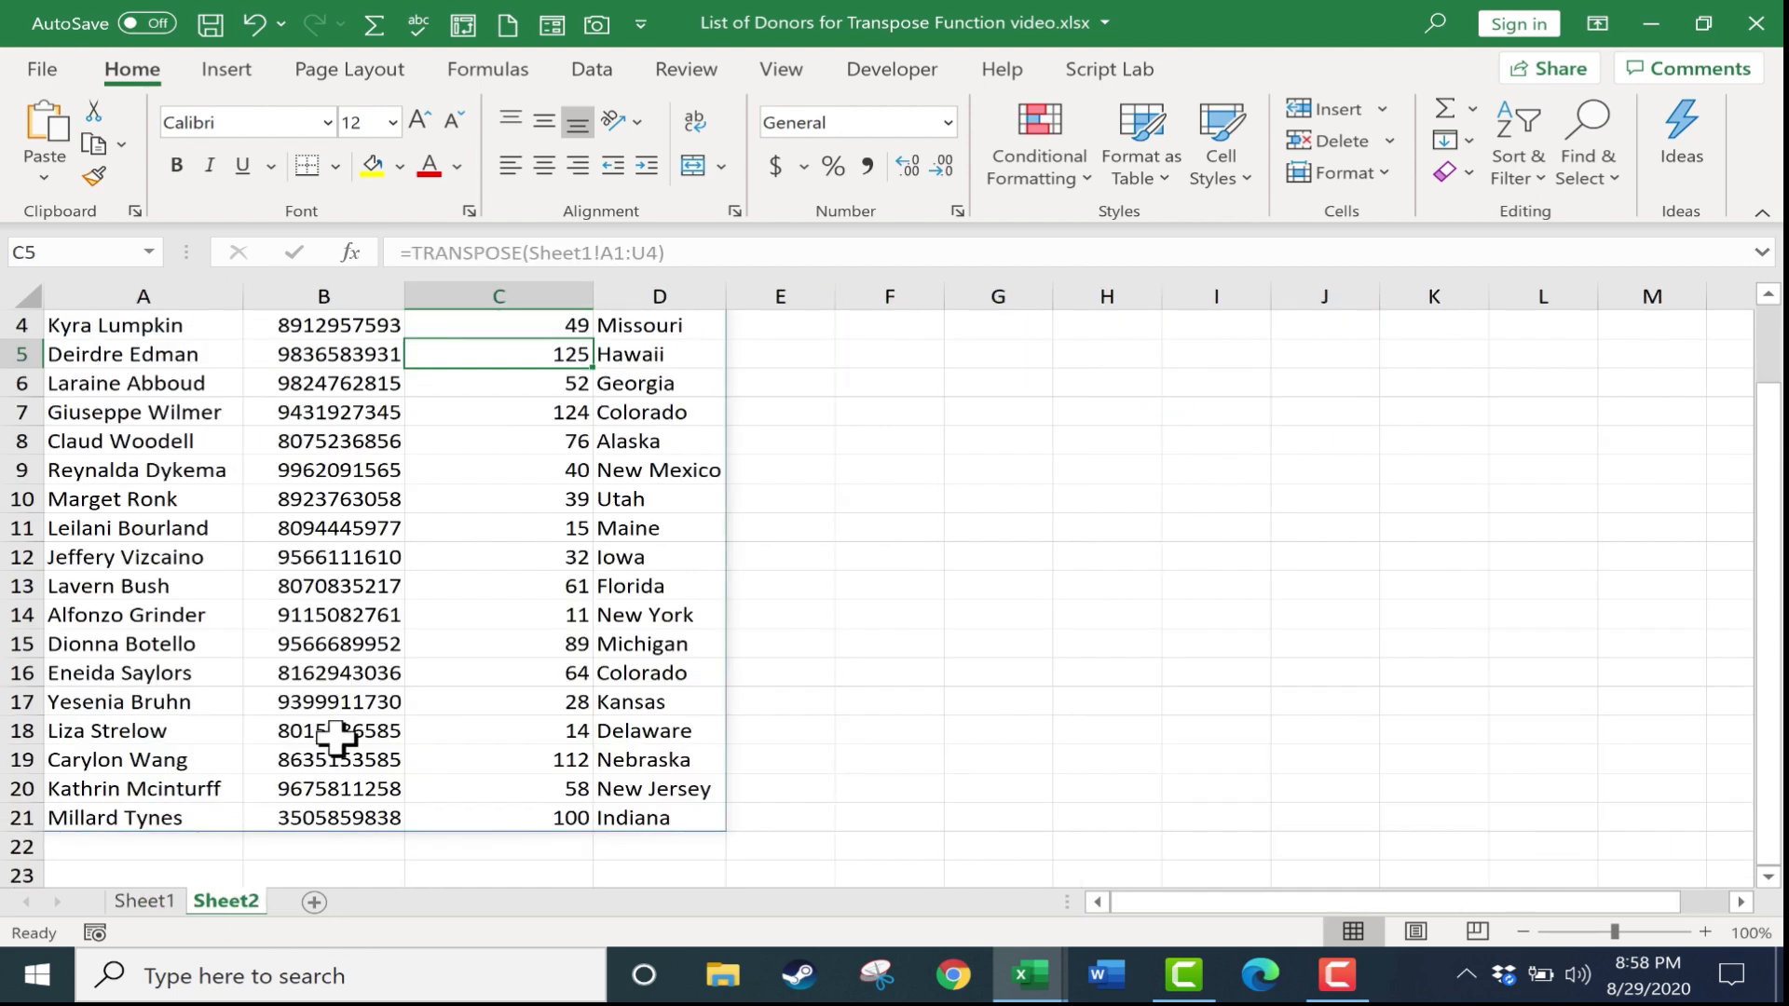
mouse_move(368, 797)
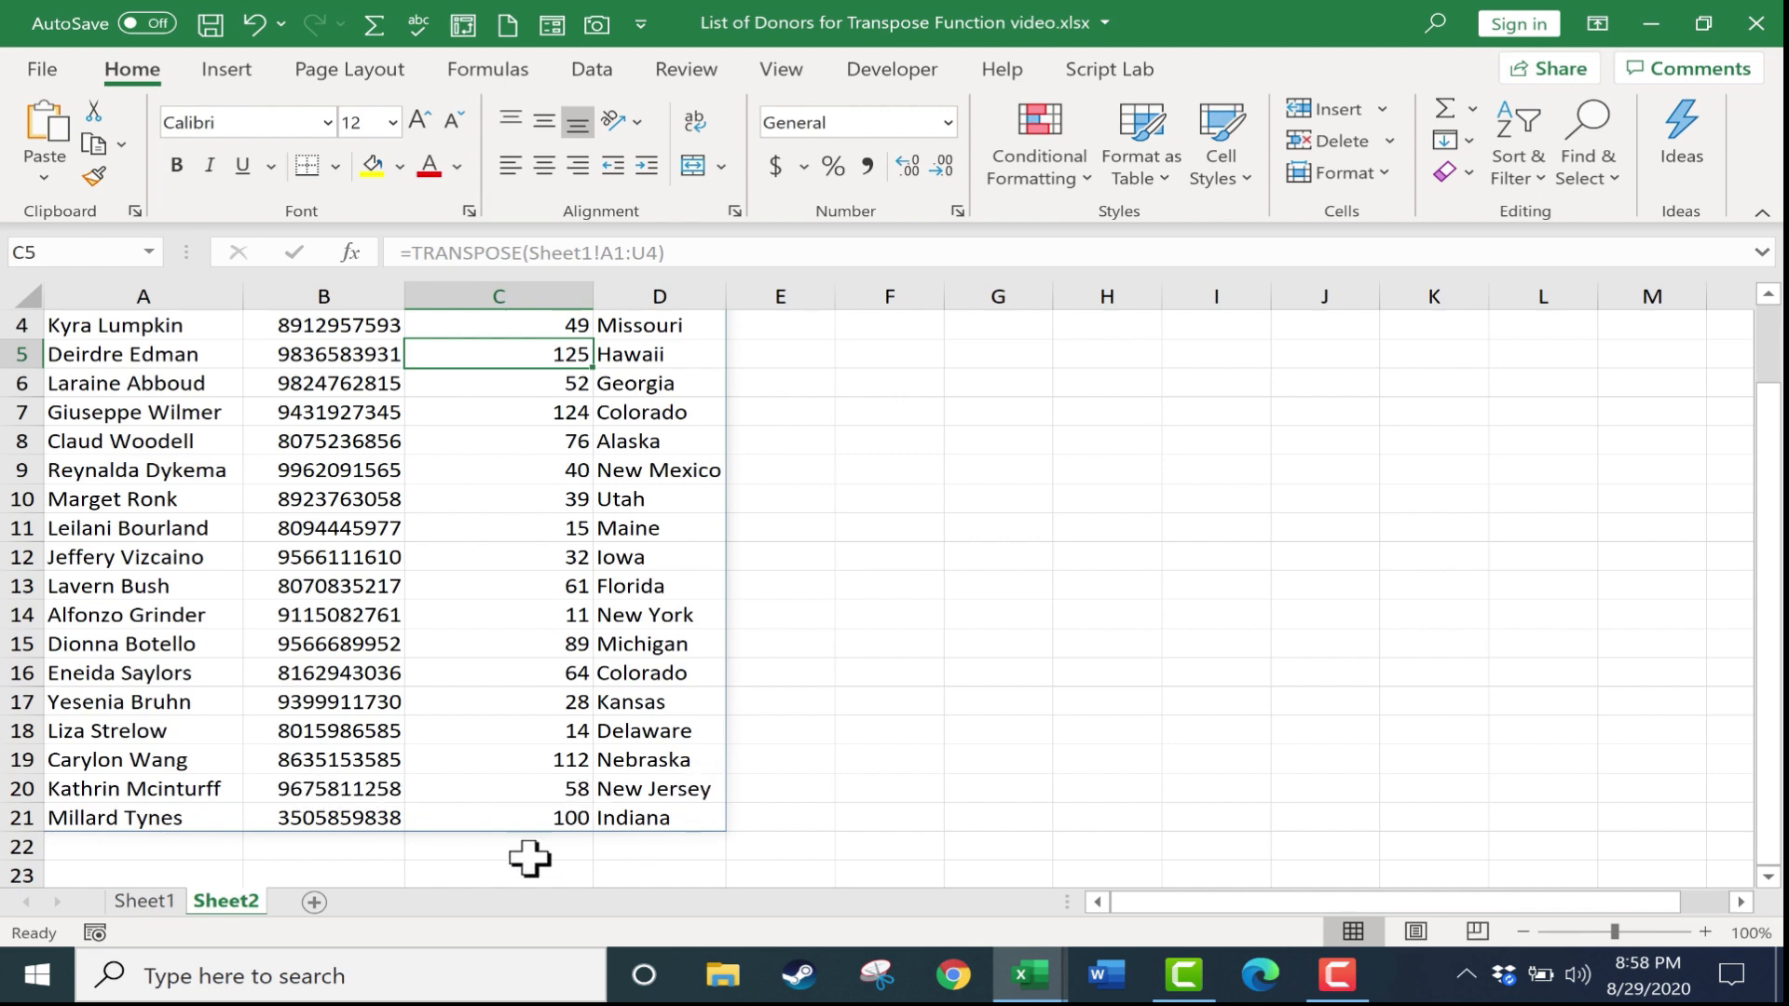
left_click(144, 901)
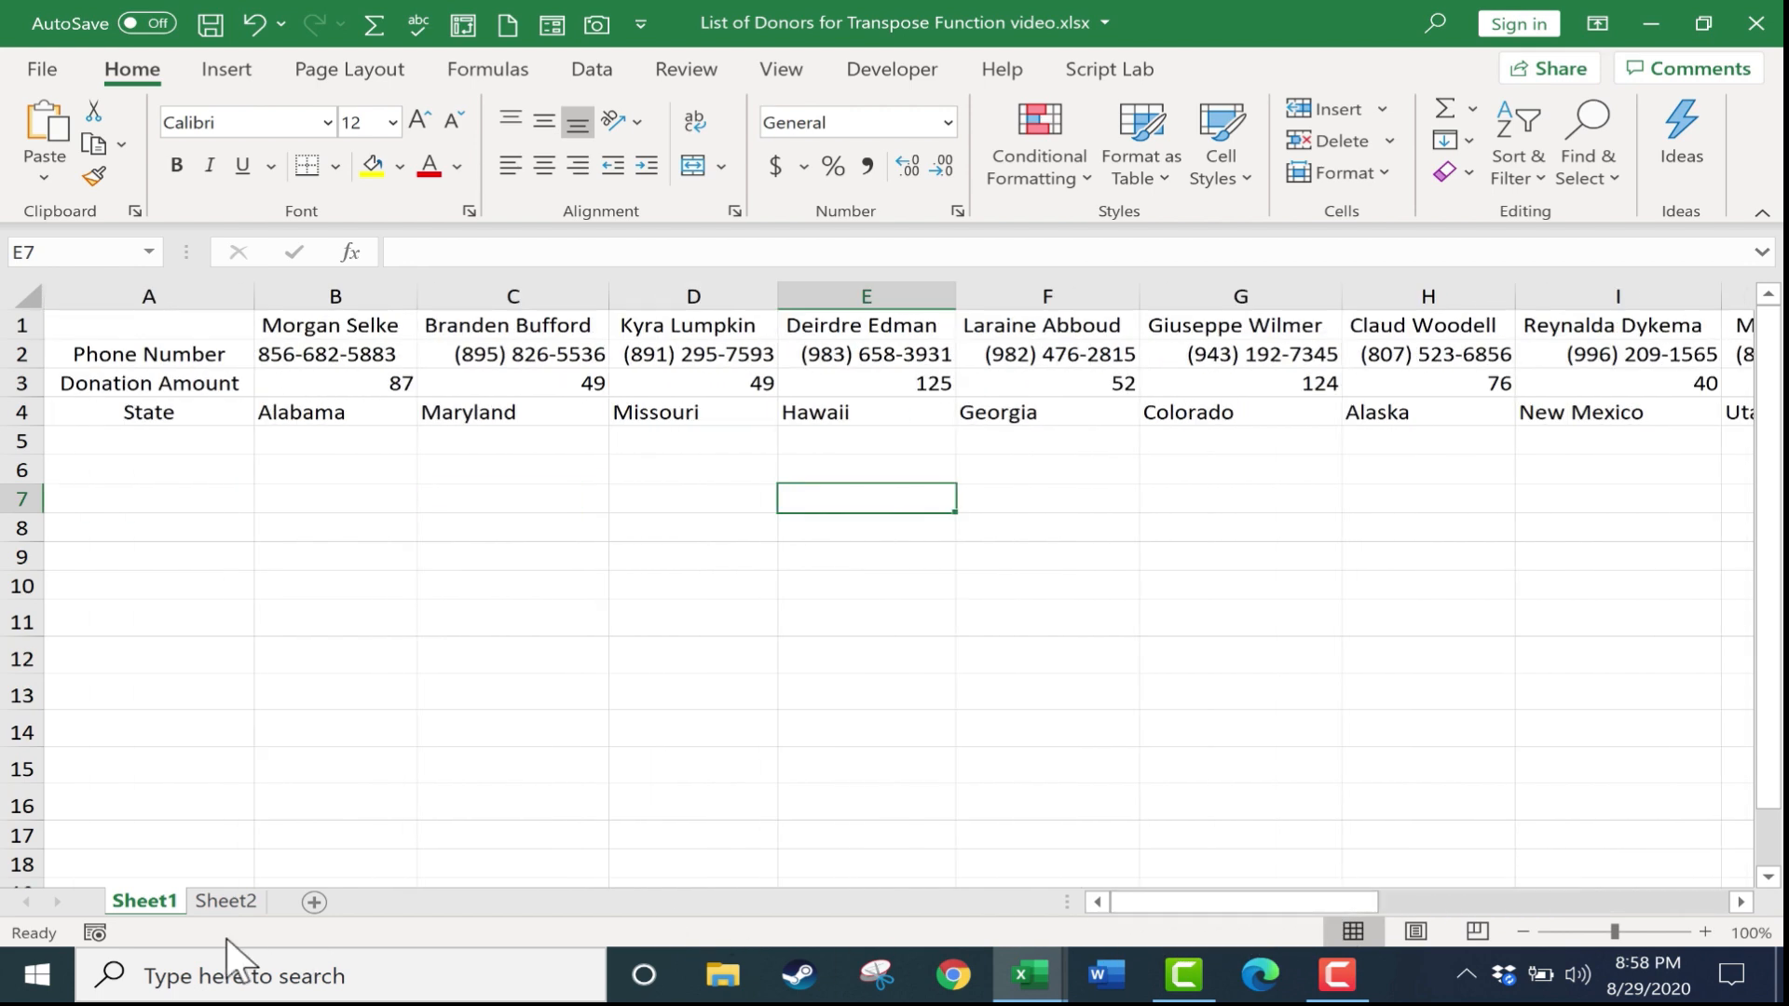
Inspect the TRANSPOSE formula behind Sheet2's 0 in A1 and select the Phone Number column.
left_click(225, 901)
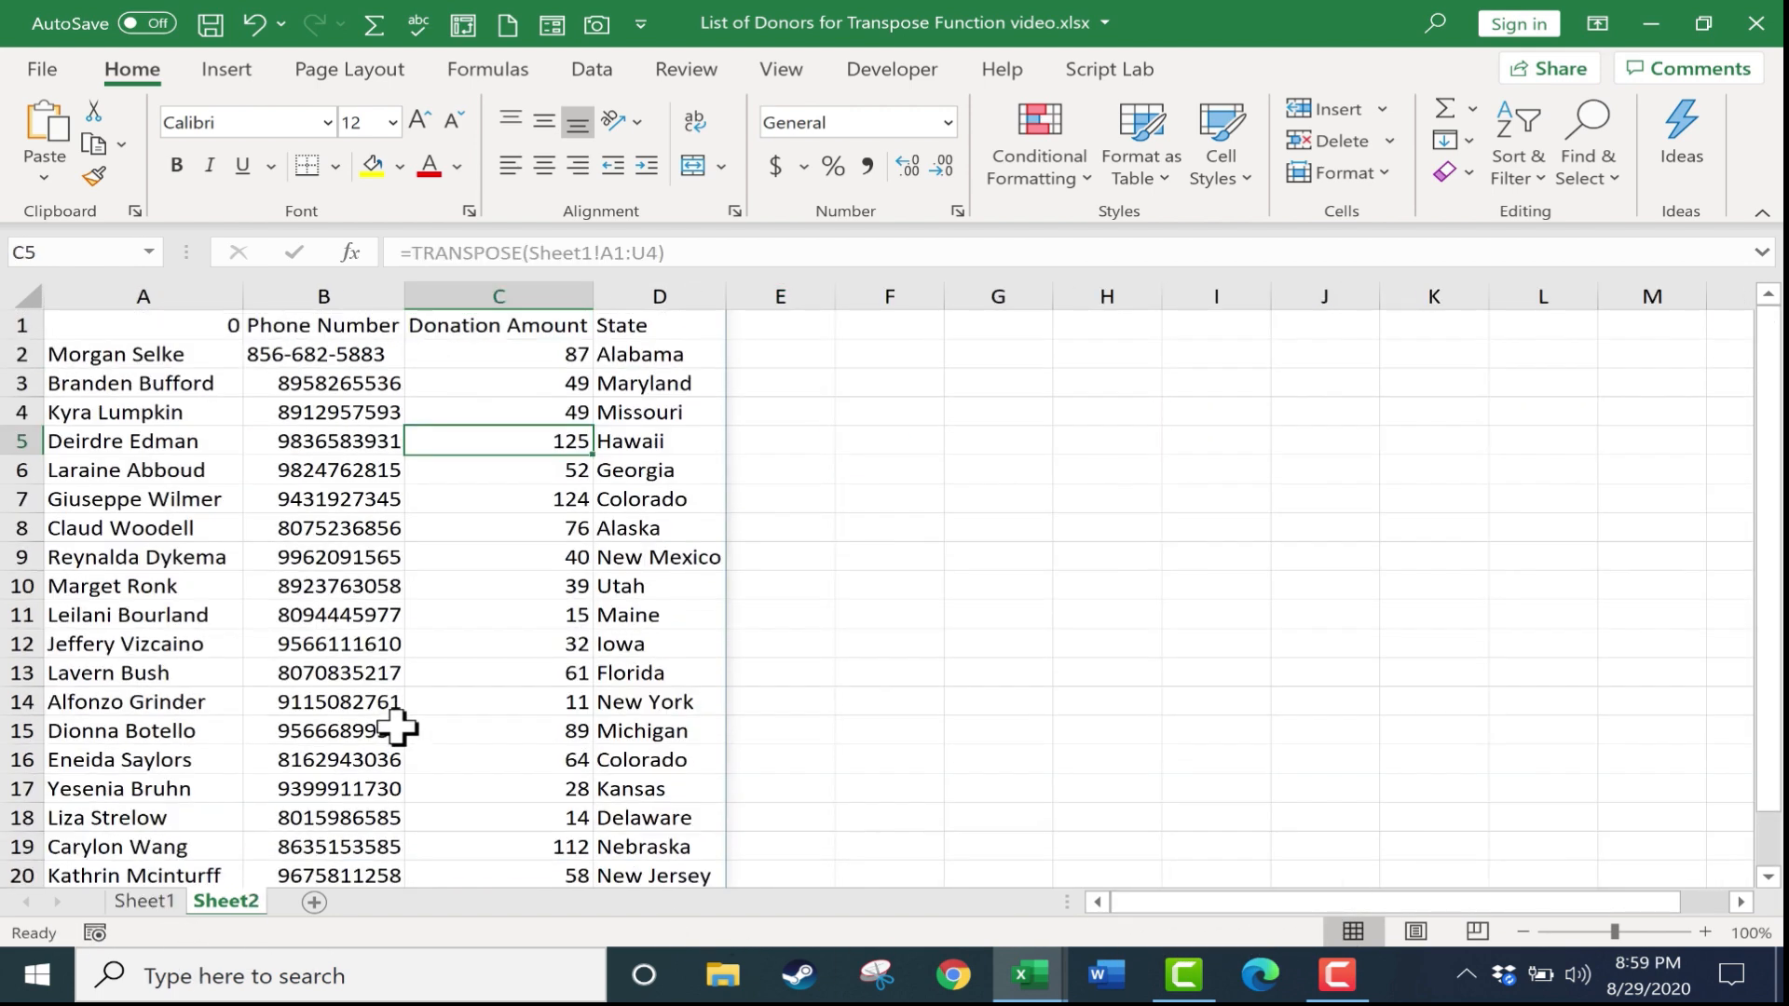
mouse_move(342, 426)
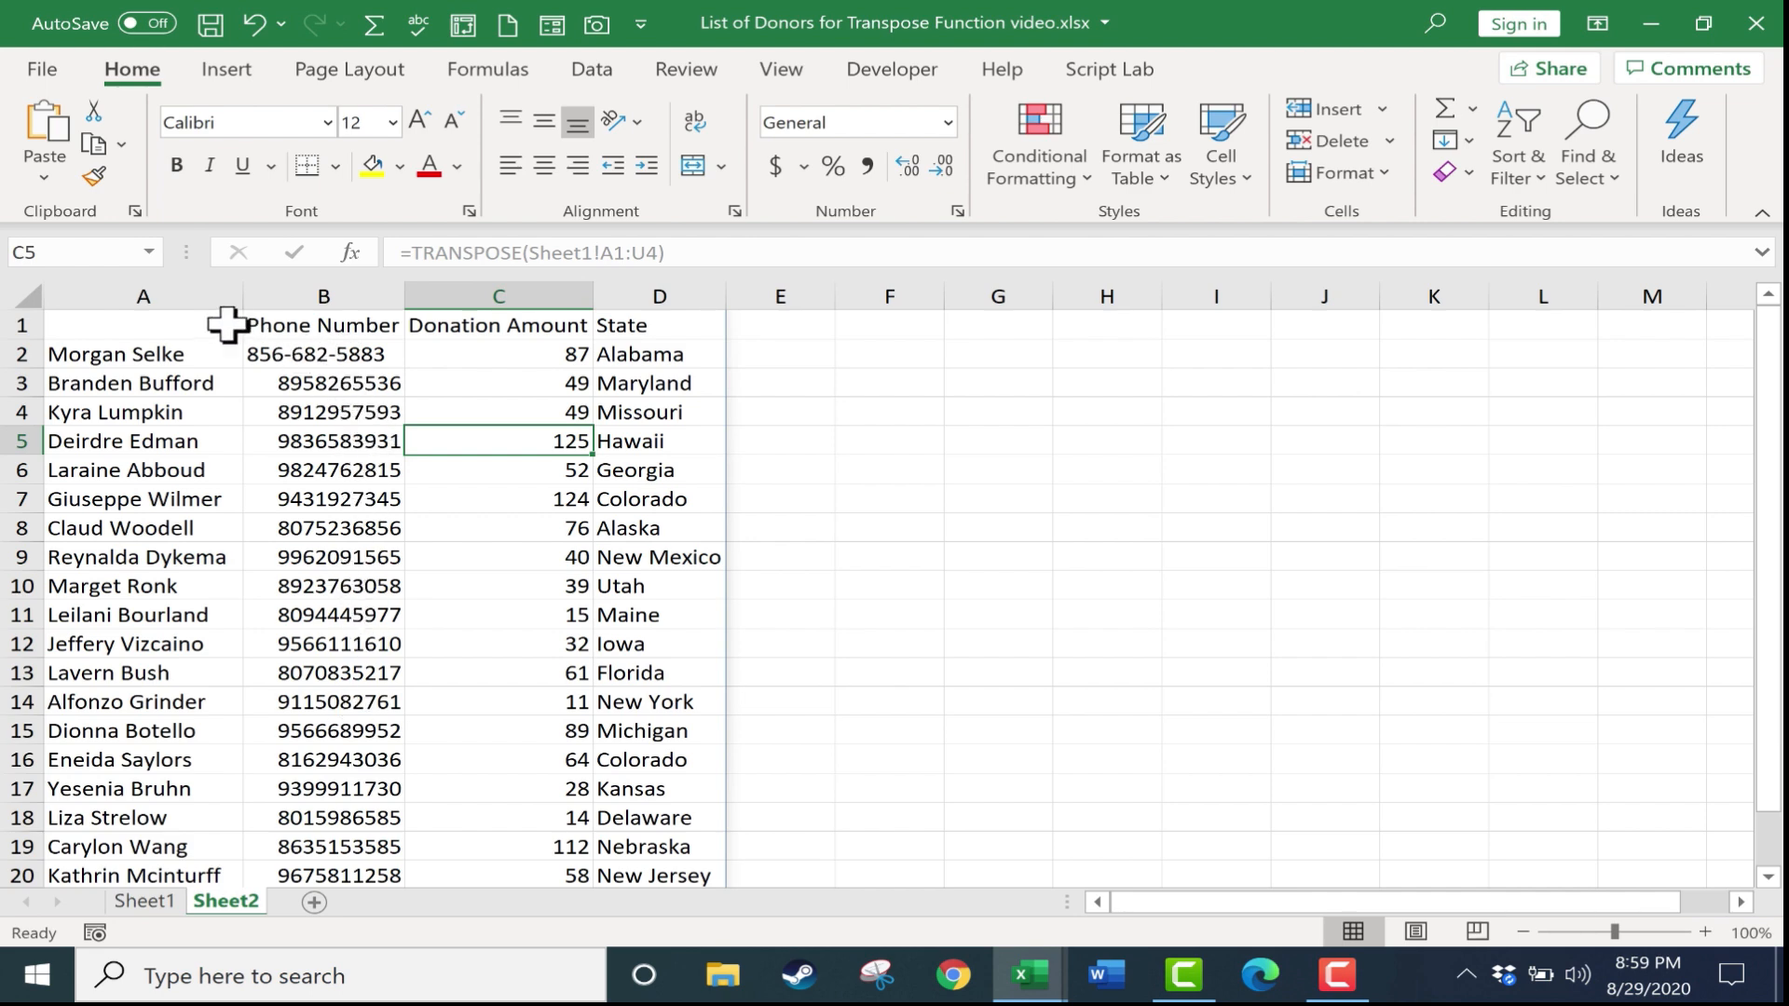
left_click(142, 325)
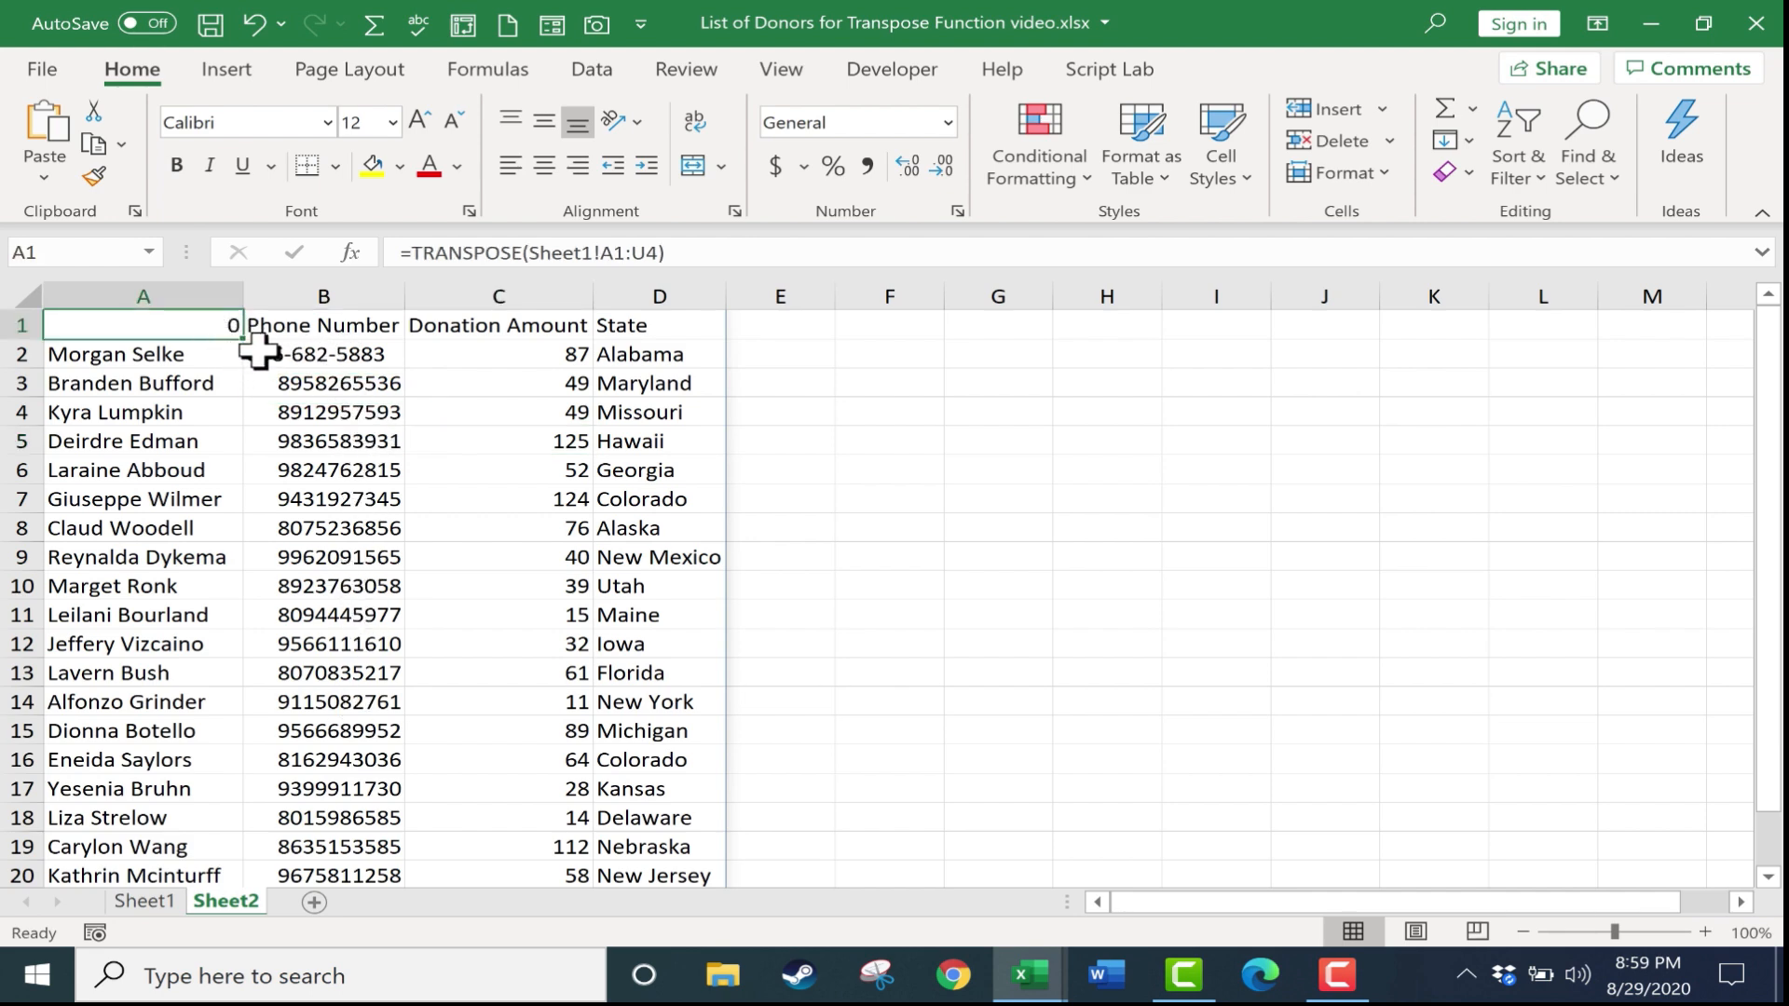
mouse_move(238, 359)
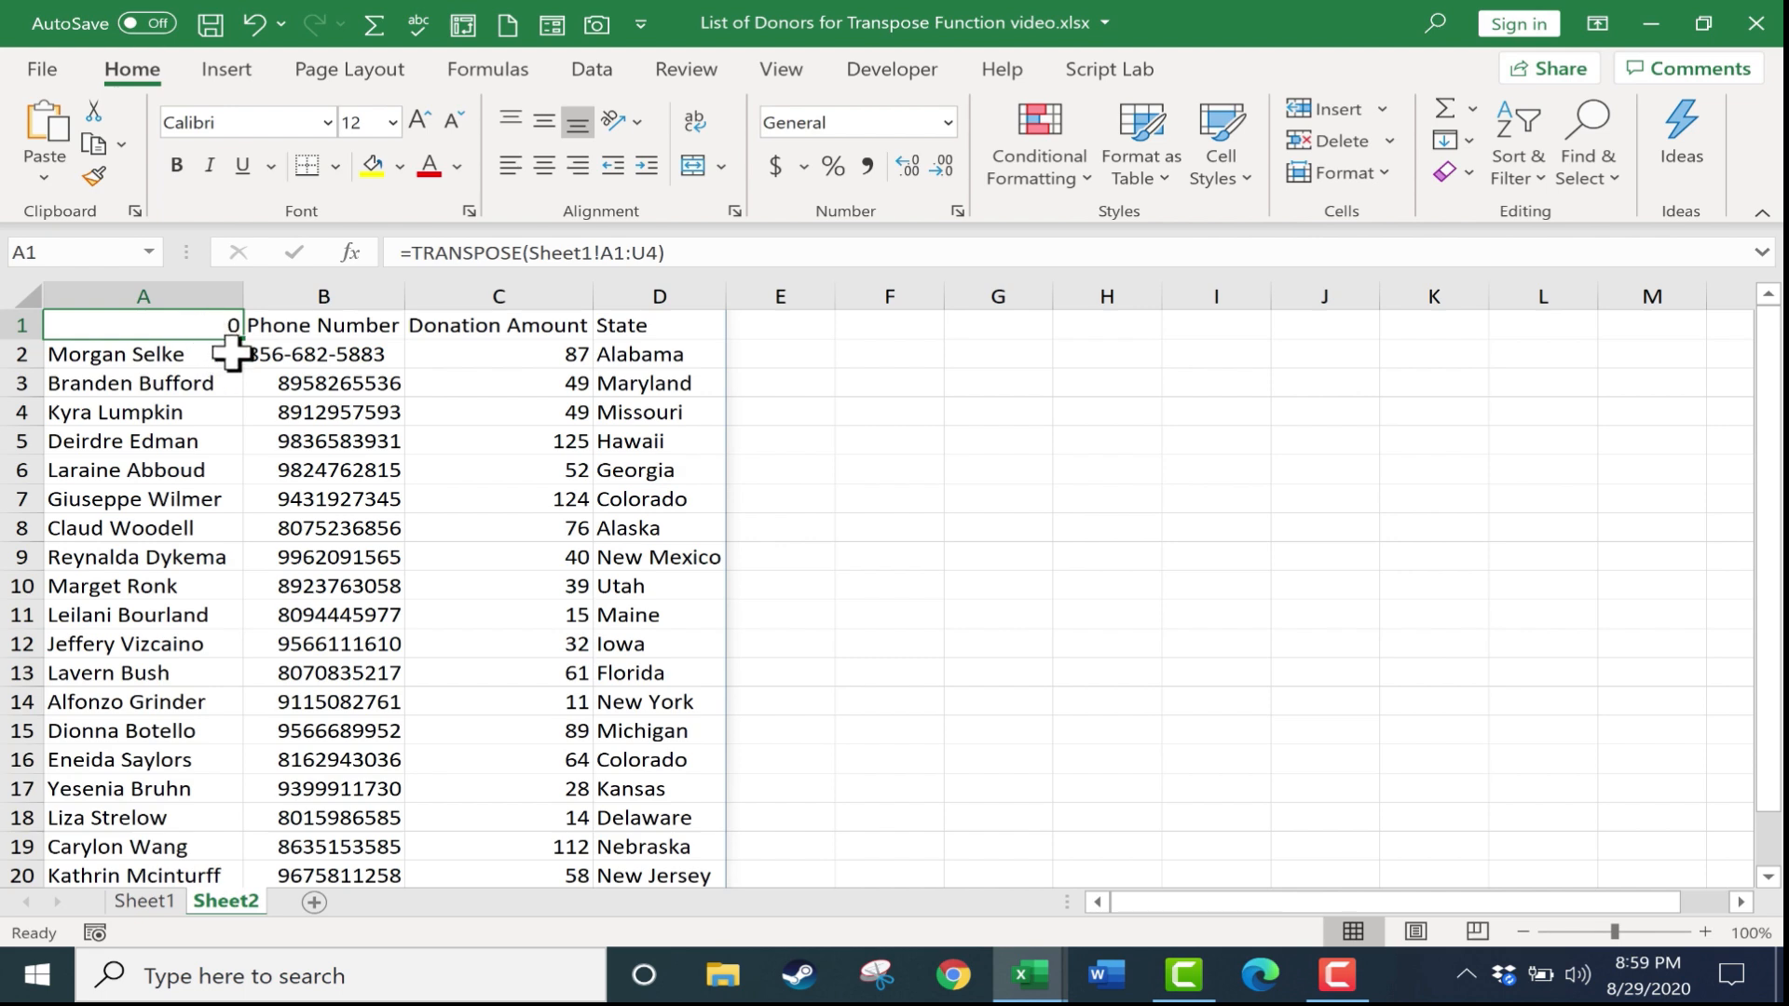
mouse_move(274, 385)
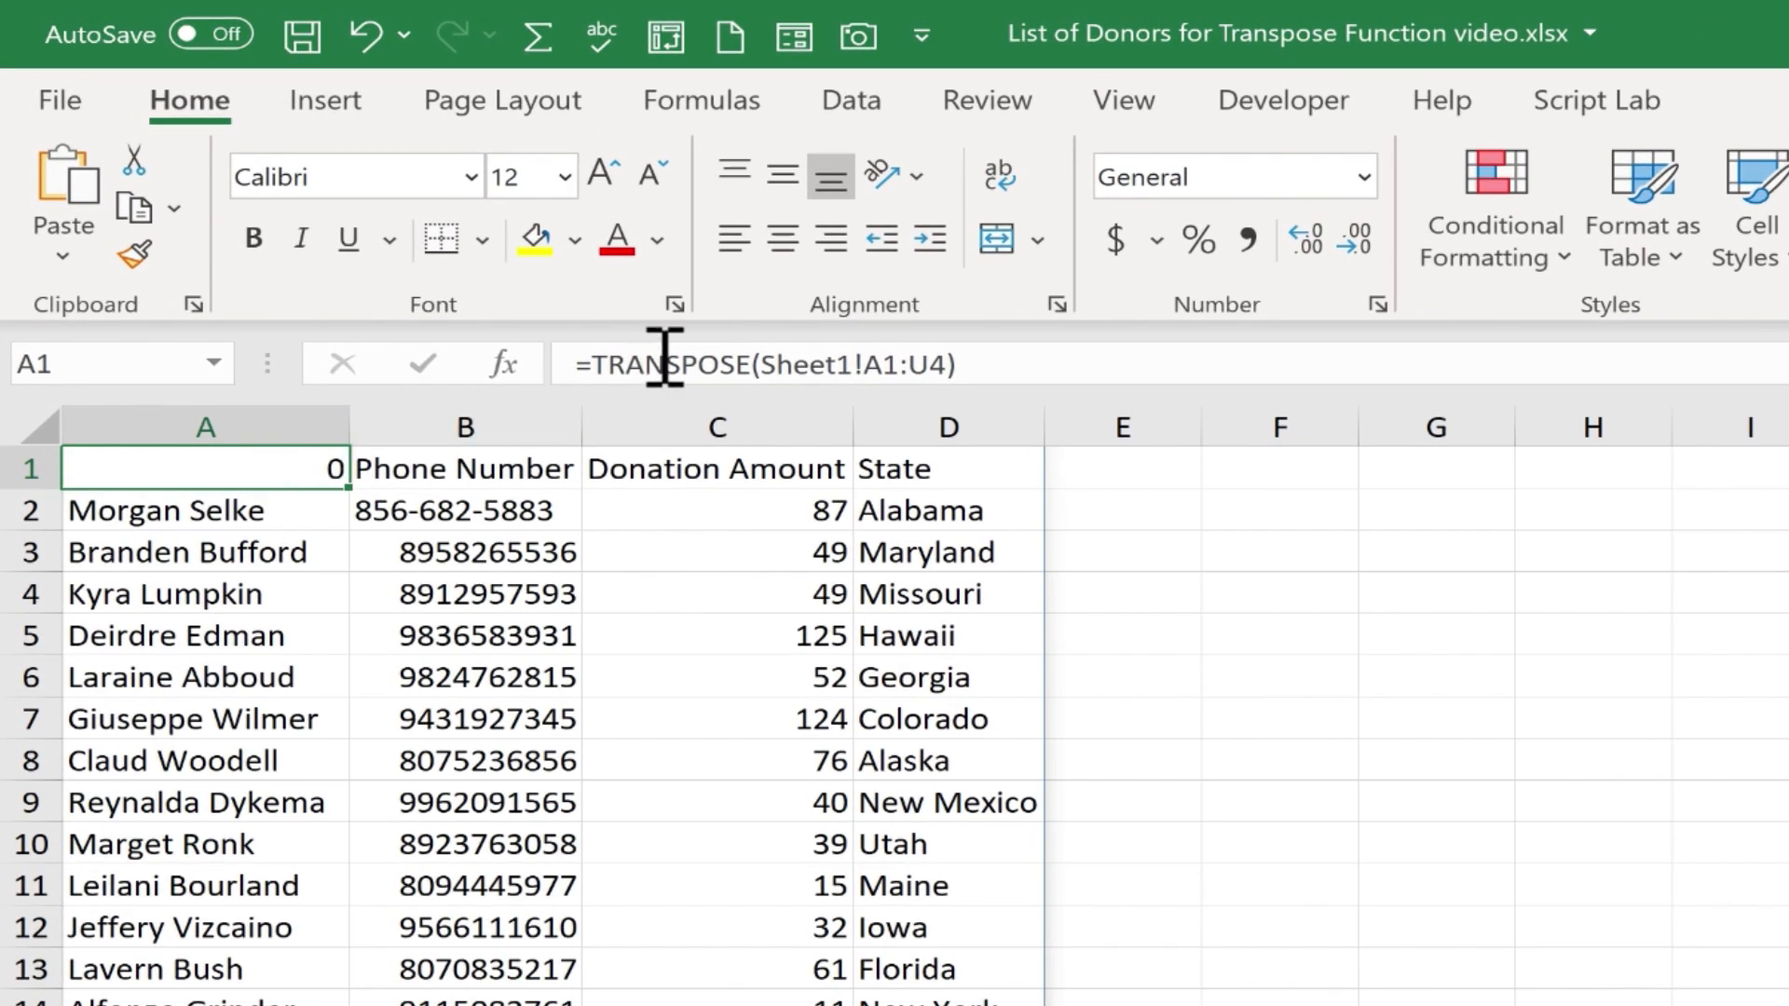
mouse_move(874, 370)
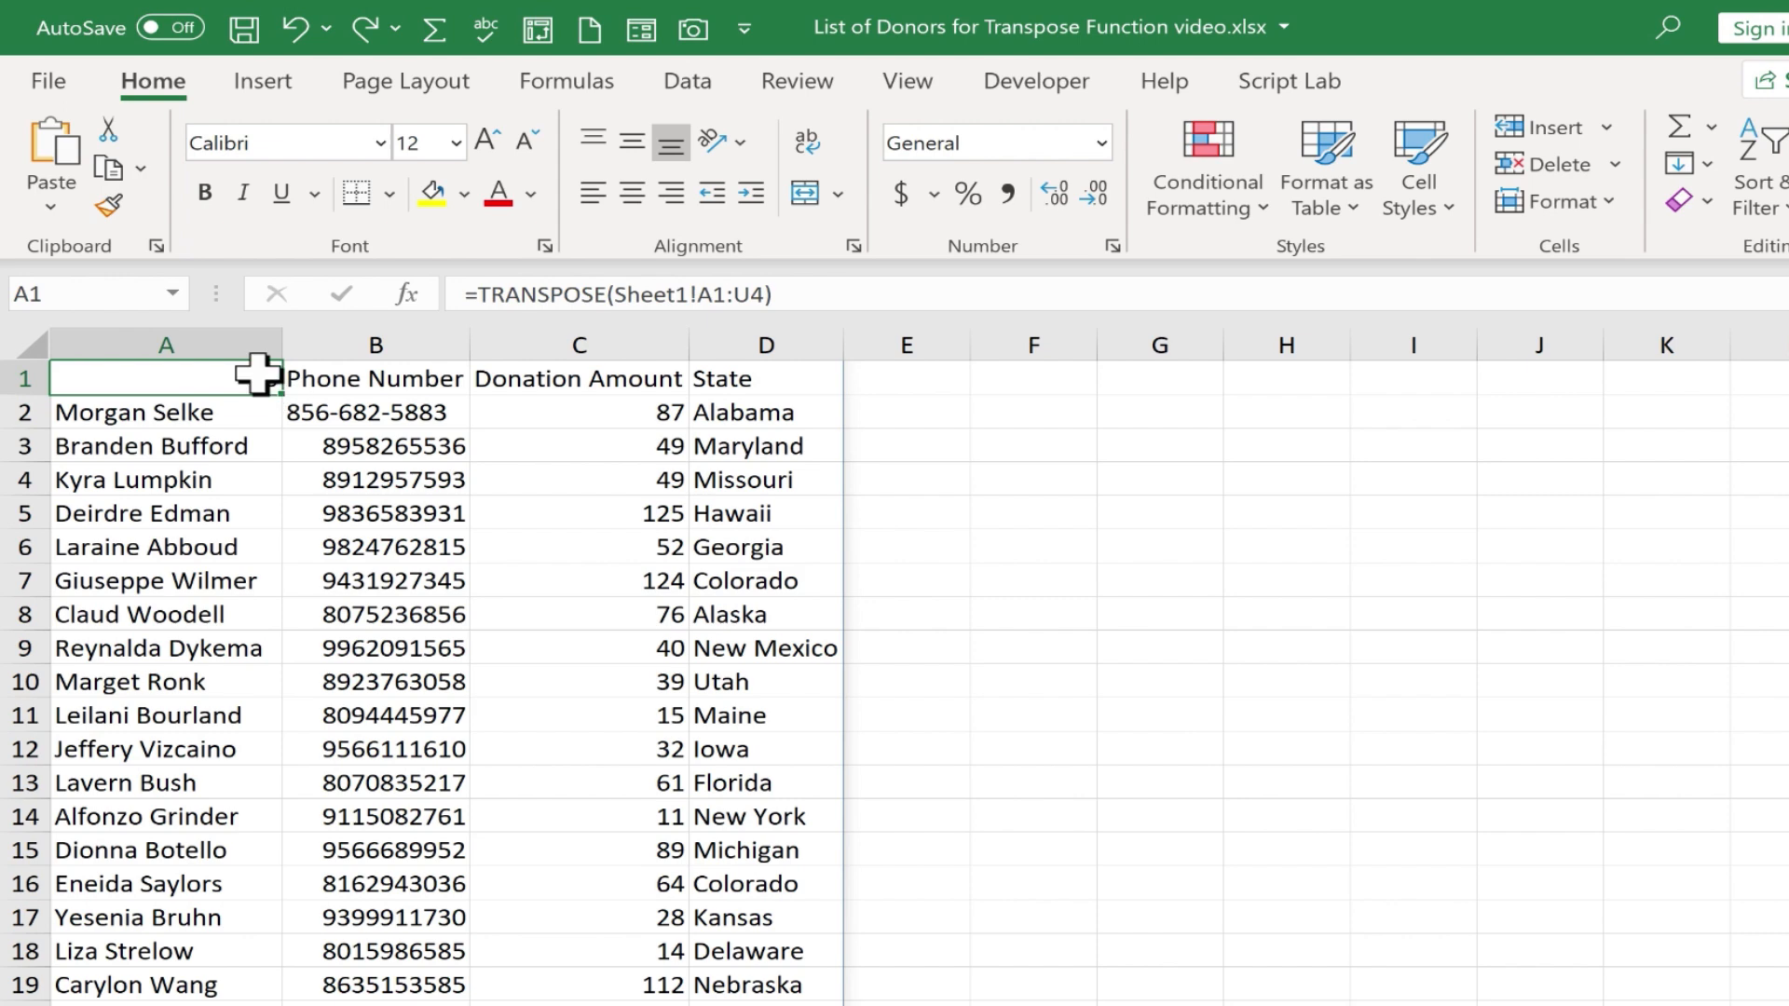
left_click(1164, 81)
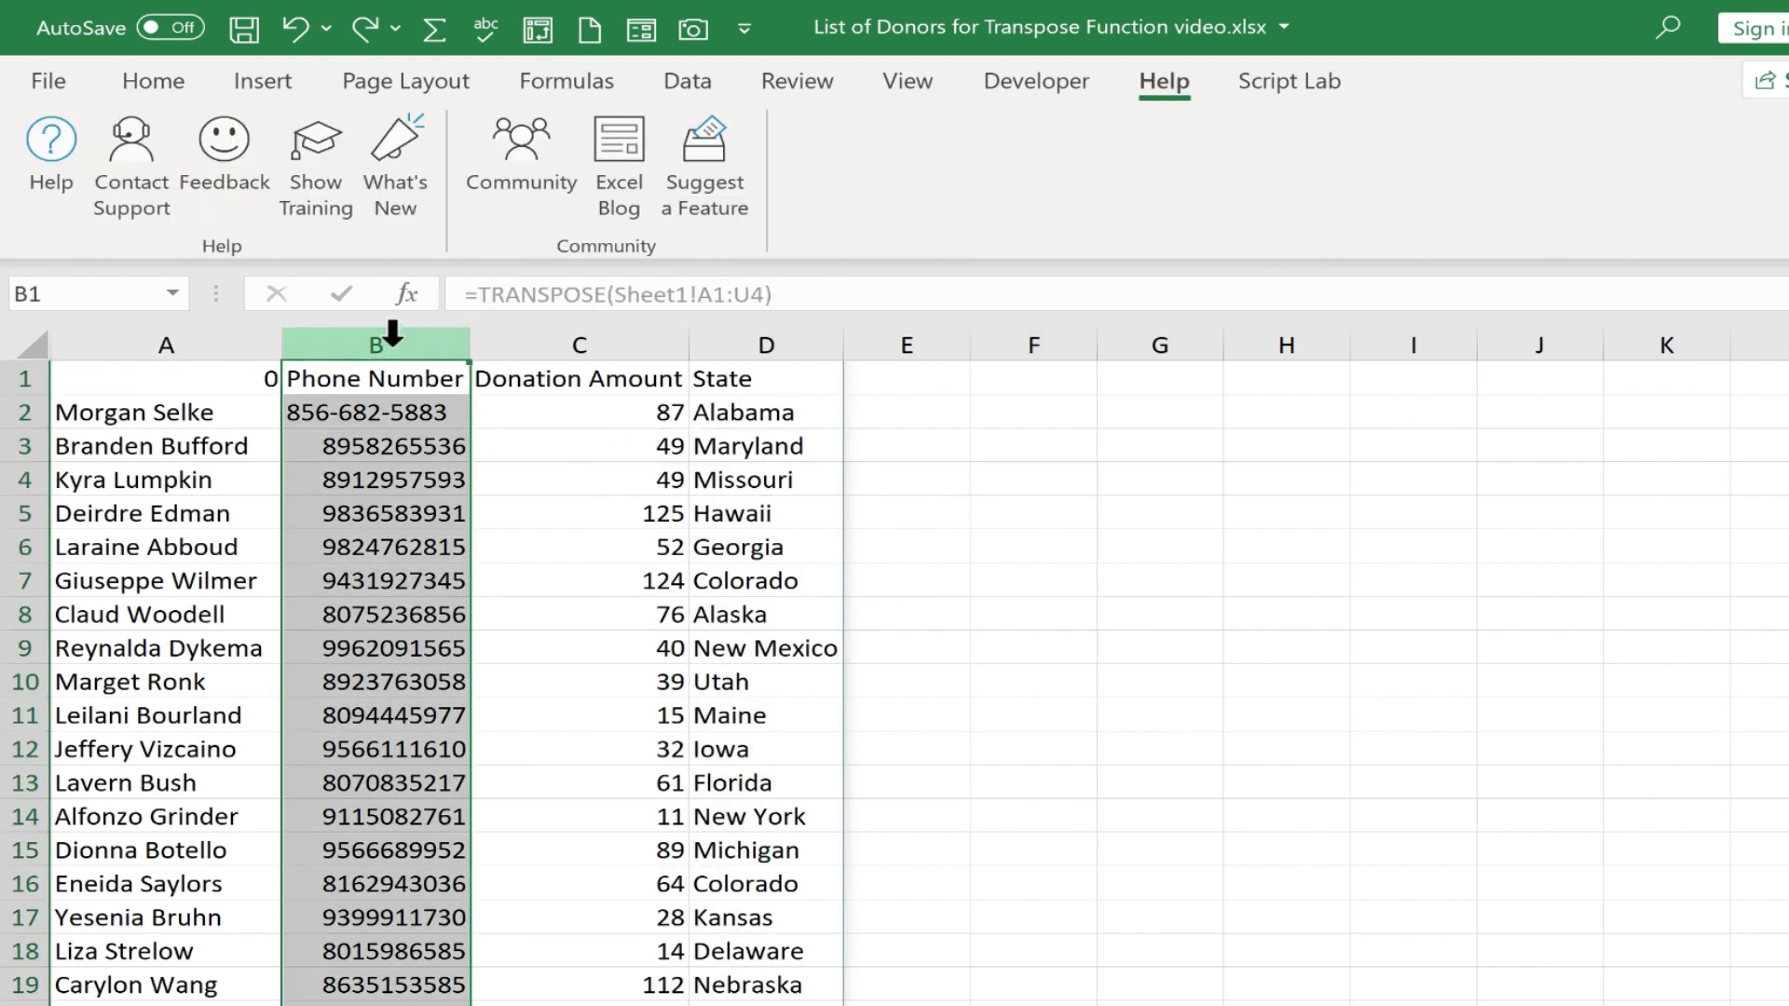
Apply the Special > Phone Number format to Sheet2's Phone Number column.
left_click(151, 82)
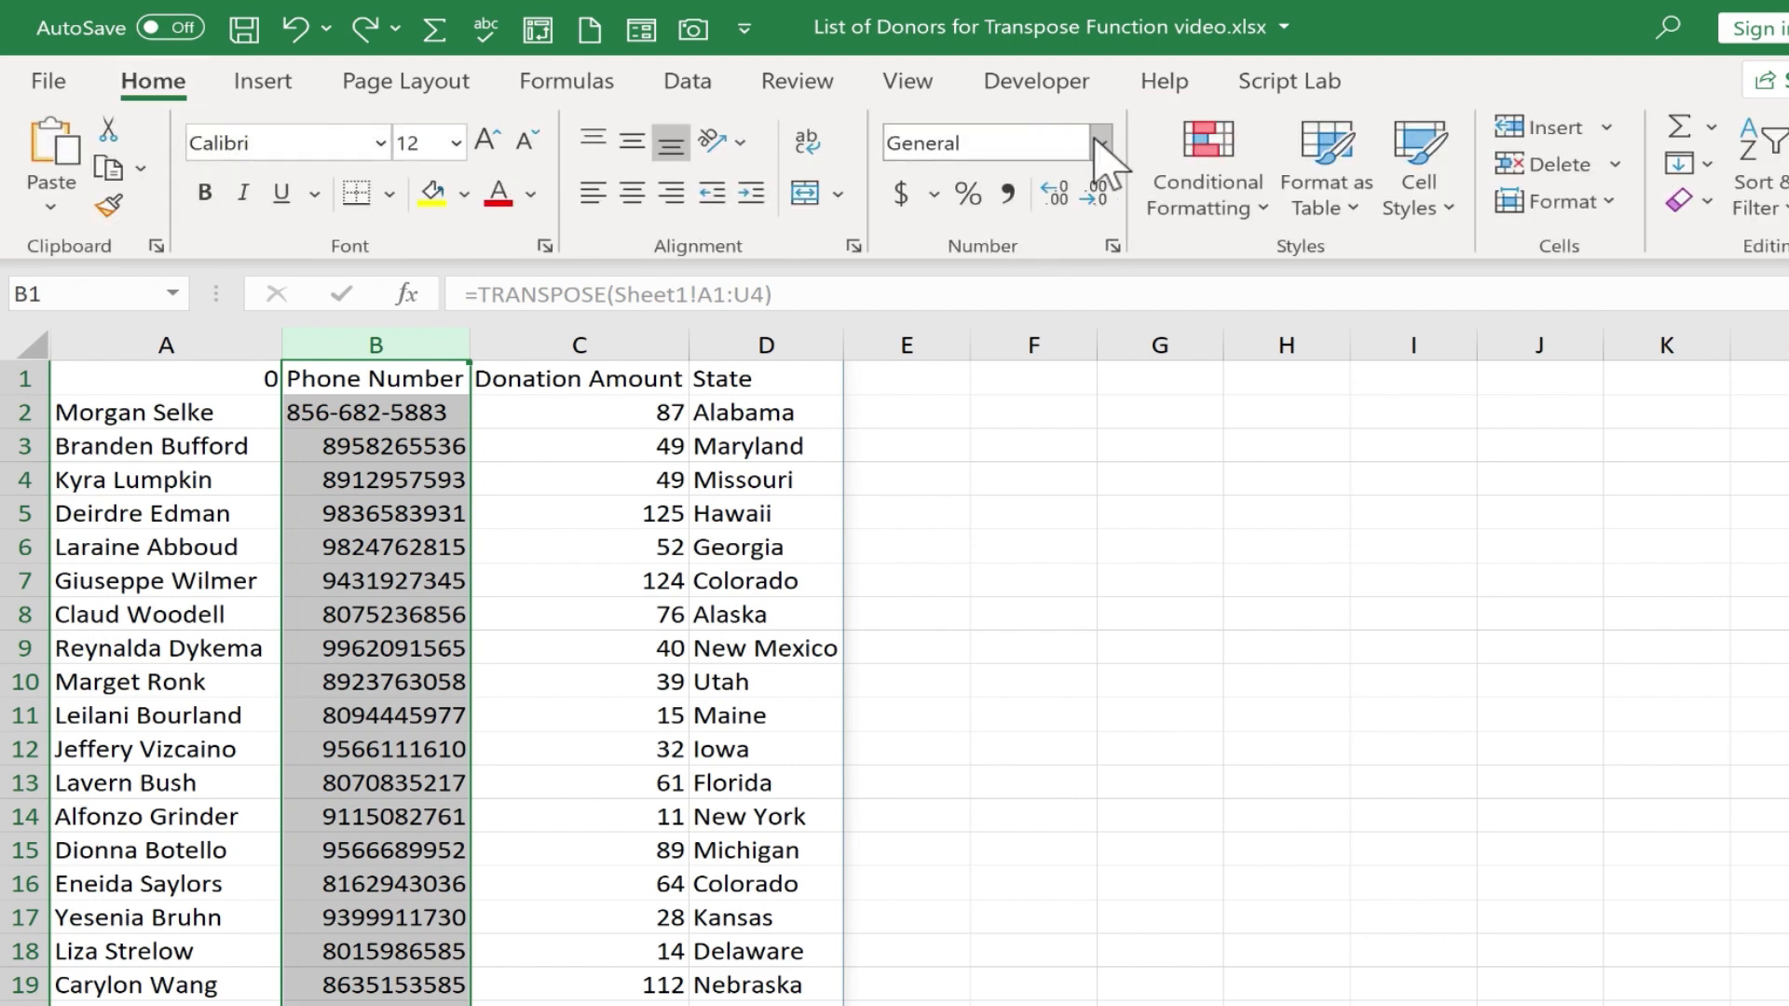
left_click(1101, 142)
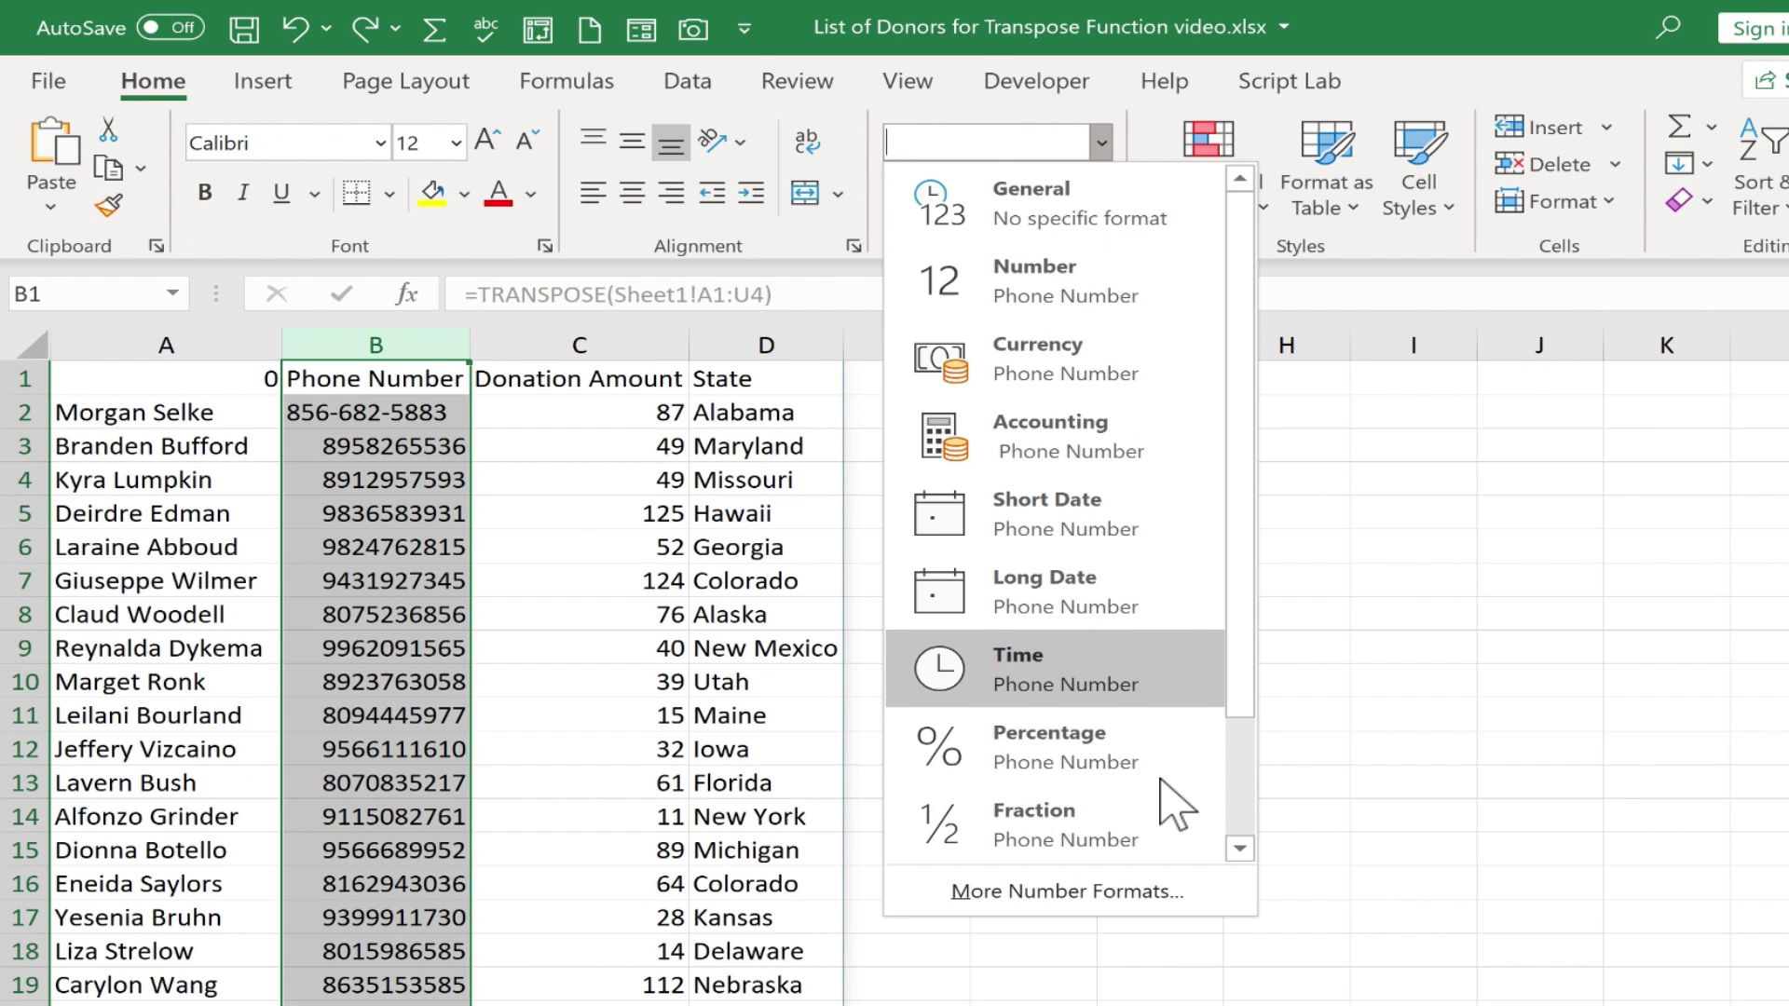
left_click(1068, 891)
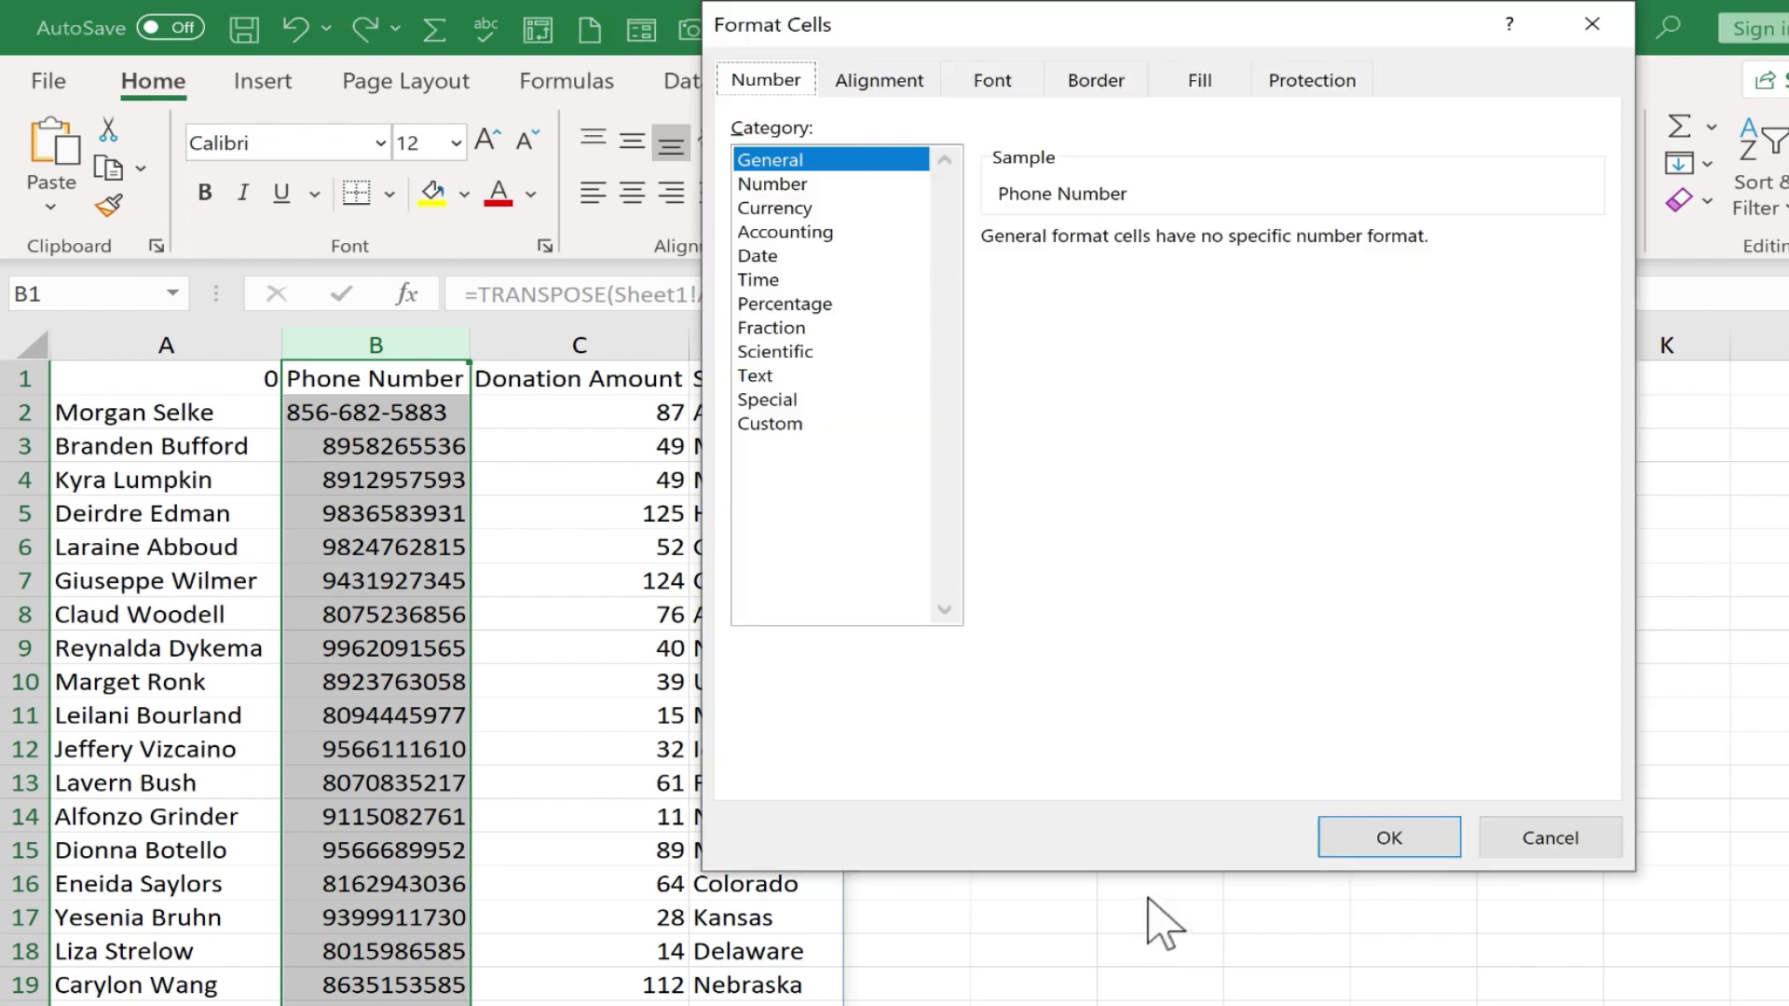
left_click(768, 400)
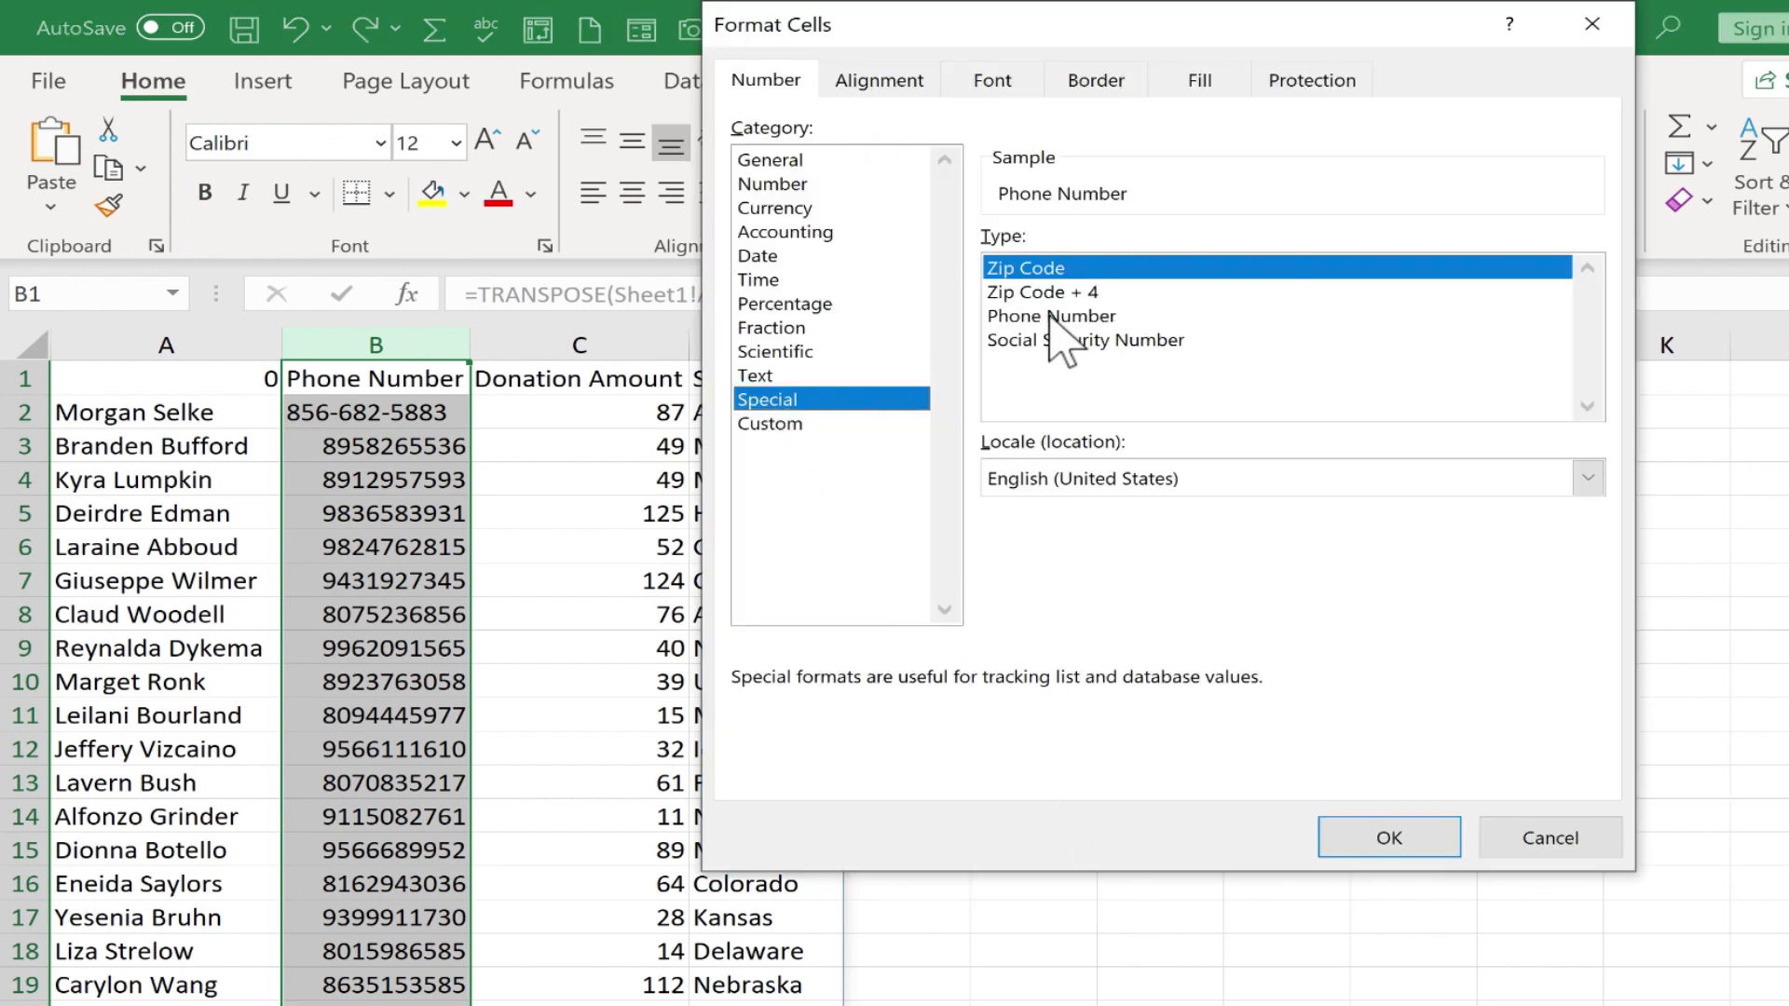
left_click(1389, 838)
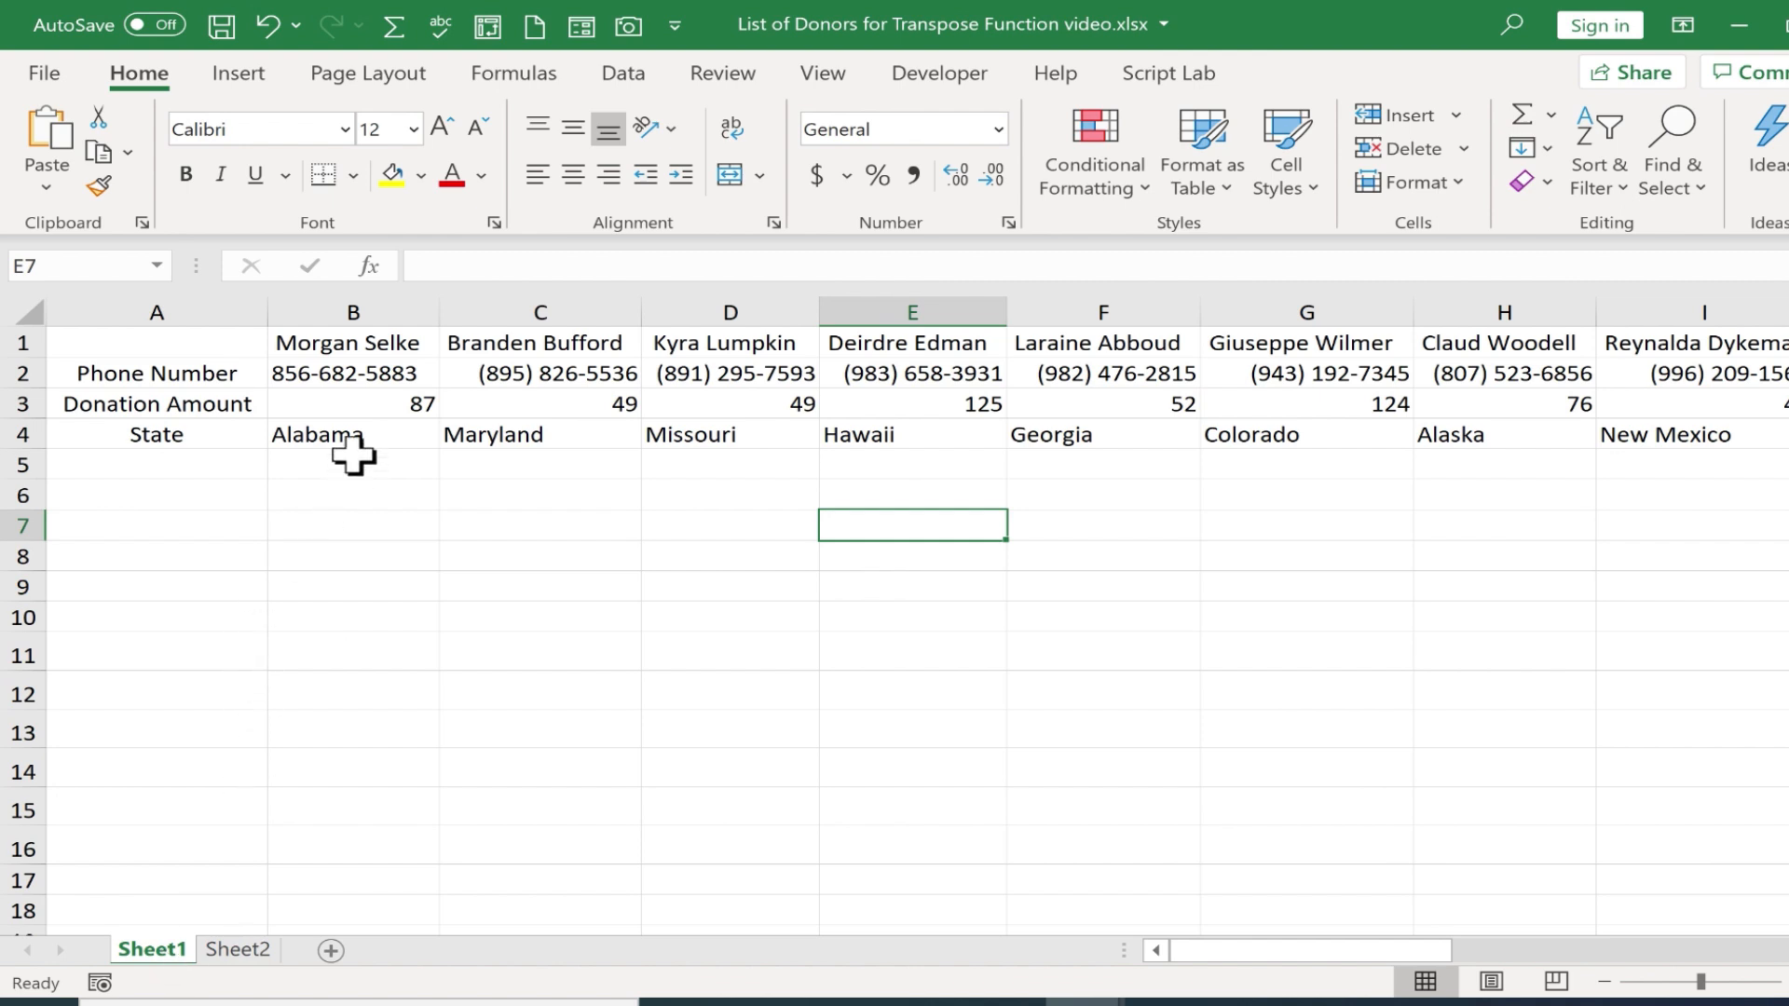
mouse_move(389, 404)
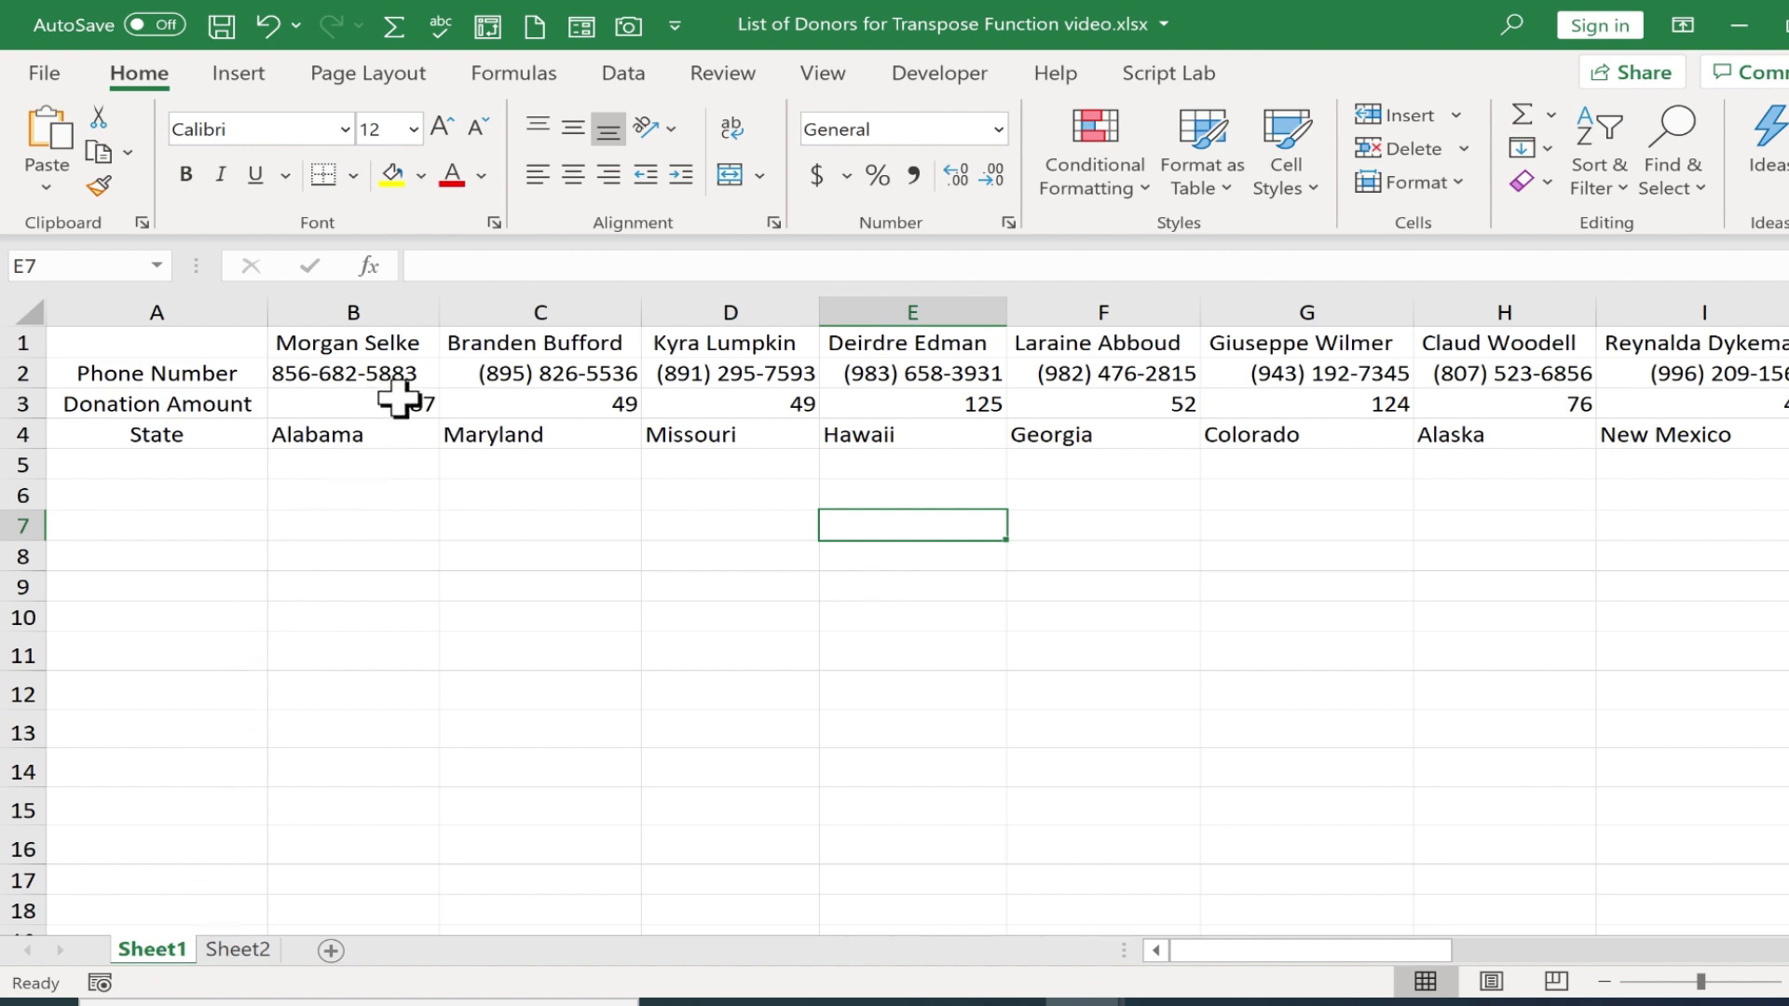
left_click(353, 403)
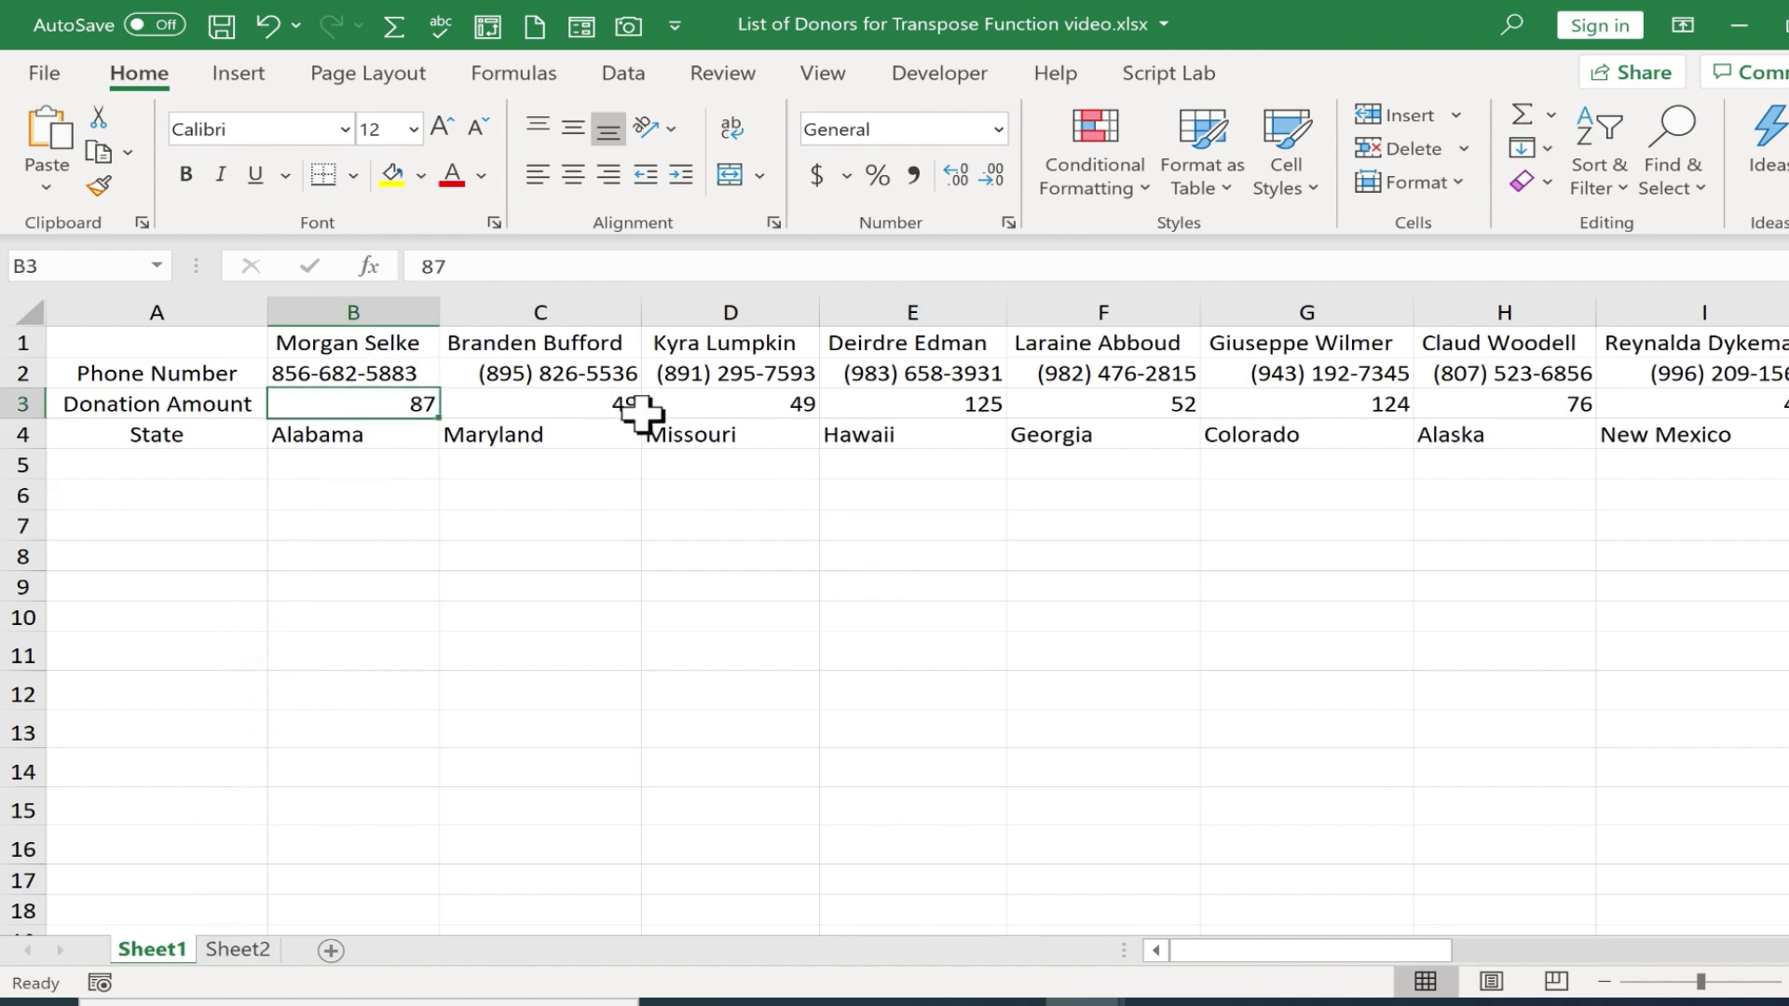
type("99")
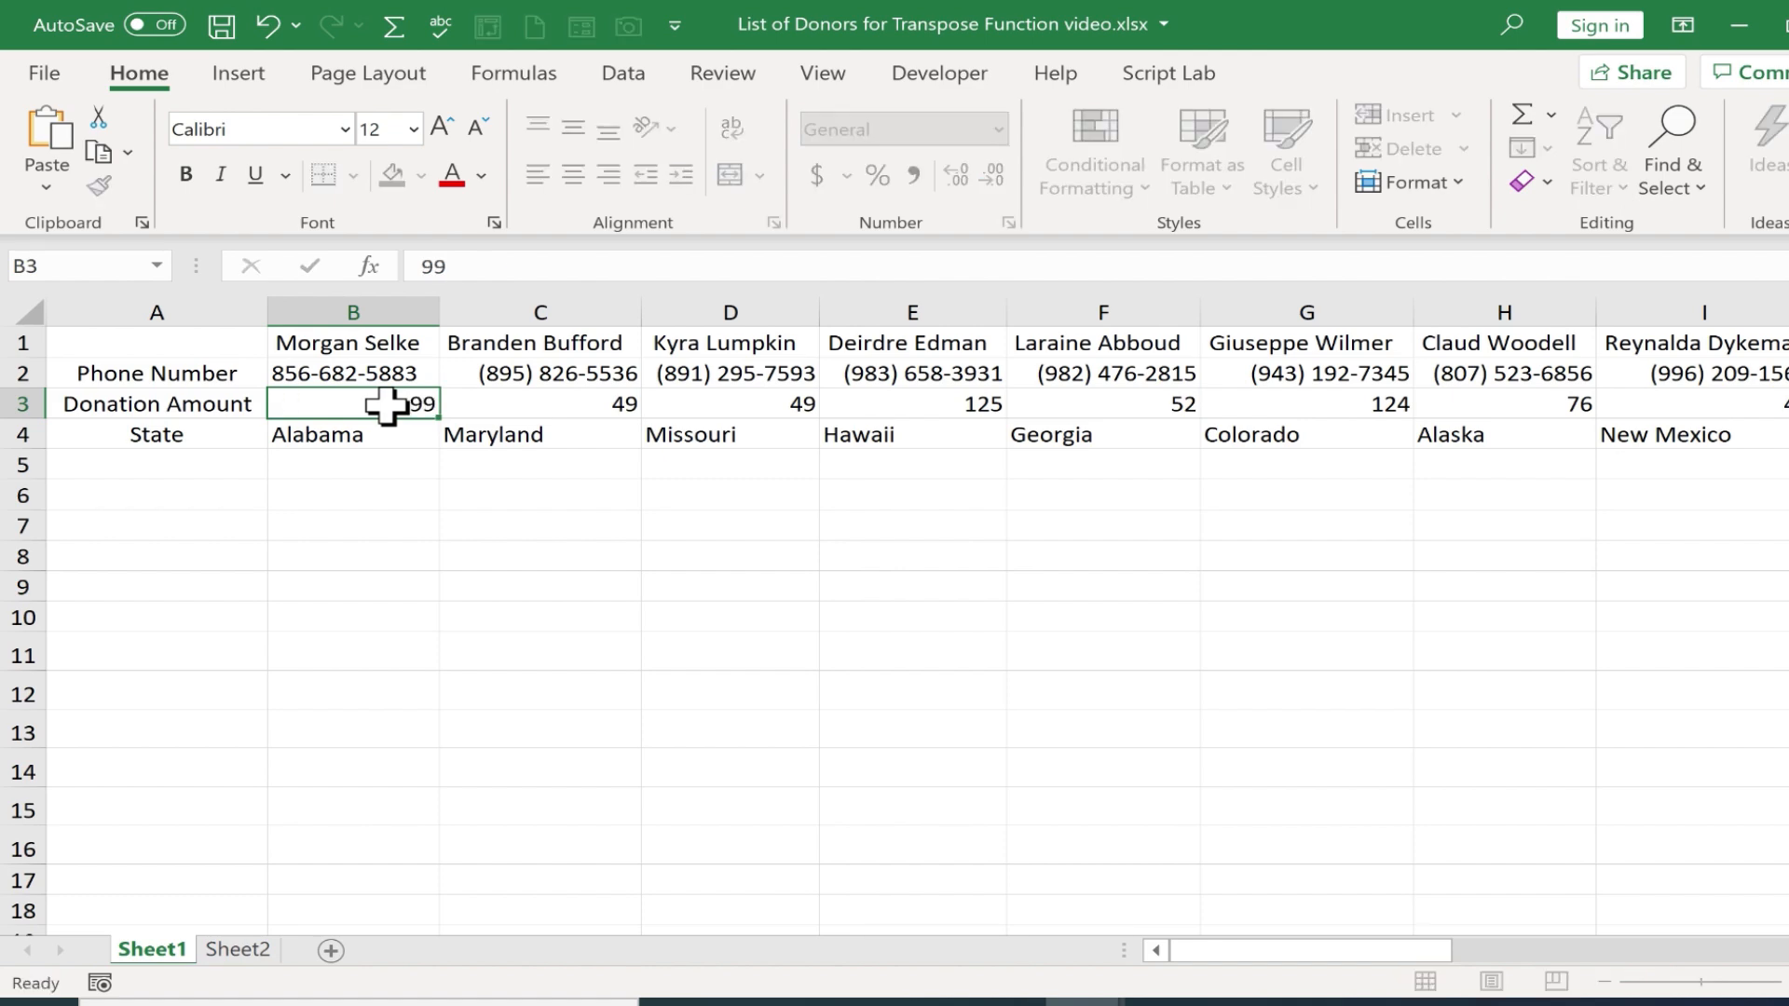
left_click(237, 950)
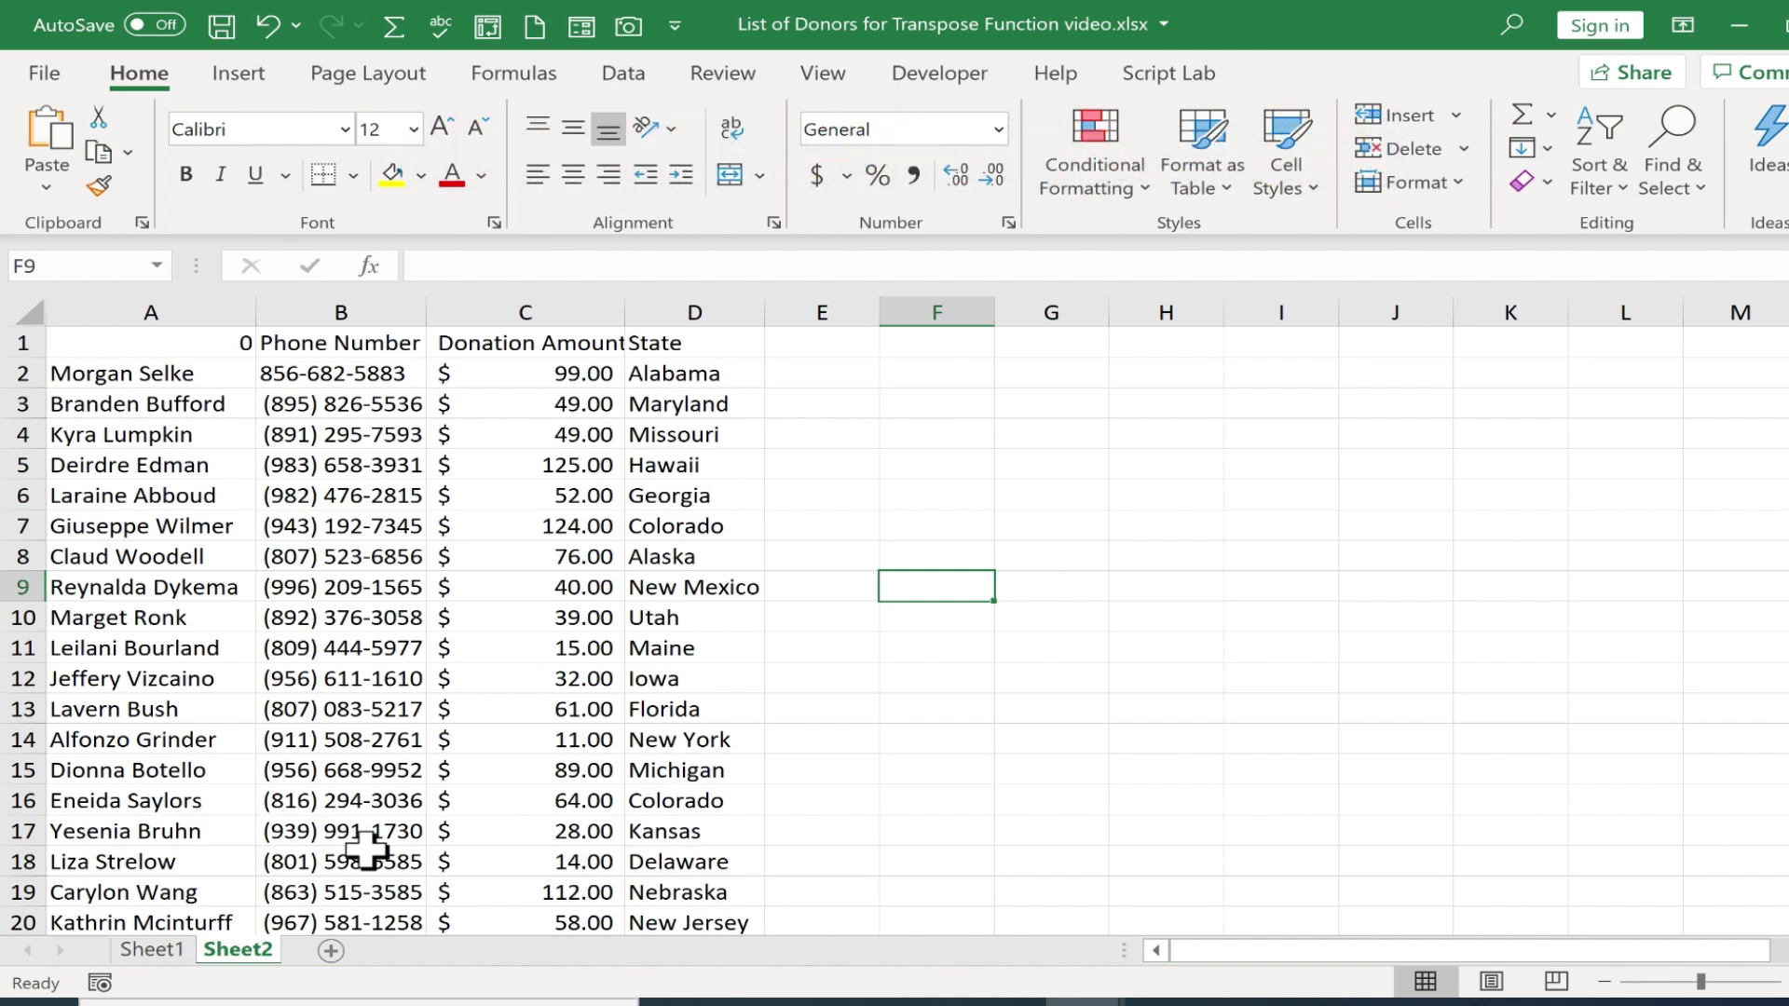
Copy Sheet2's transposed table A1:D22 and switch to the empty Sheet3.
left_click(821, 770)
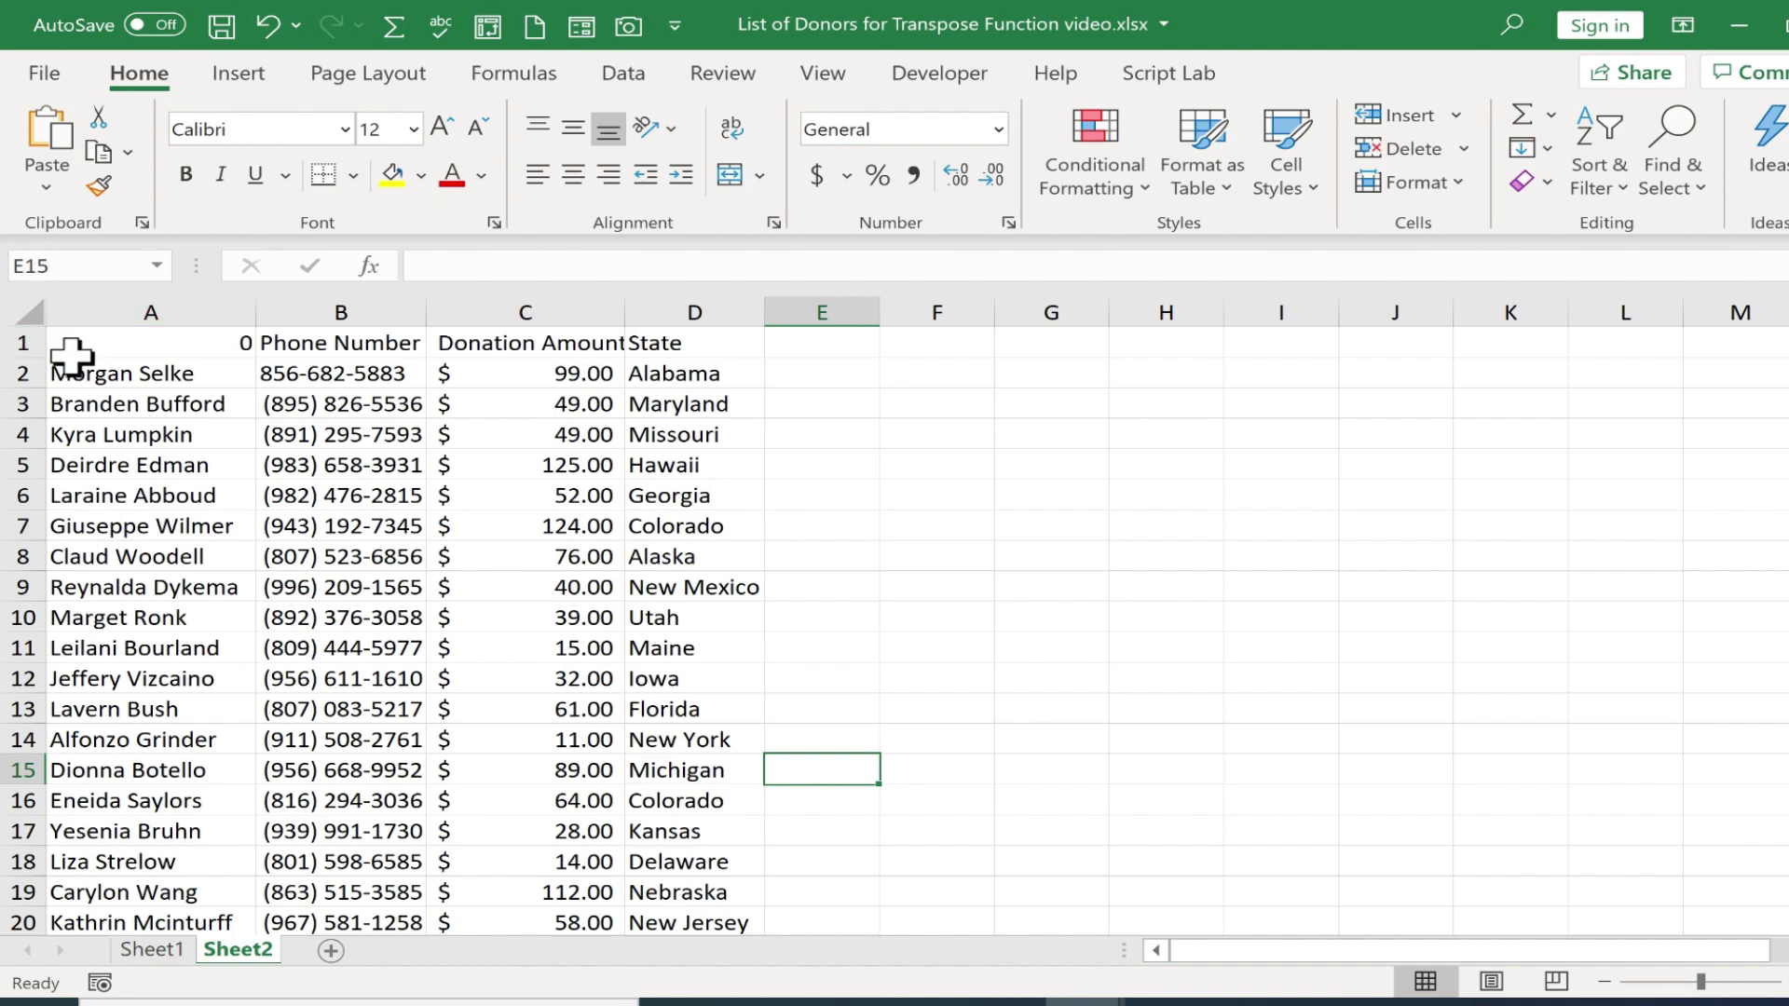
mouse_move(132, 344)
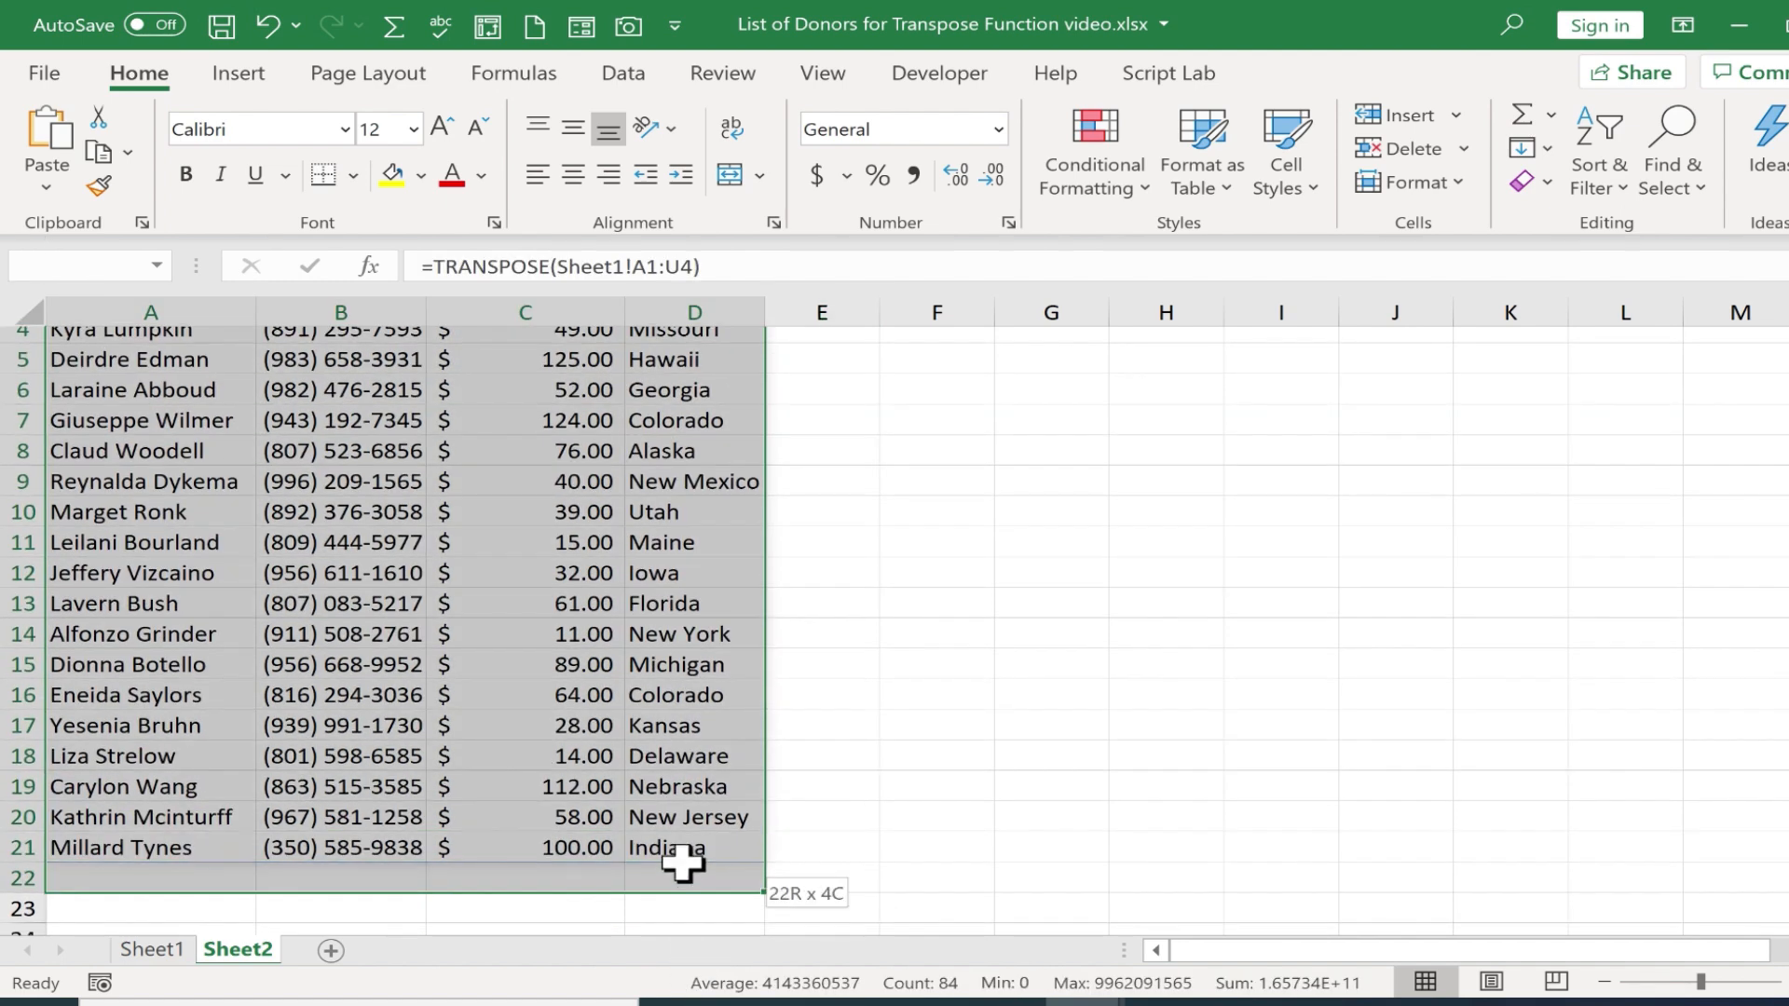
key("Ctrl+C")
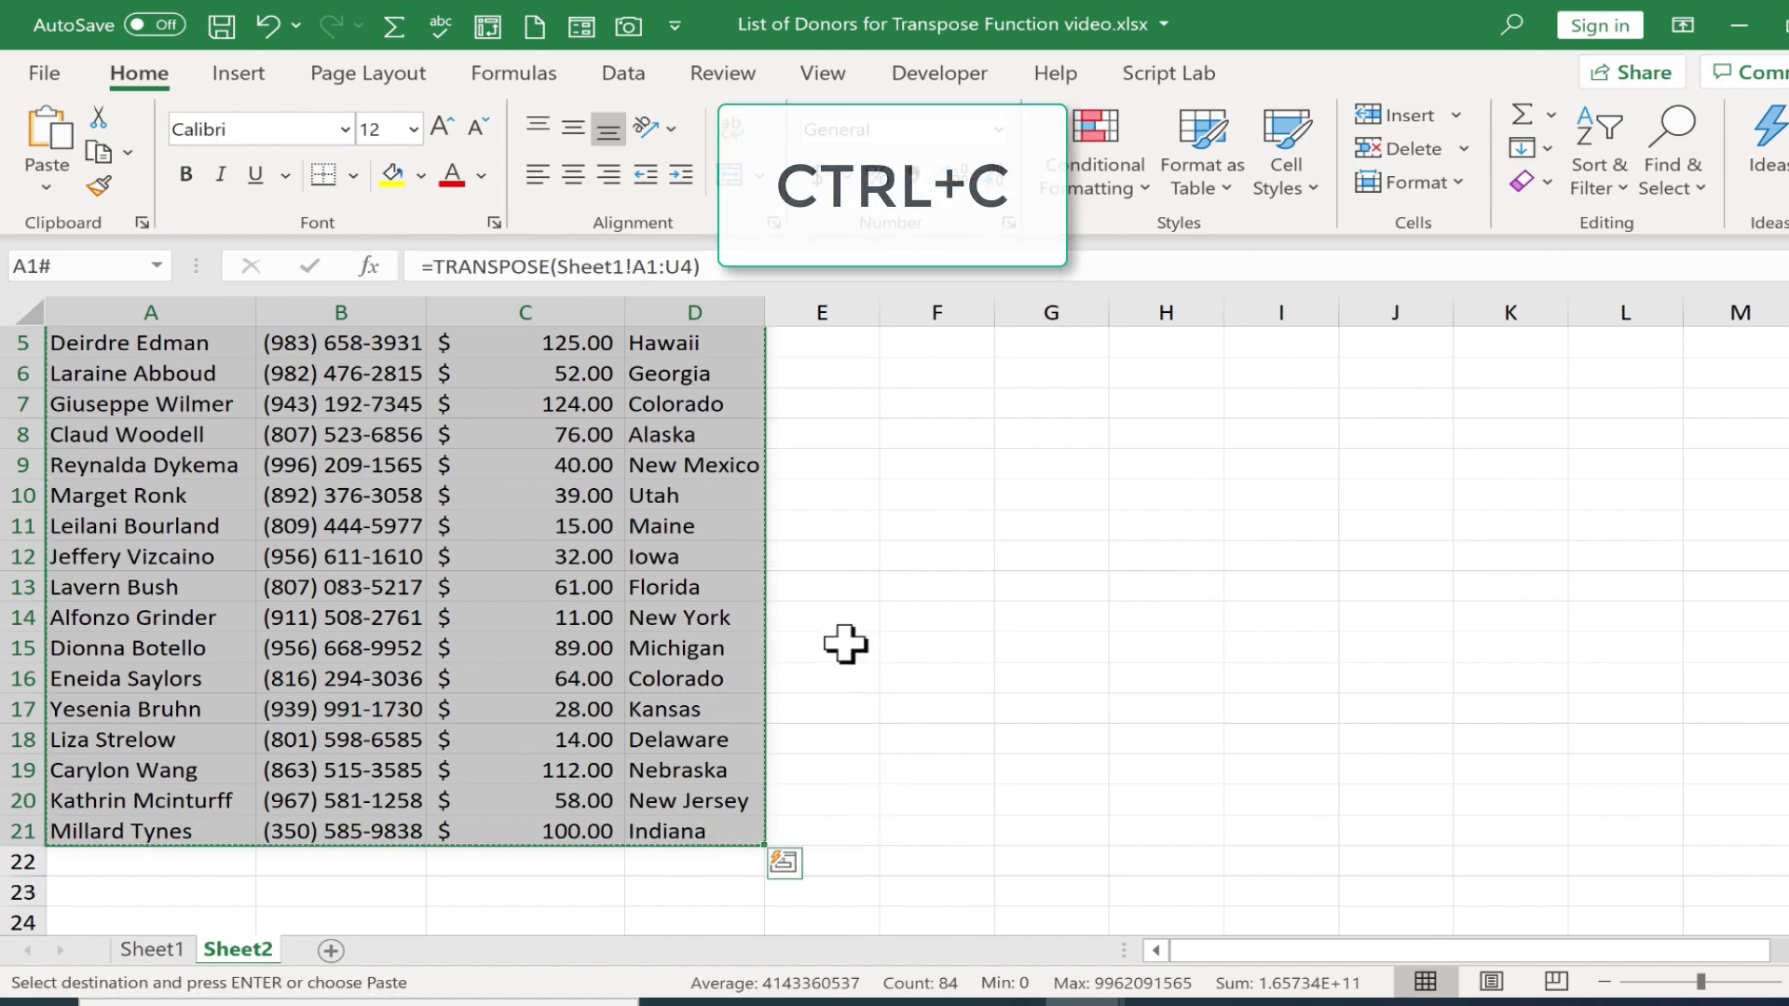
left_click(328, 950)
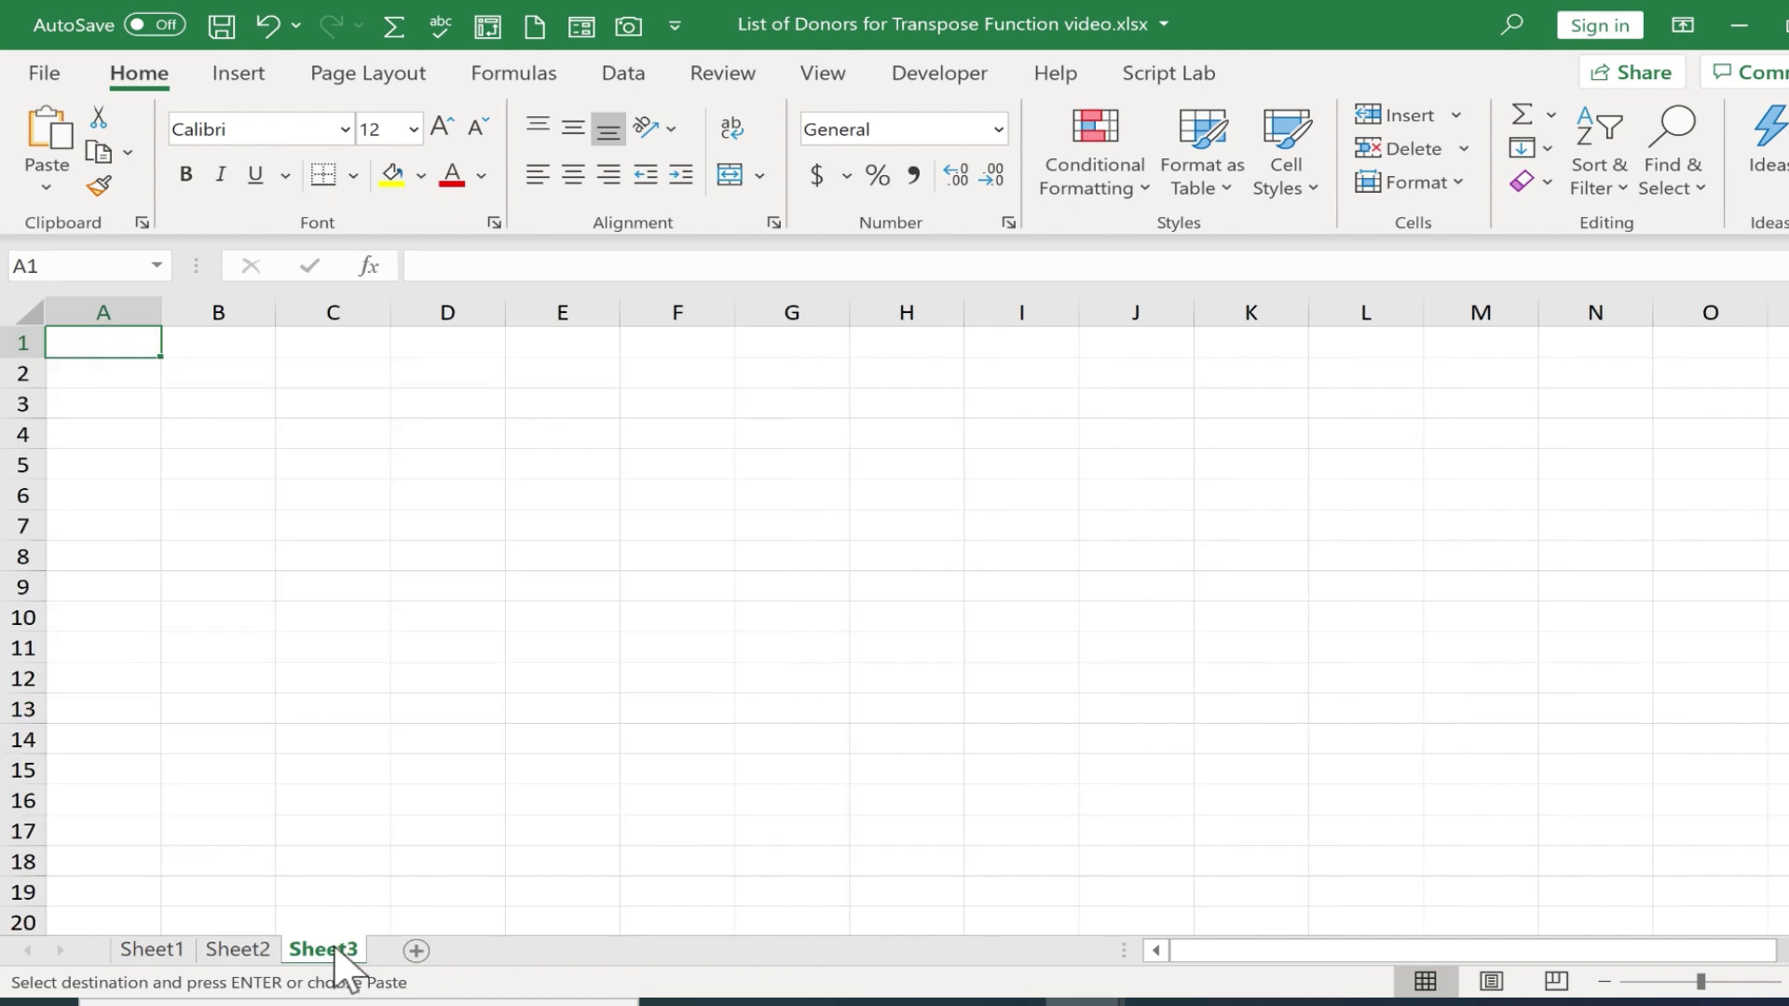
mouse_move(103, 350)
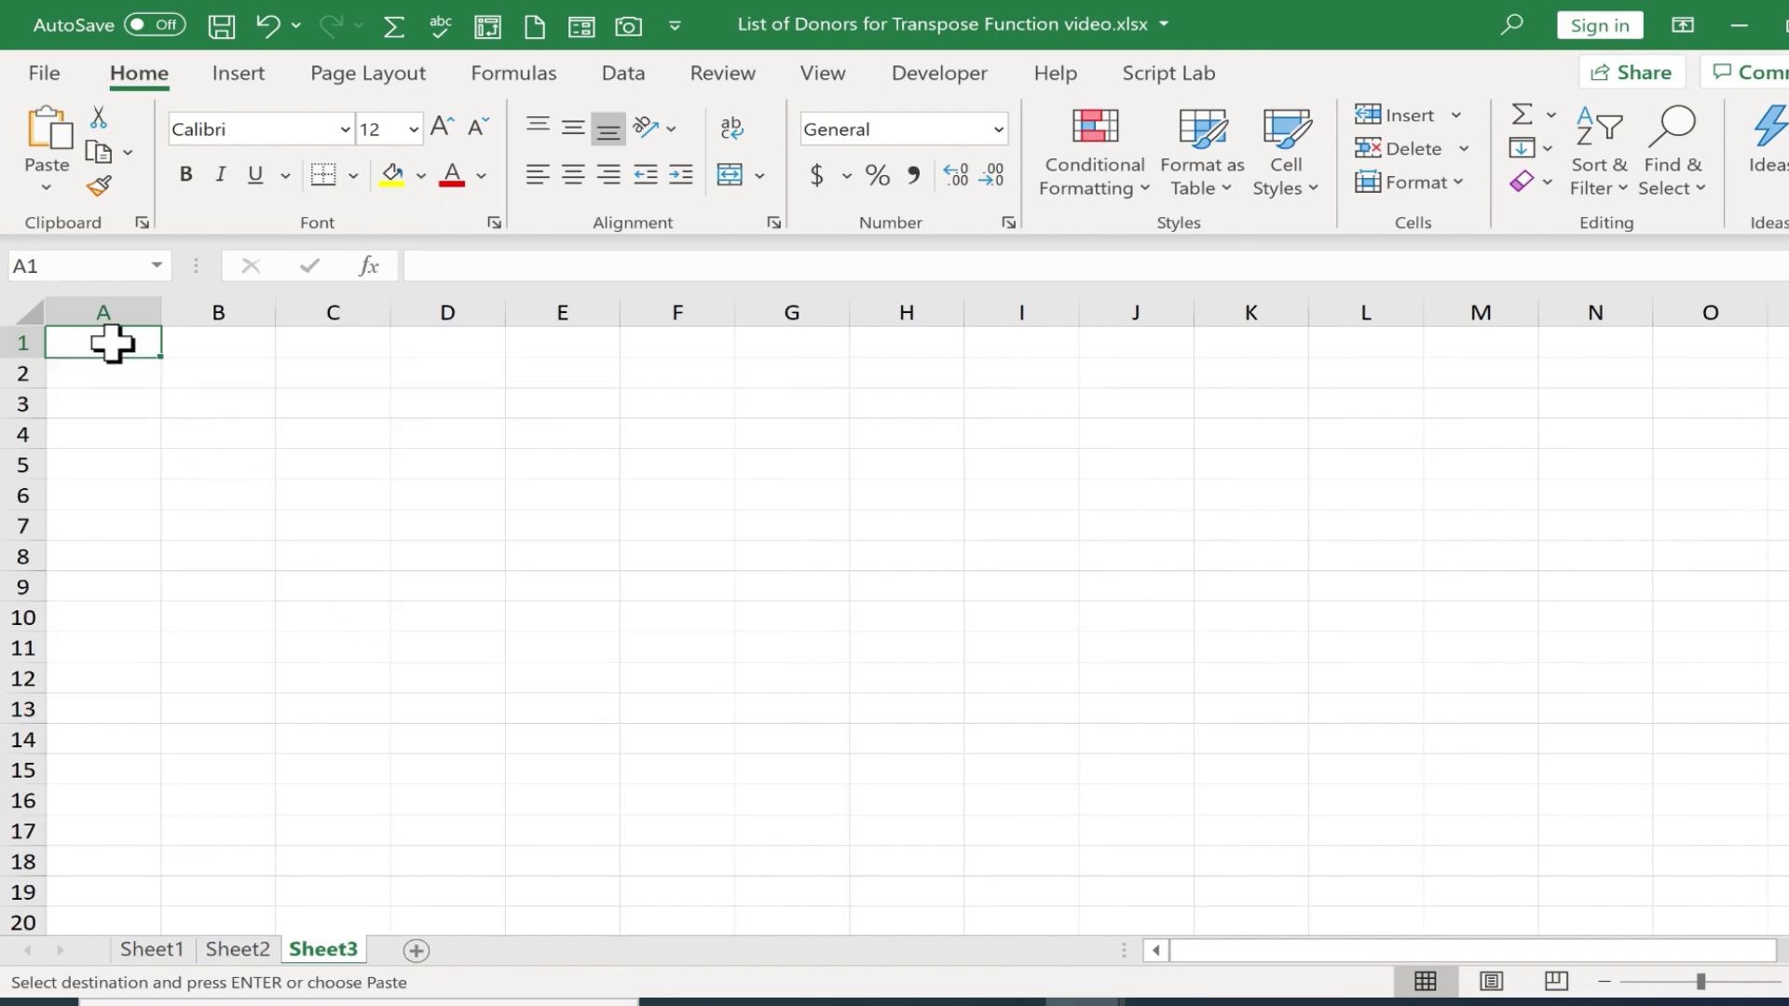
mouse_move(144, 353)
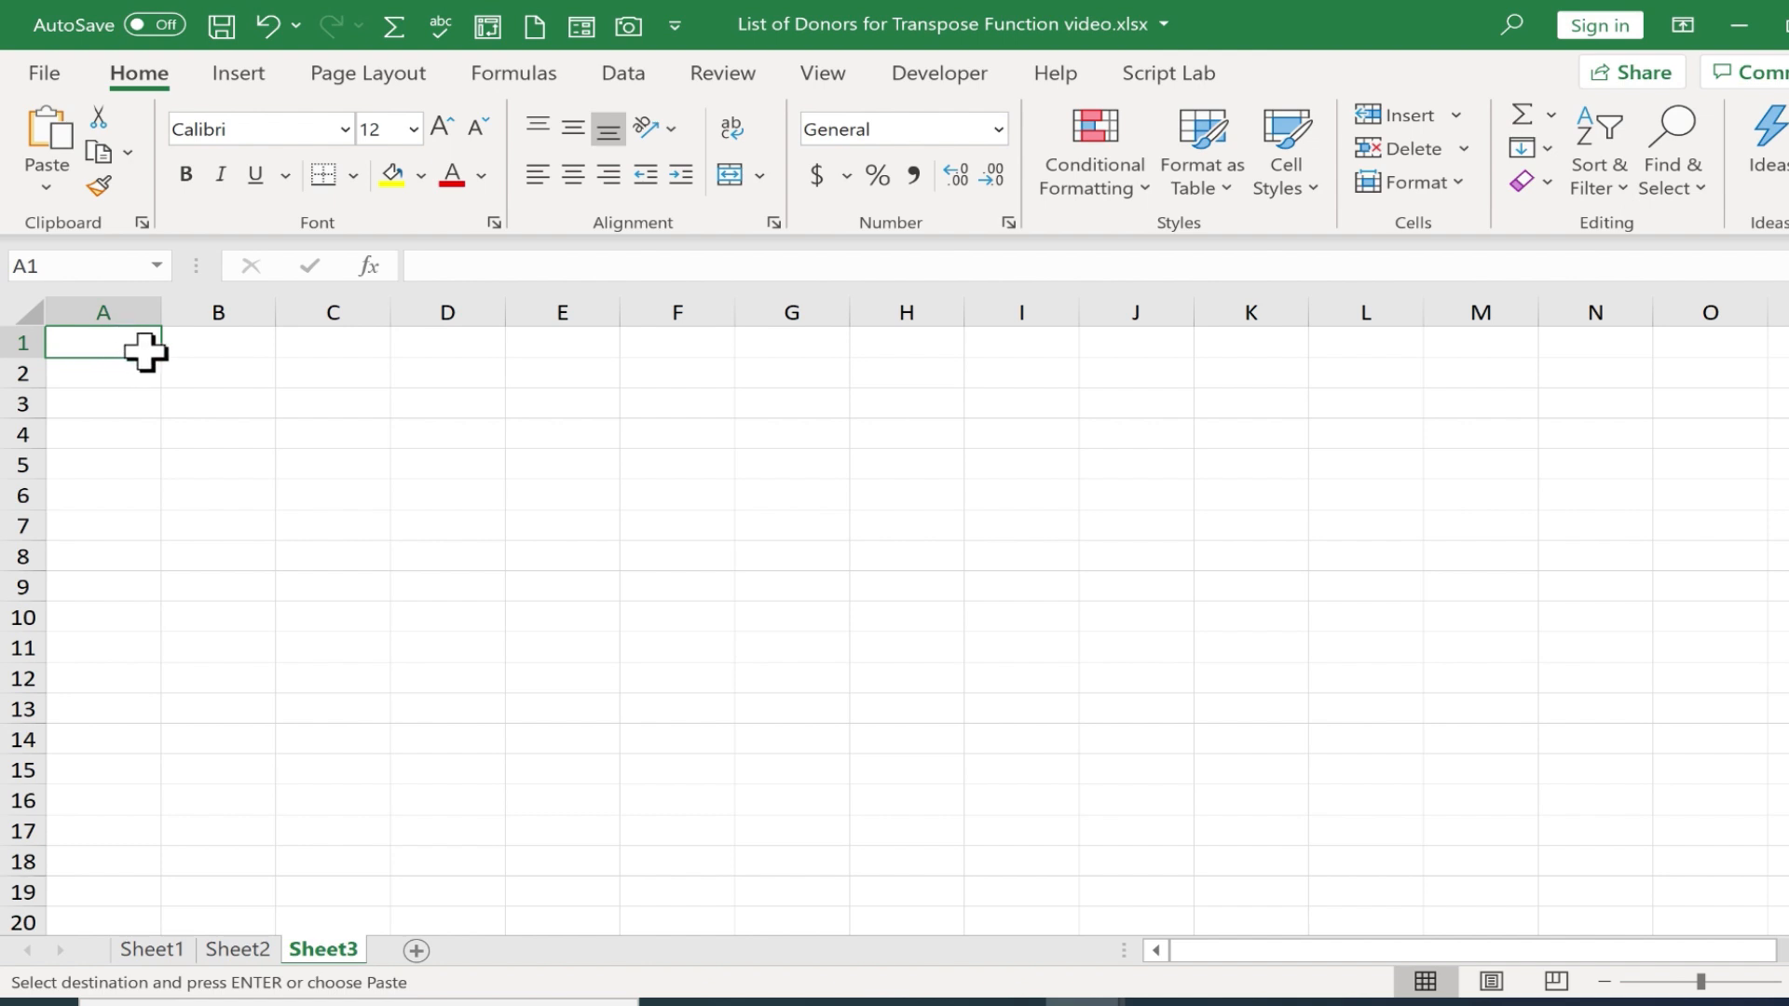
mouse_move(325, 193)
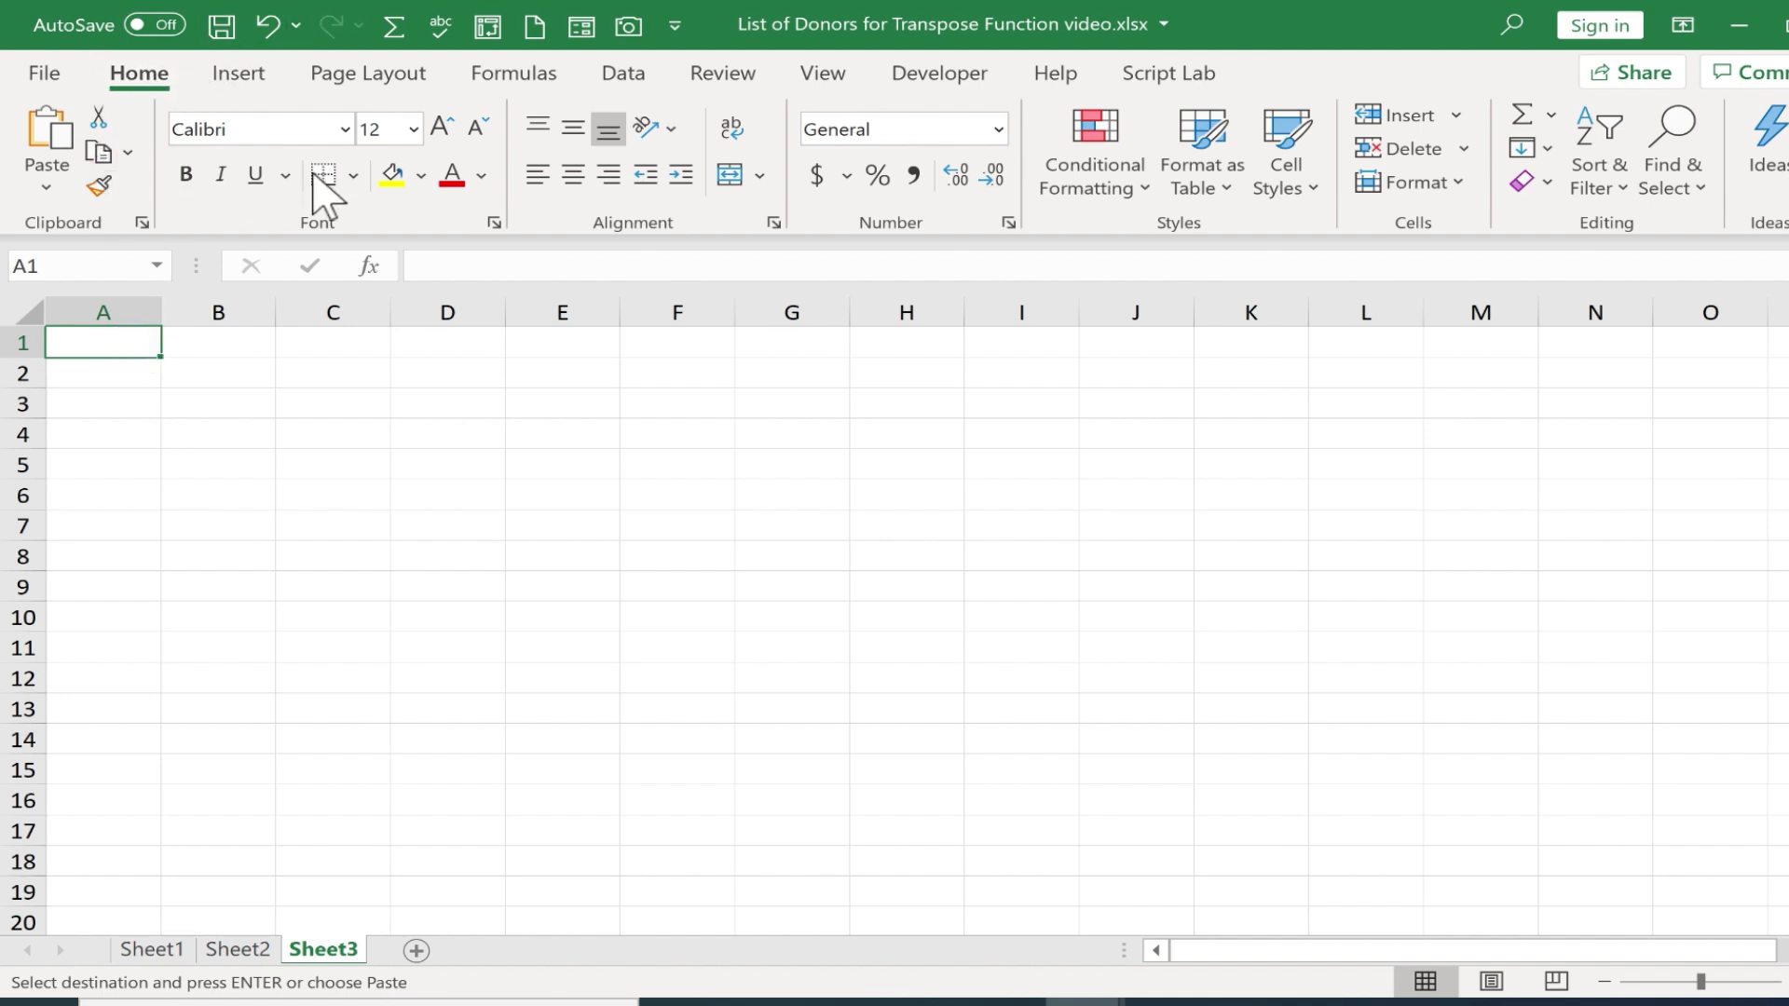
mouse_move(47, 149)
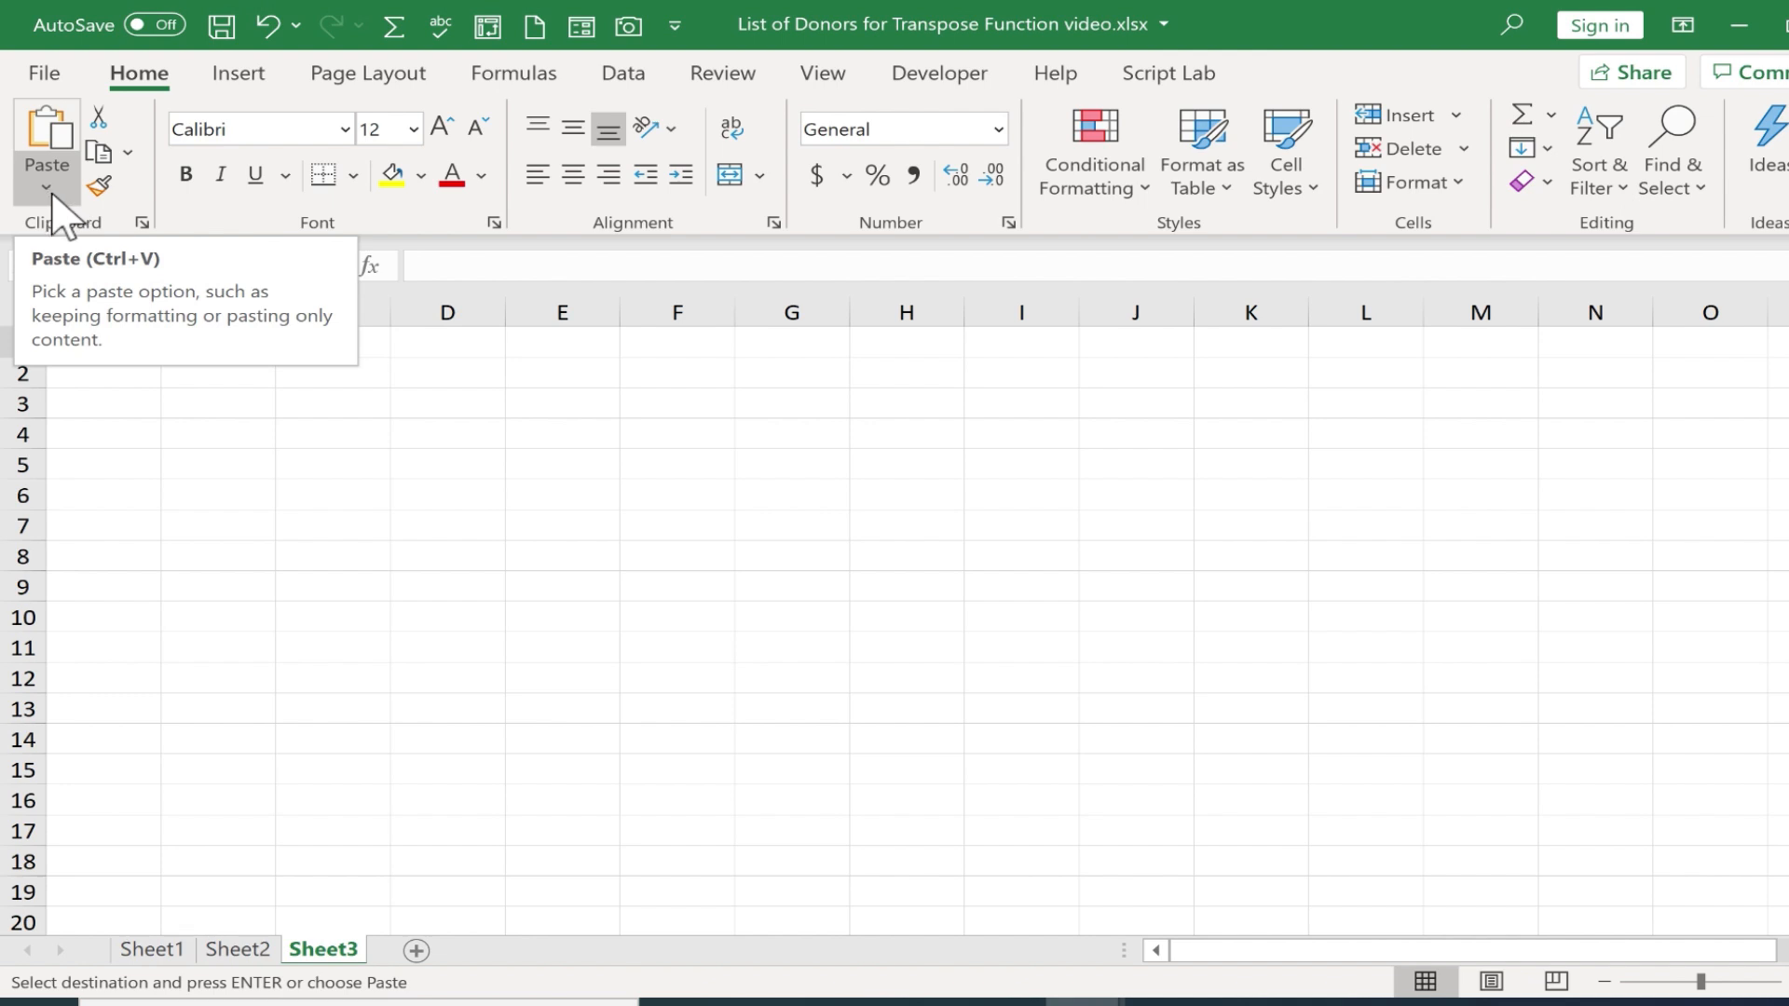
Paste the copied donor table into Sheet3 as values only.
left_click(47, 186)
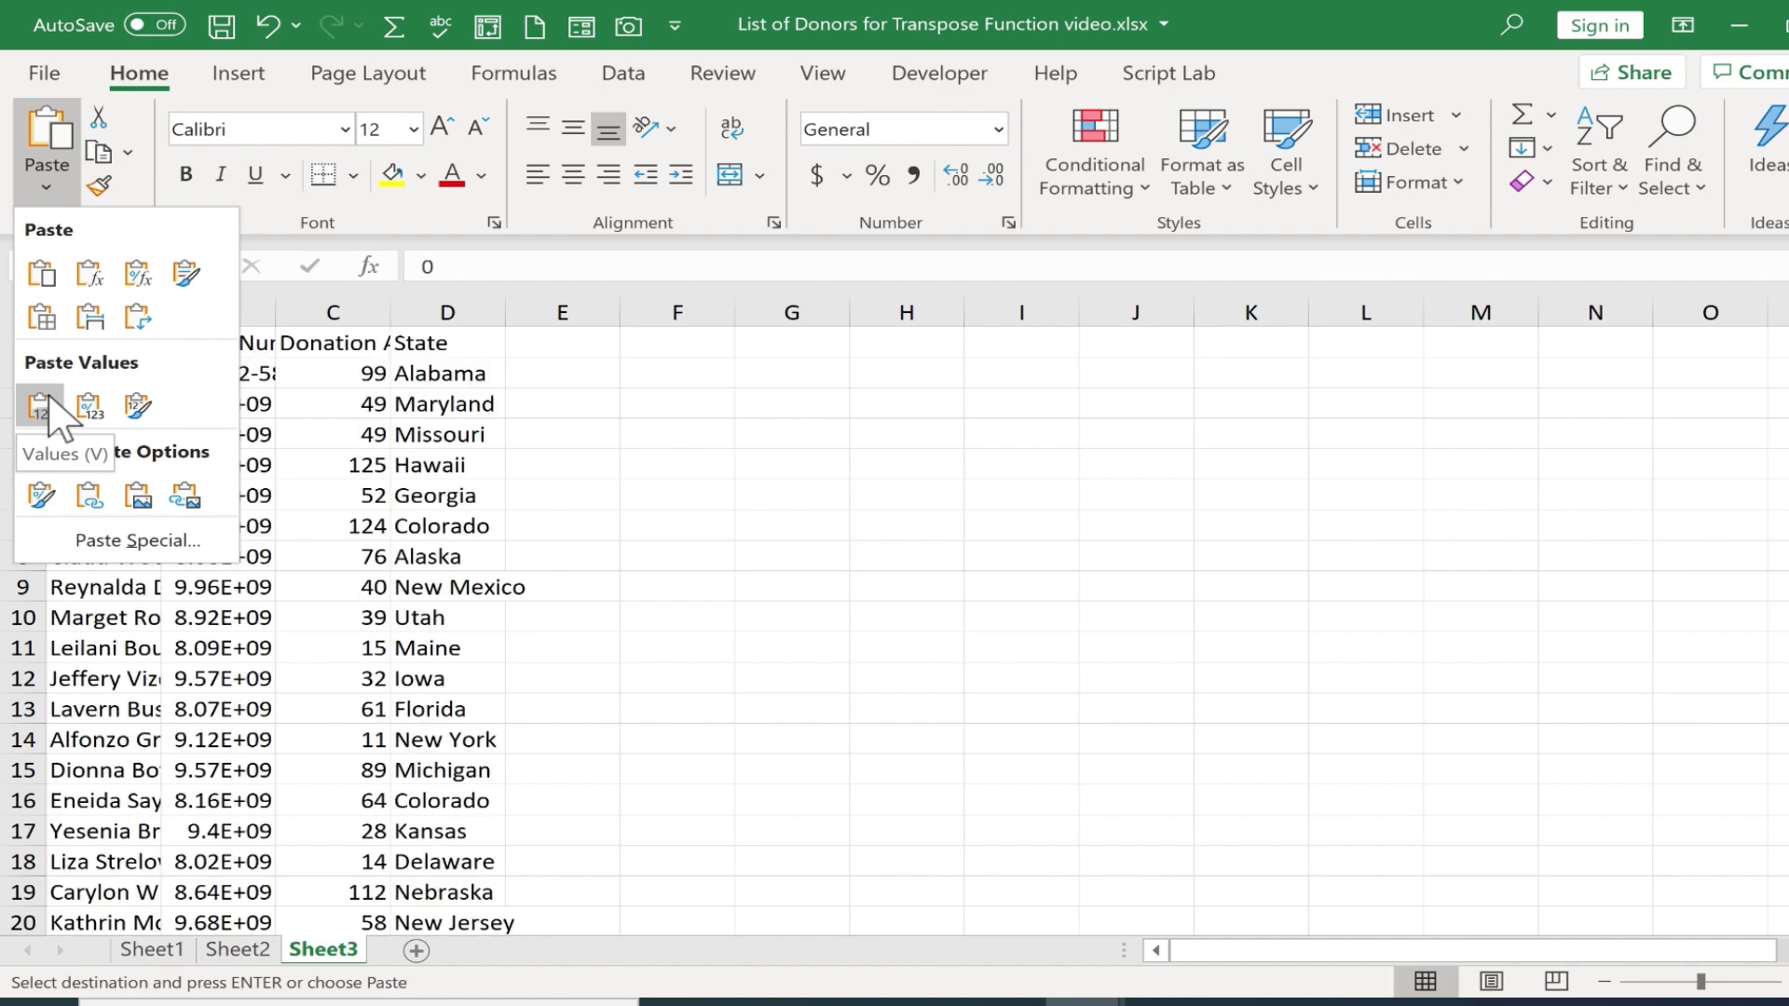
left_click(40, 406)
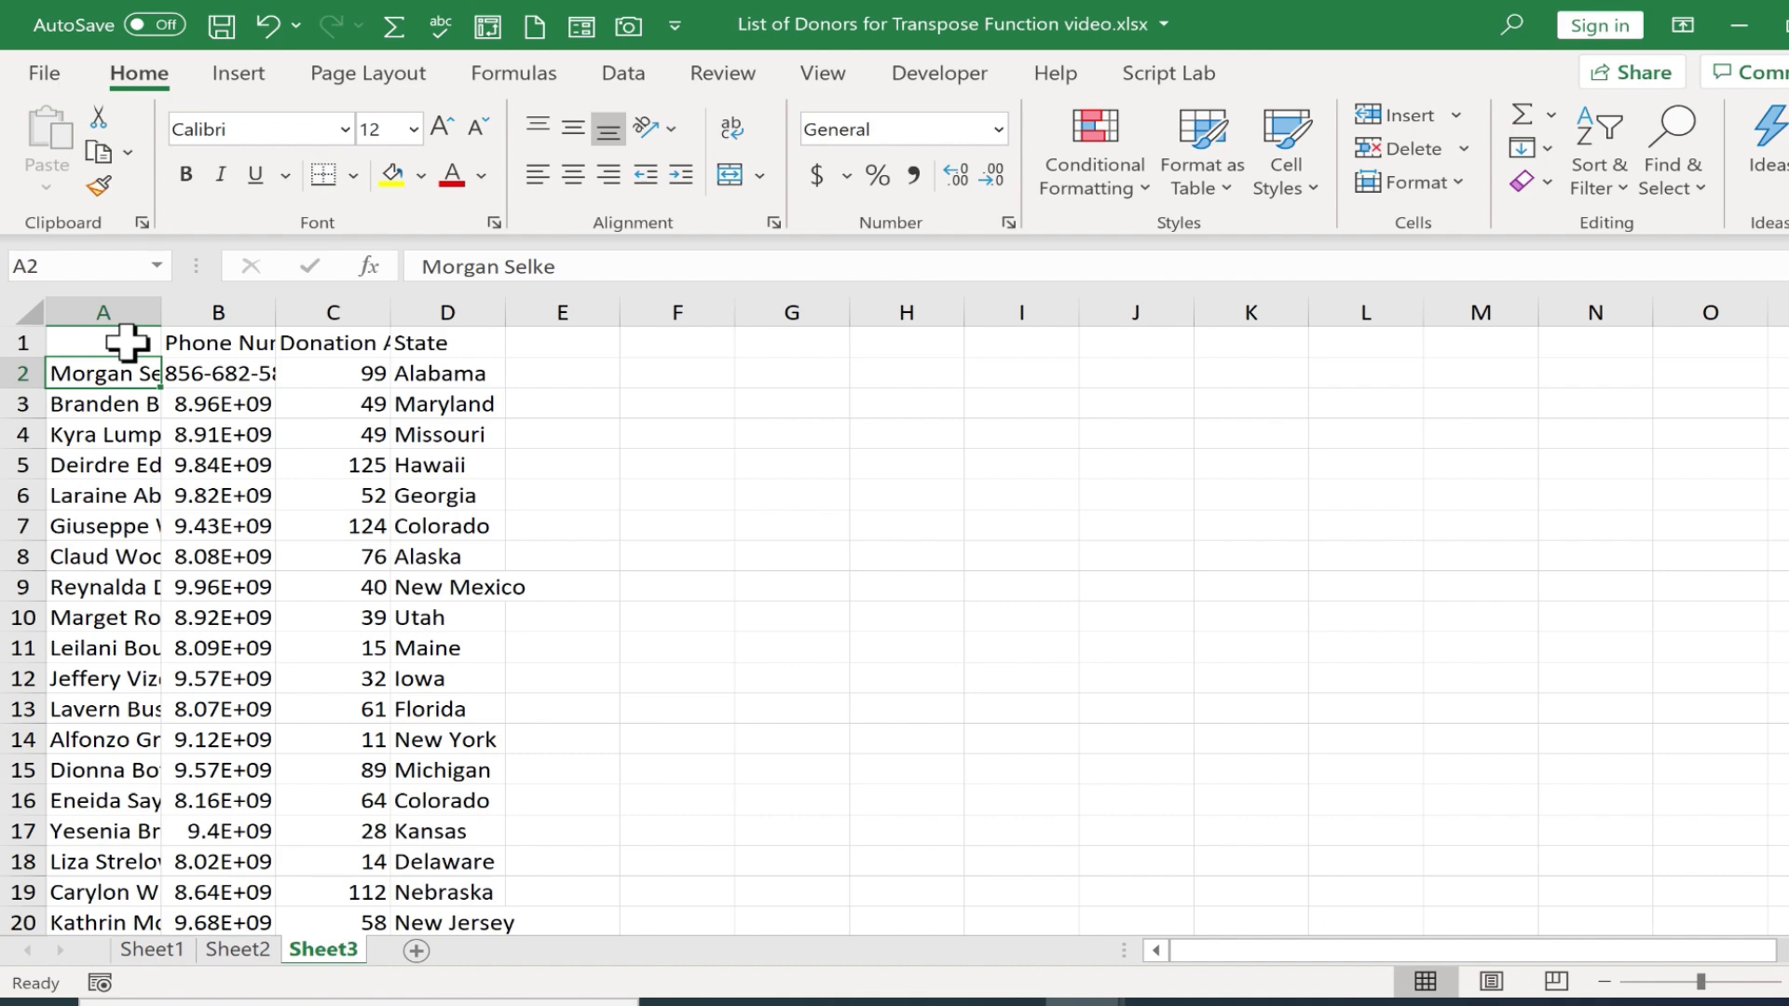
mouse_move(331, 850)
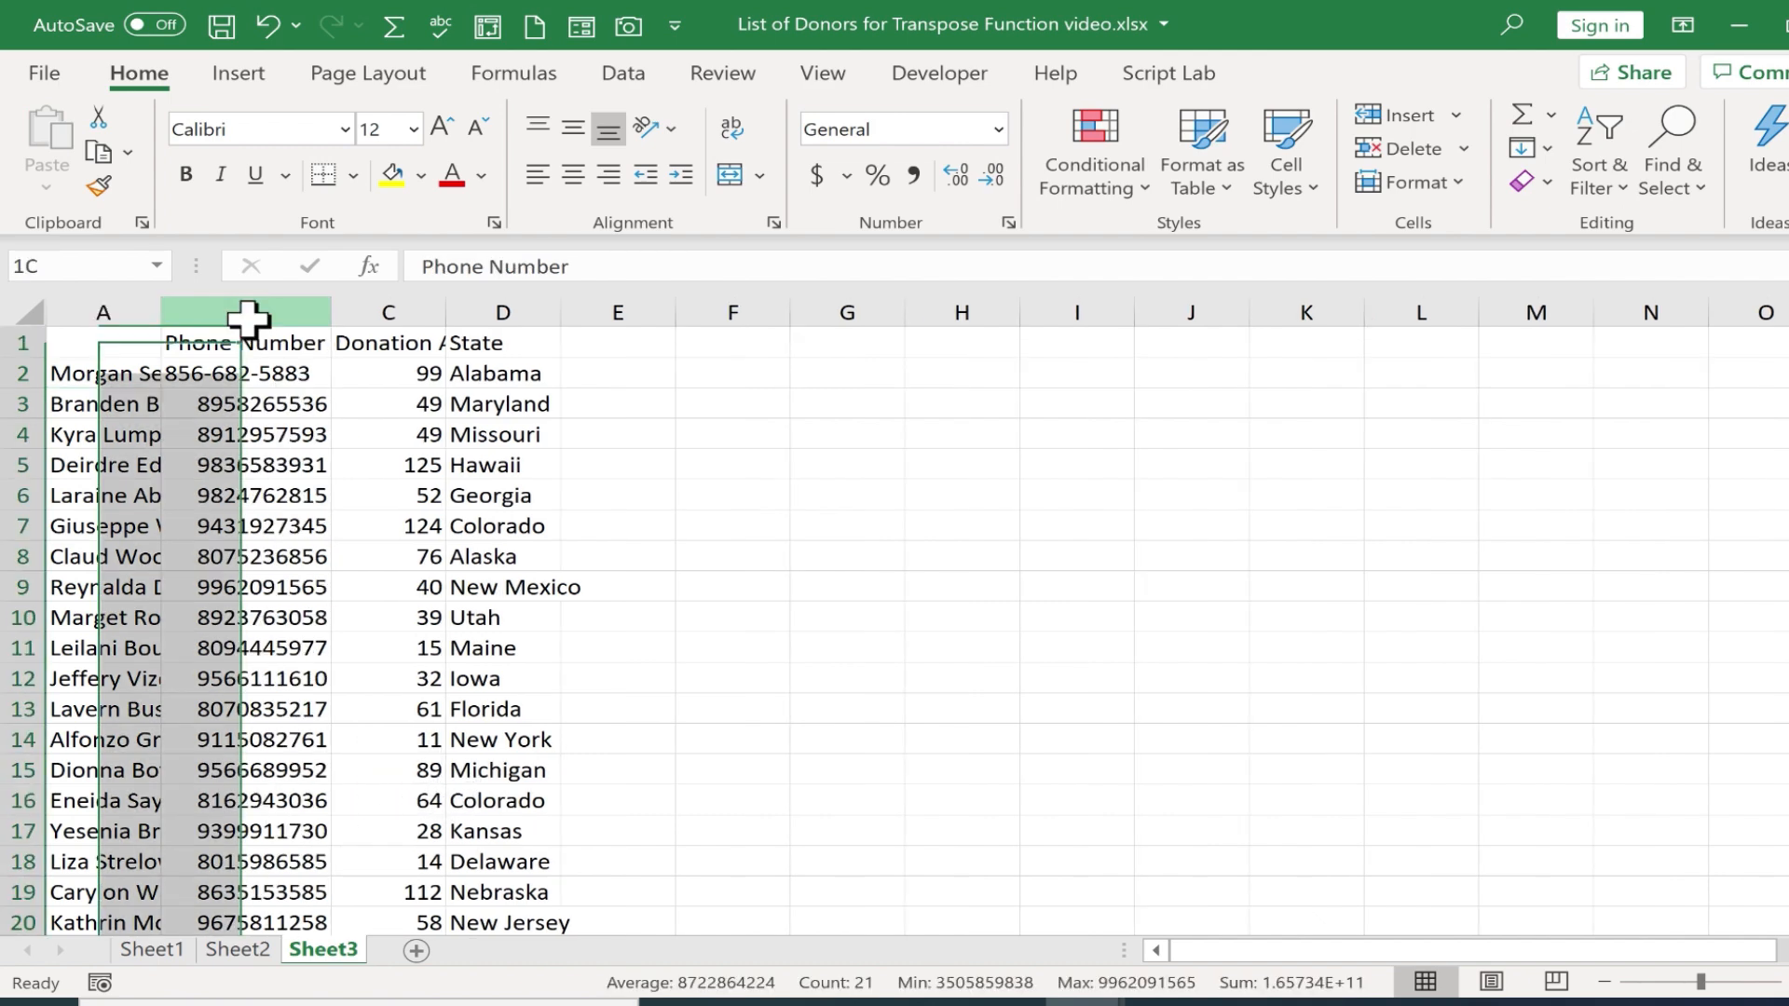
Select Sheet3's Phone Number column, then compare it against Sheet2's live table.
left_click(245, 313)
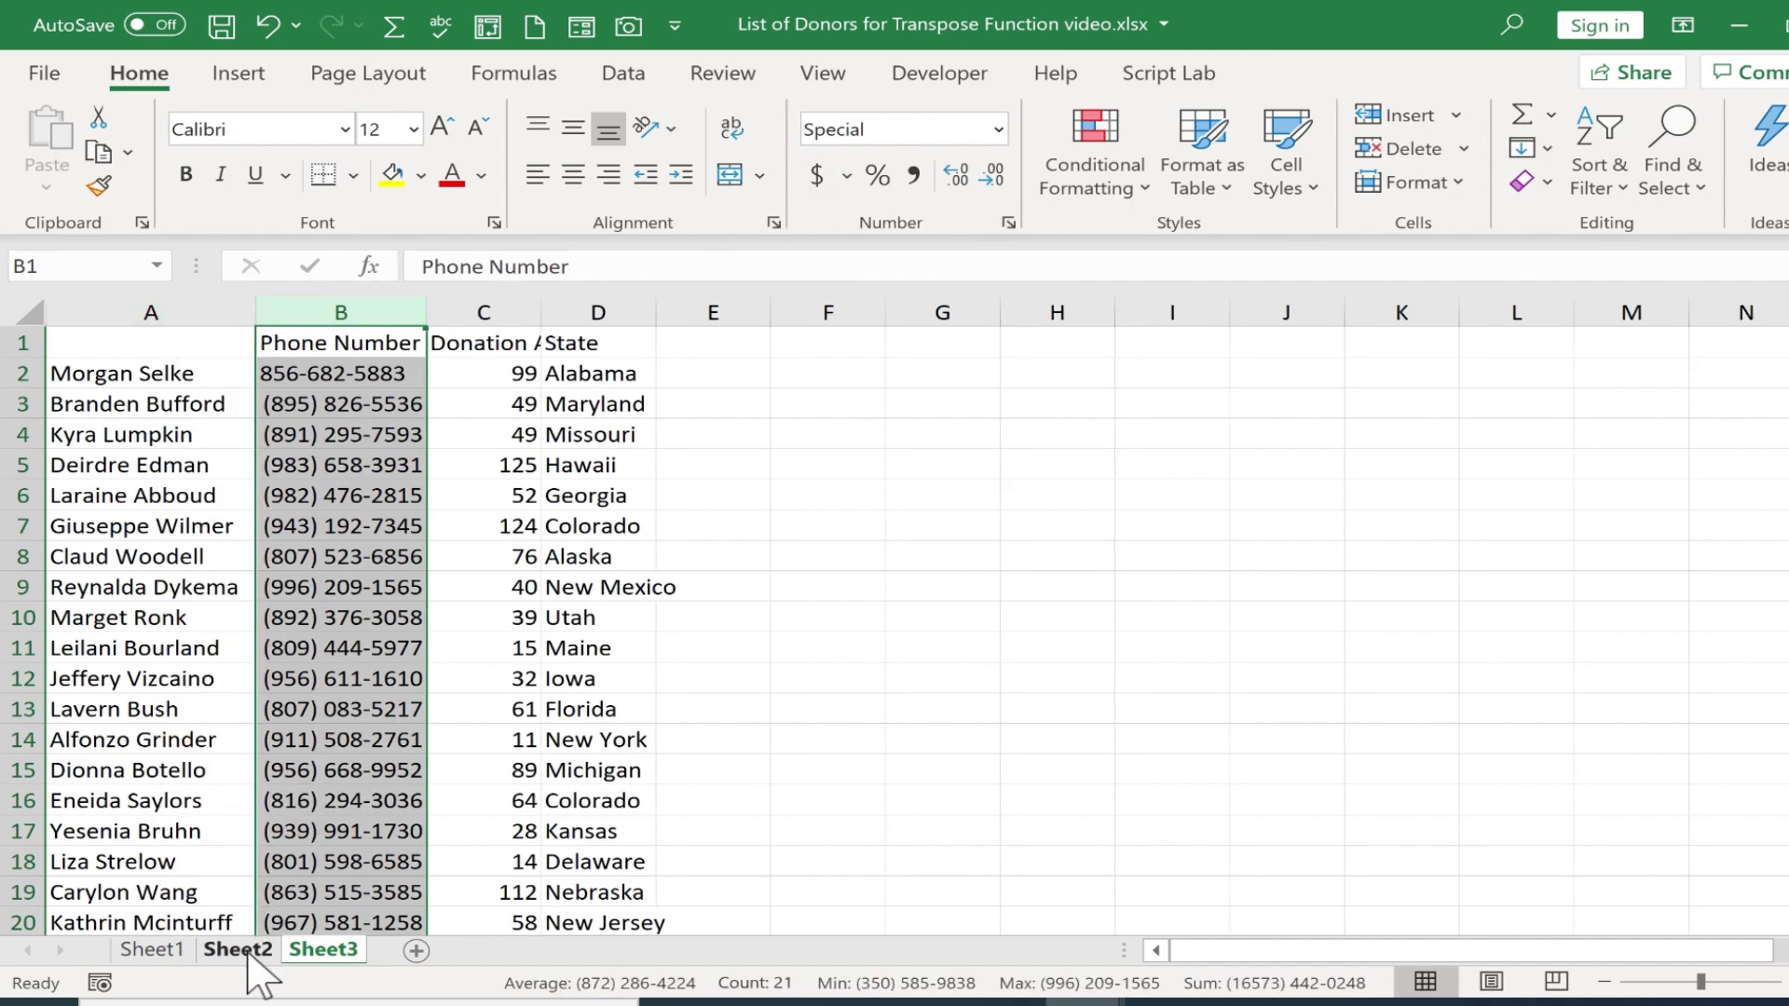
left_click(238, 950)
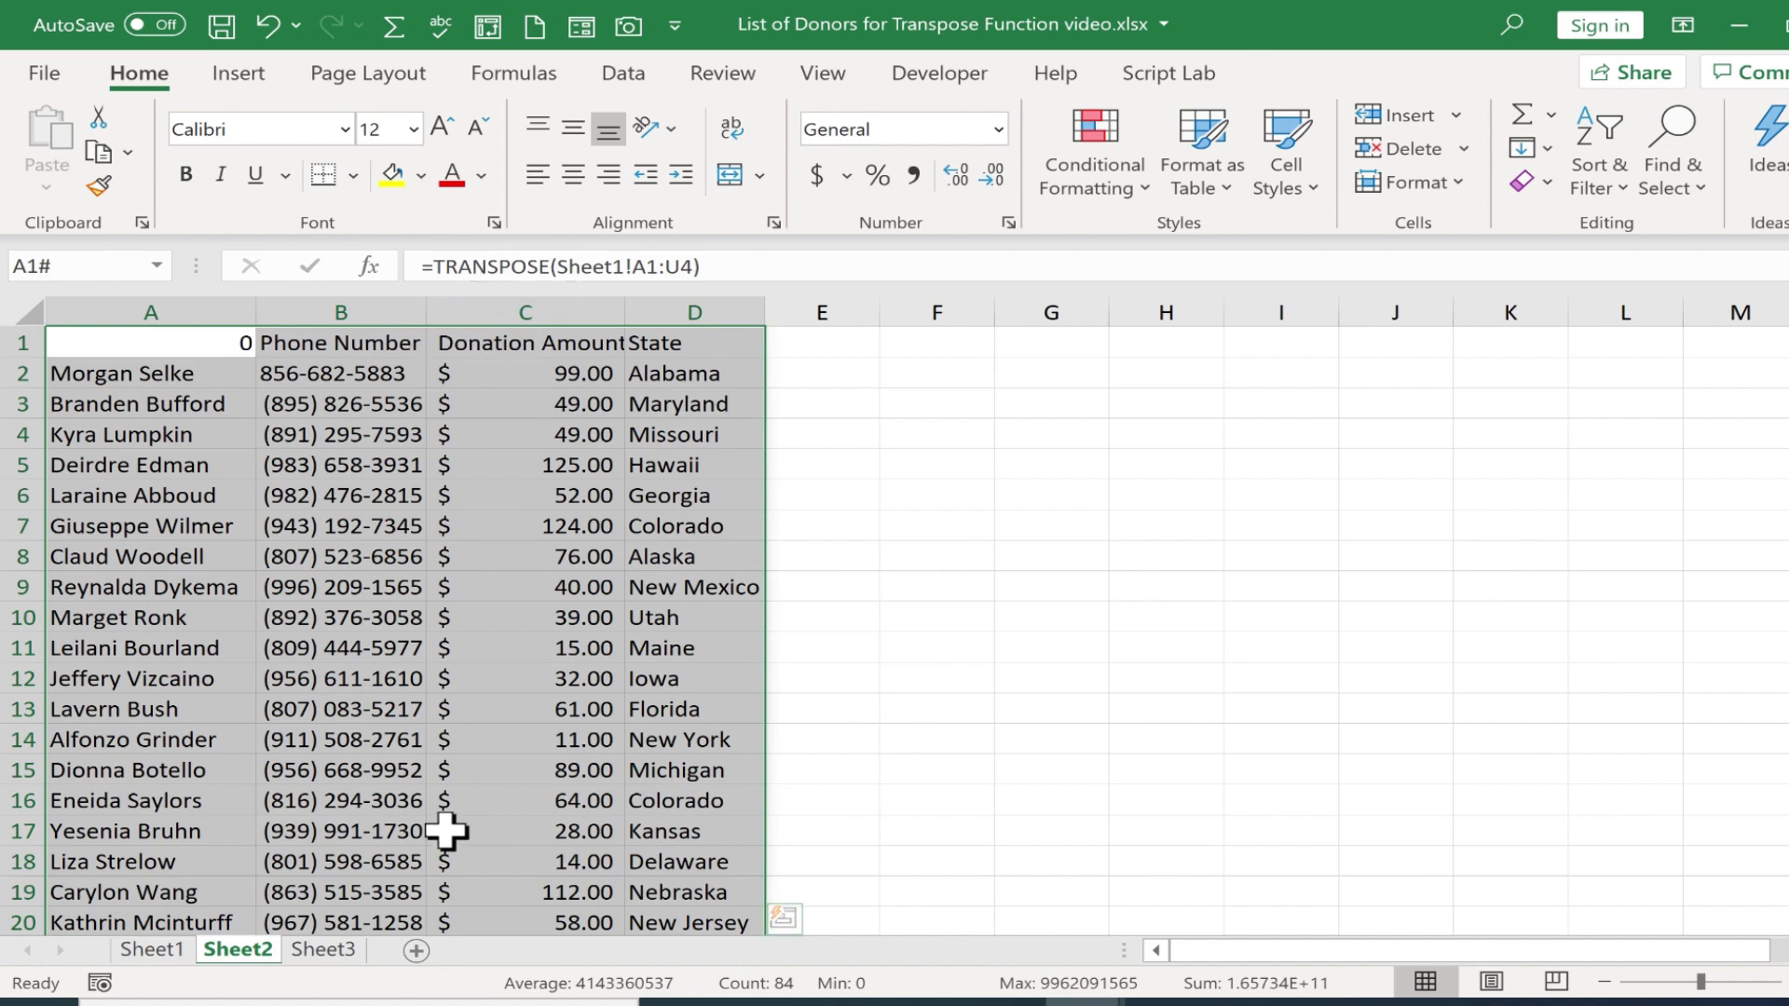
mouse_move(328, 991)
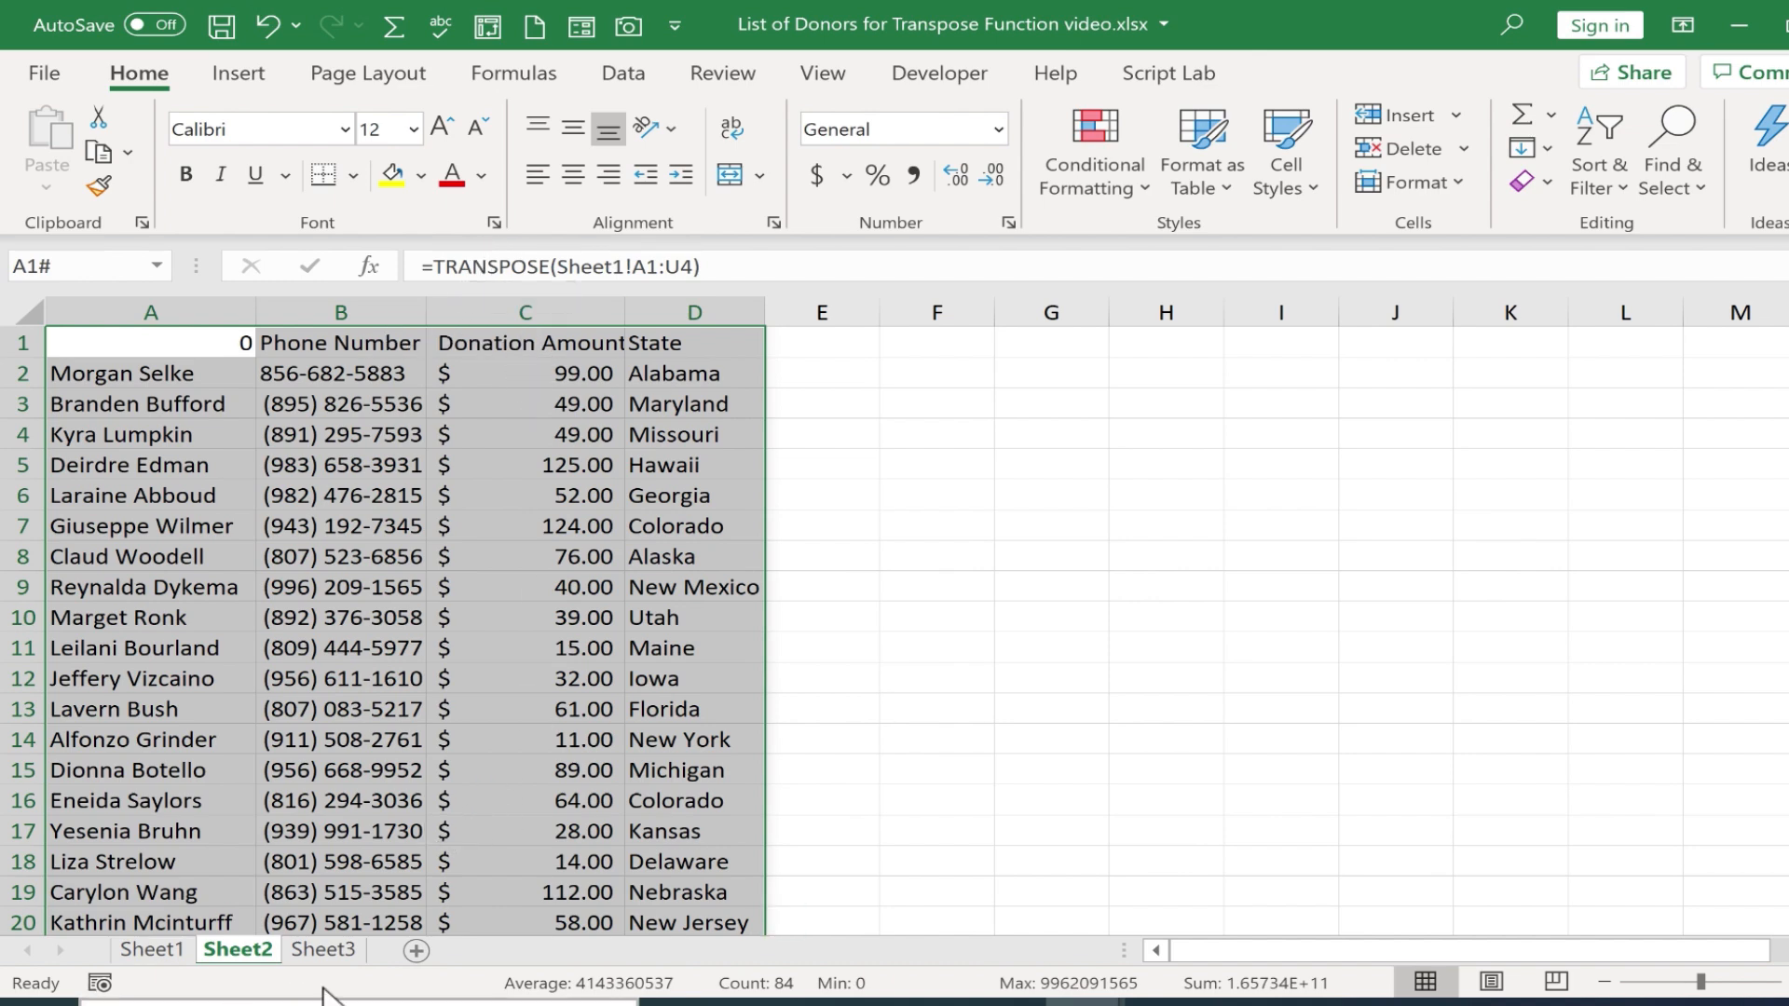
left_click(319, 950)
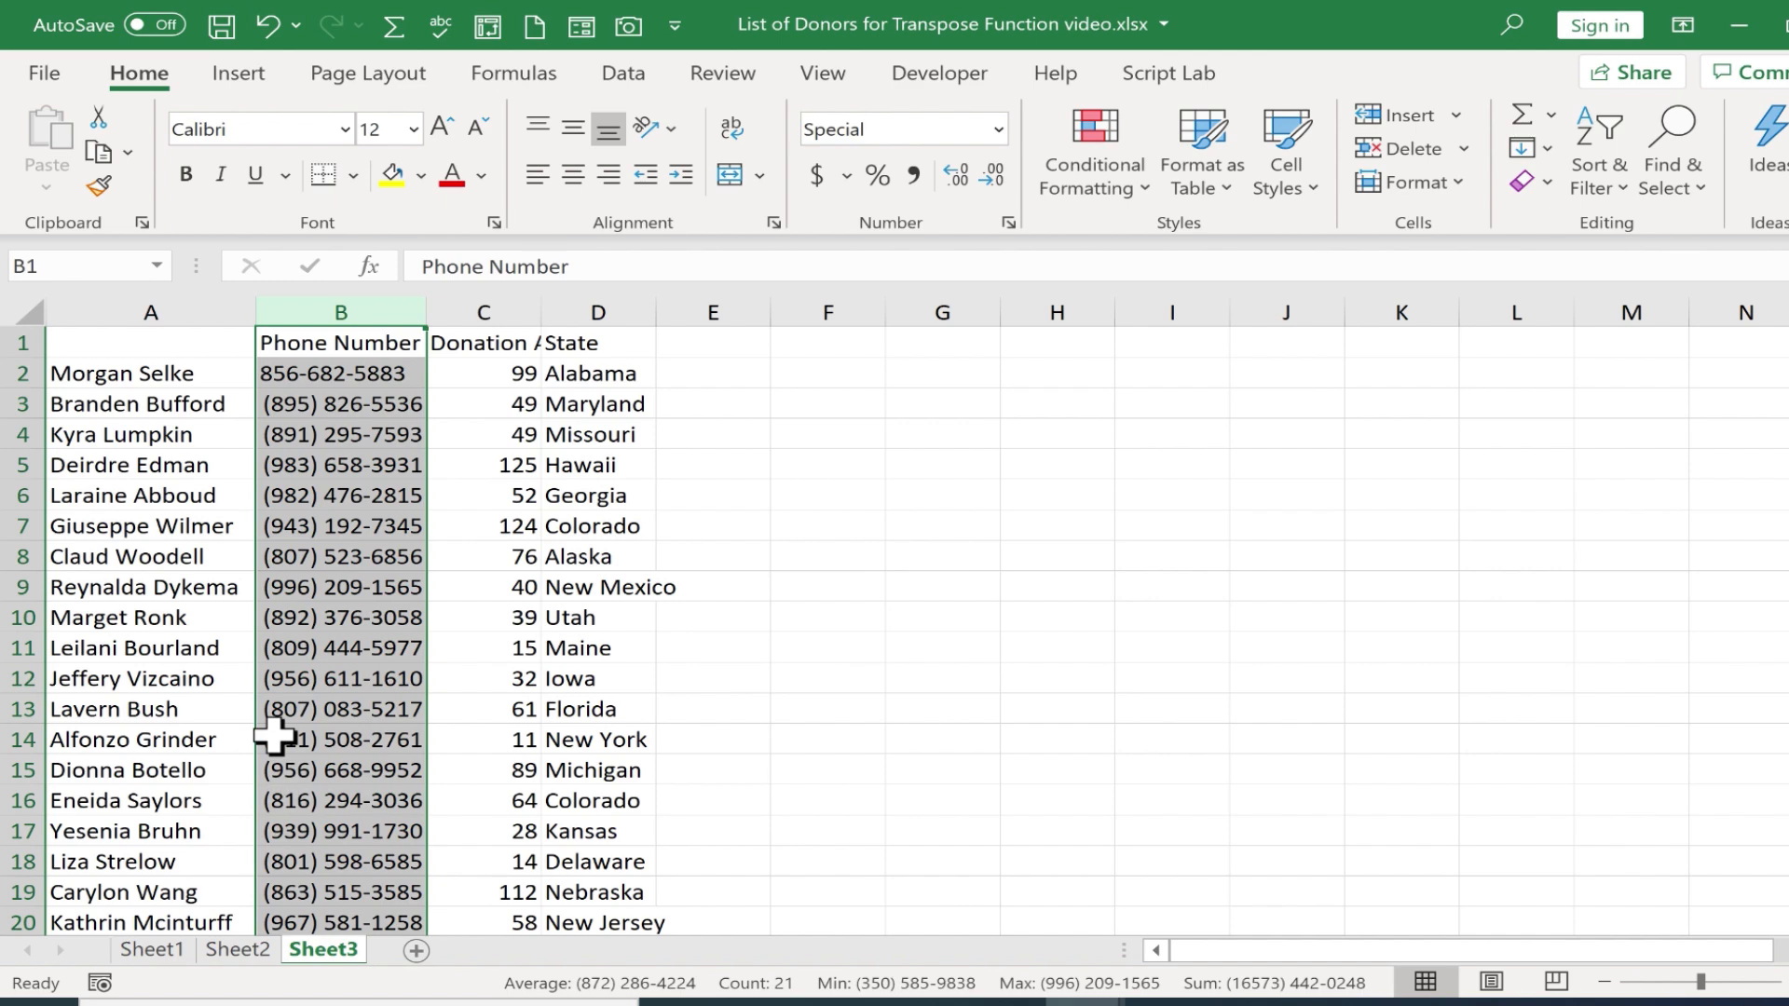